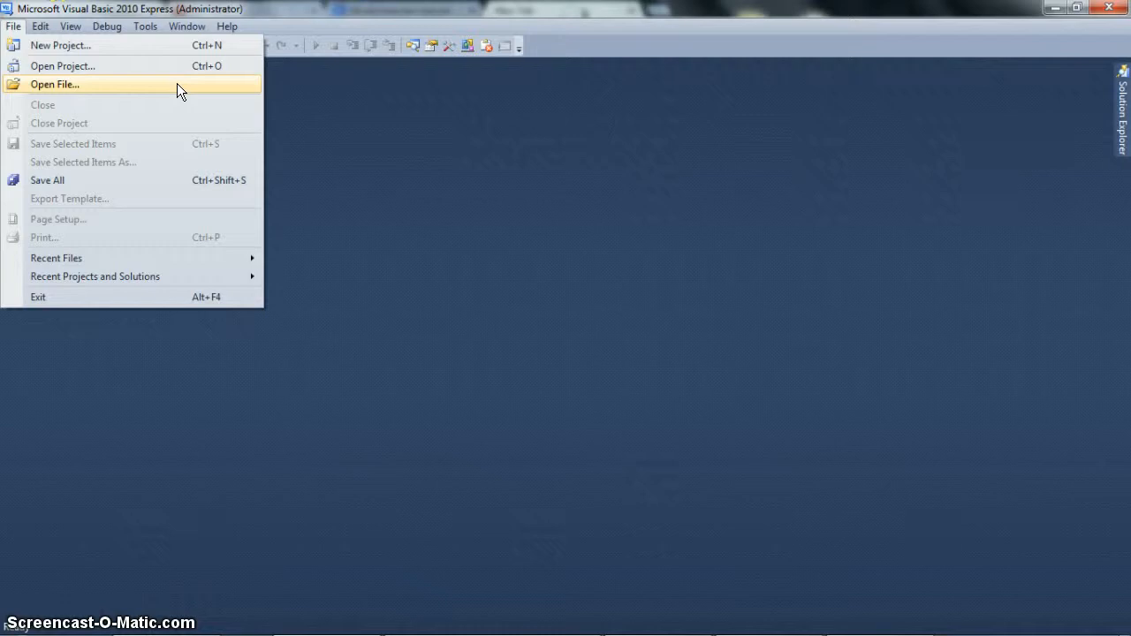
# Create a new Windows Forms Application project with a blank Form1 in the designer.
pyautogui.click(60, 46)
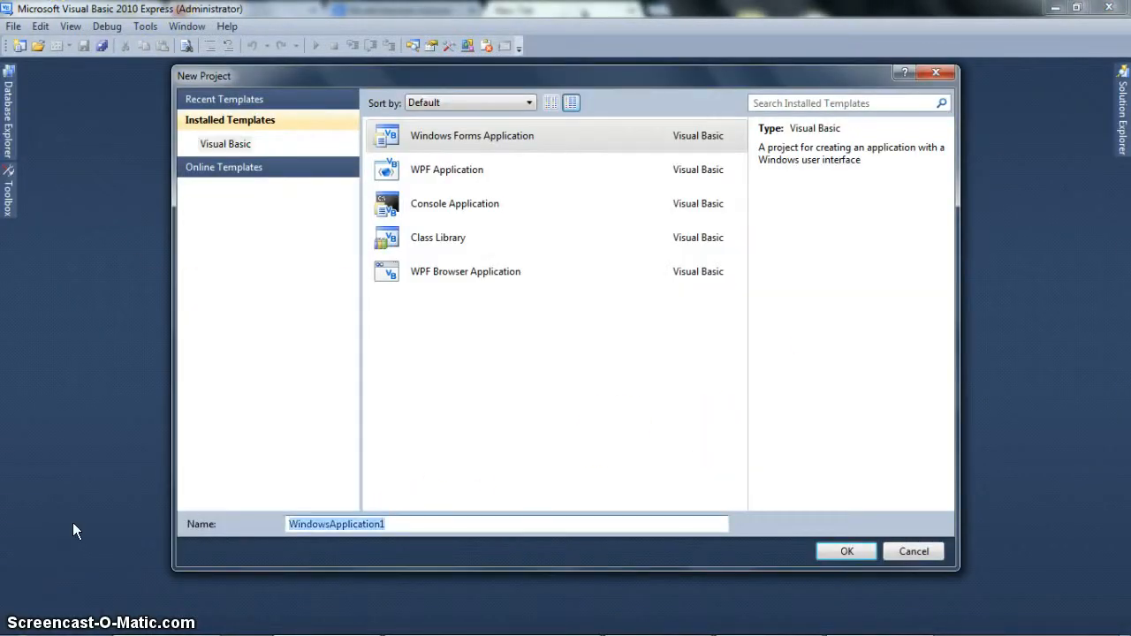
pyautogui.click(845, 551)
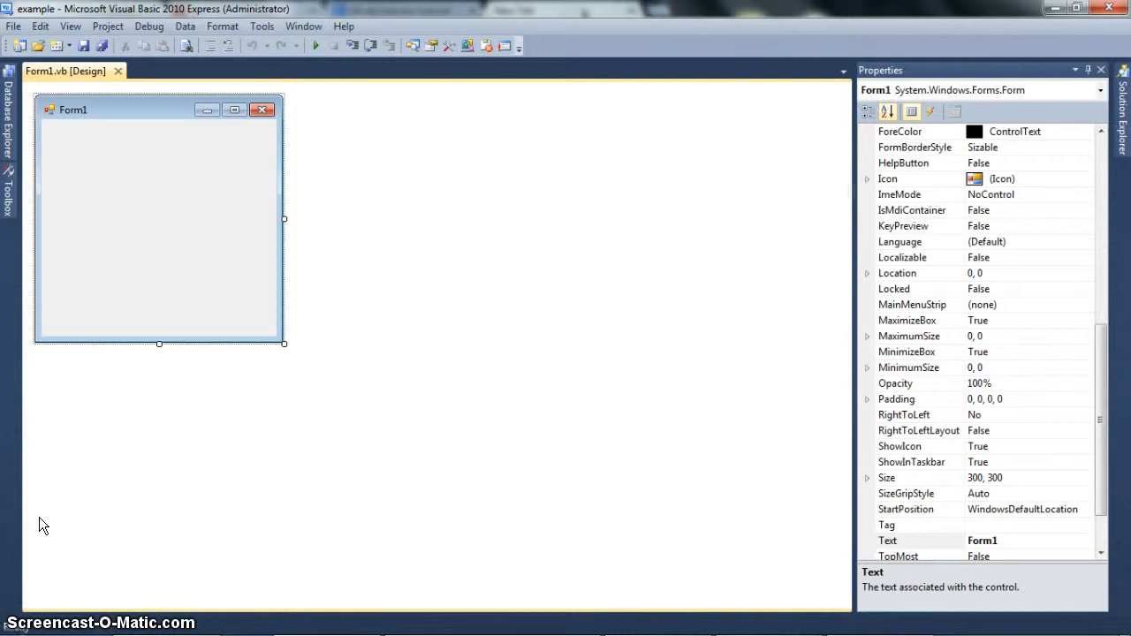
pyautogui.moveTo(1121, 356)
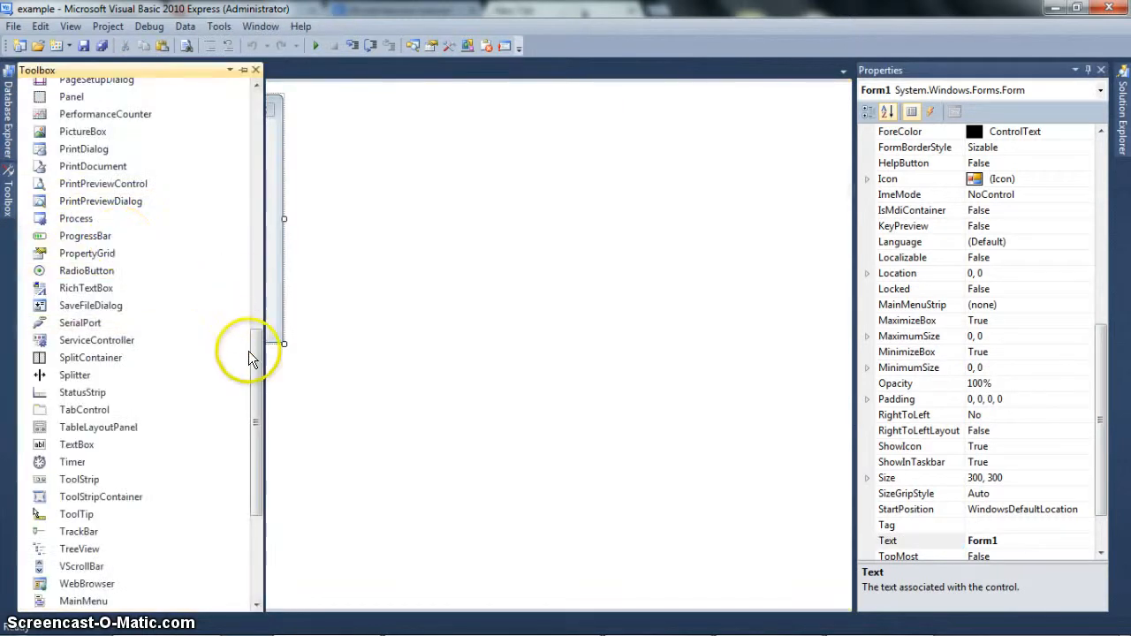
# Place a TextBox from the Toolbox at the top of Form1.
pyautogui.click(77, 444)
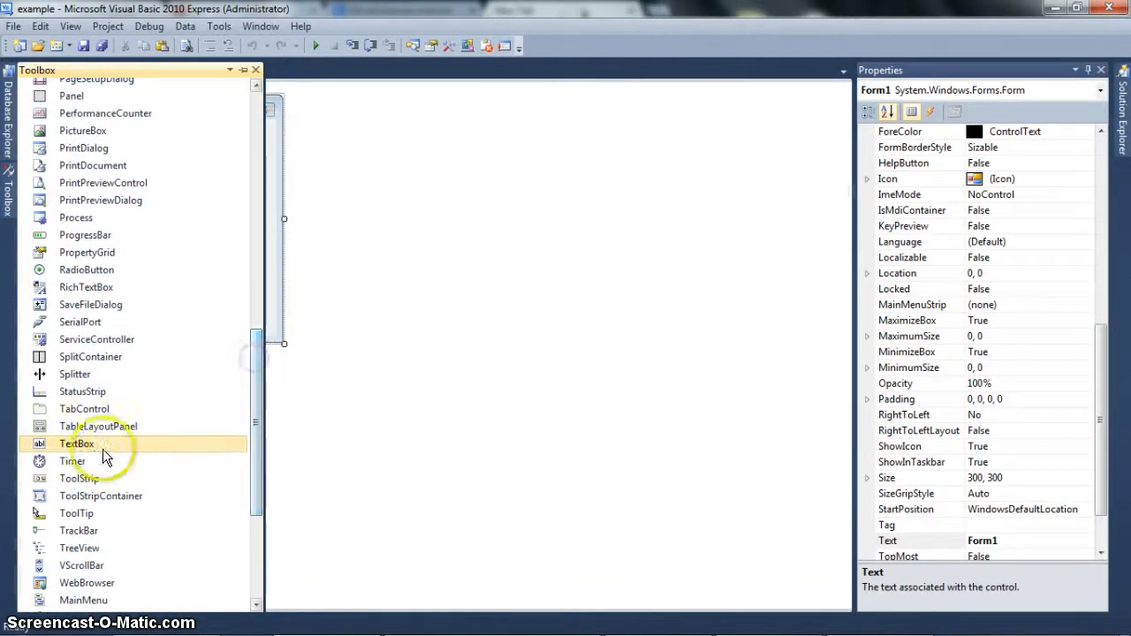
pyautogui.scroll(-3)
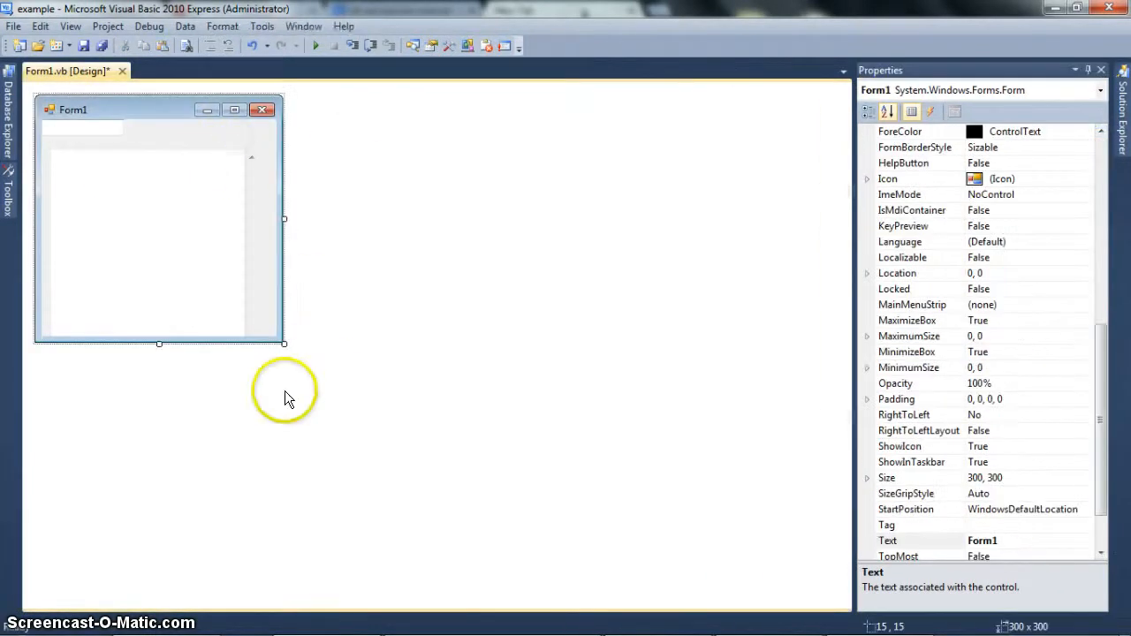
pyautogui.moveTo(282, 343); pyautogui.dragTo(698, 495)
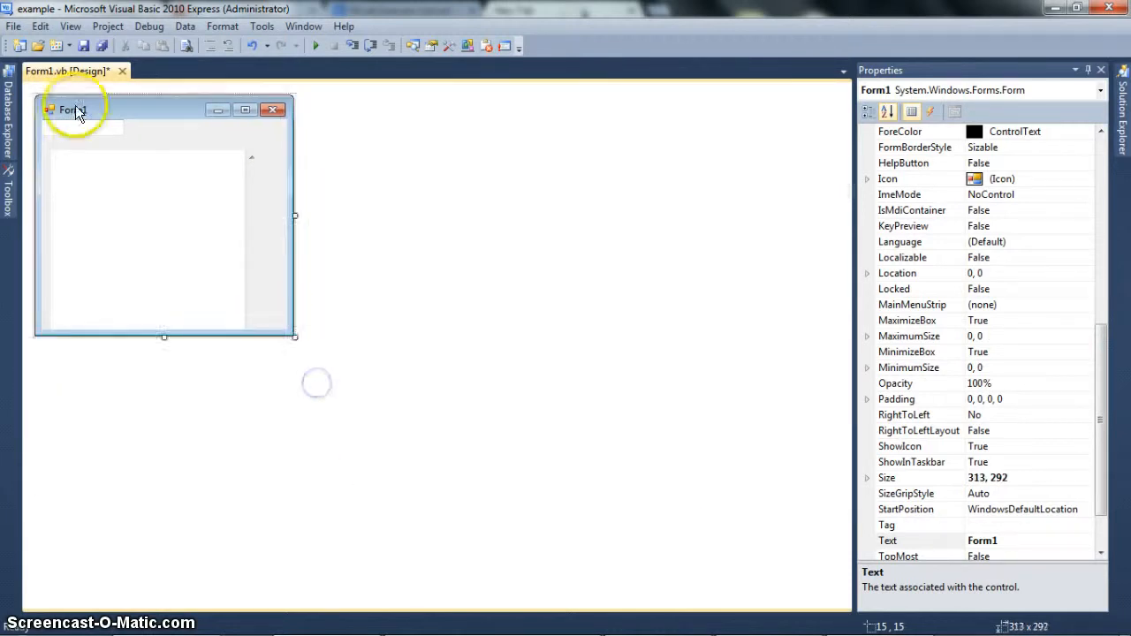
# Select Form1 and drag its corner handle larger, then back to a smaller size.
pyautogui.click(85, 127)
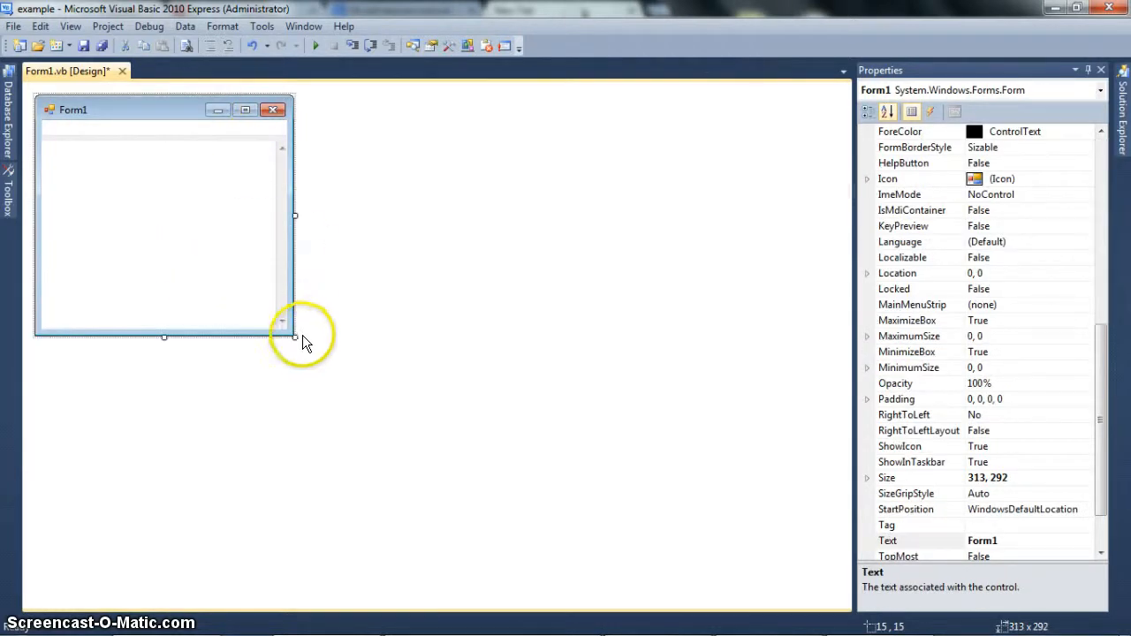
pyautogui.moveTo(295, 336); pyautogui.dragTo(540, 477)
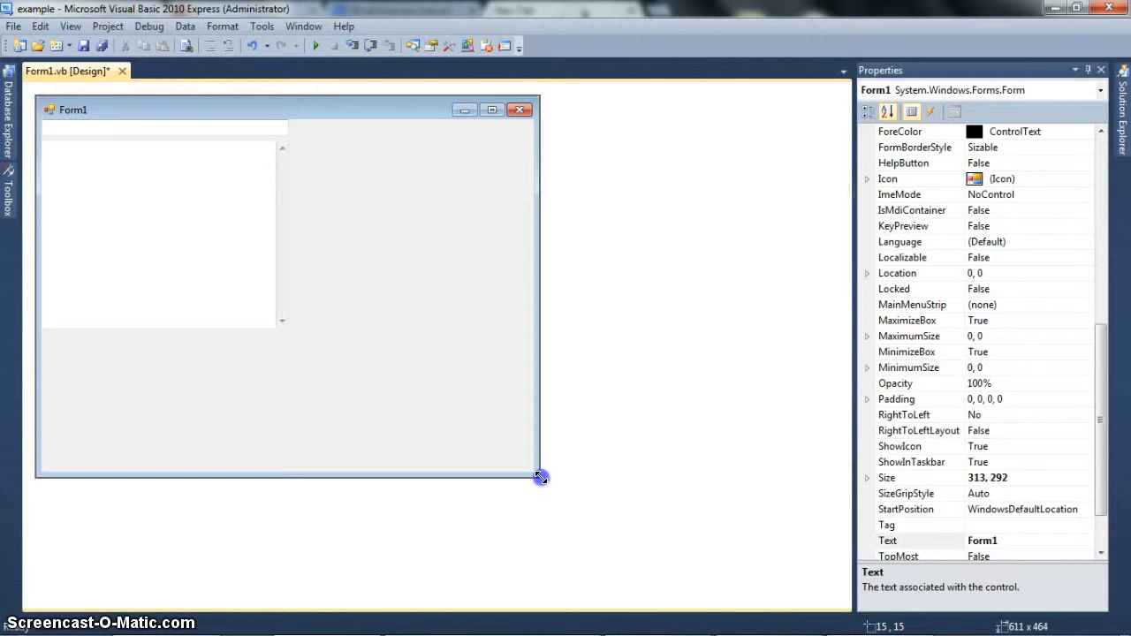
pyautogui.moveTo(541, 478); pyautogui.dragTo(290, 333)
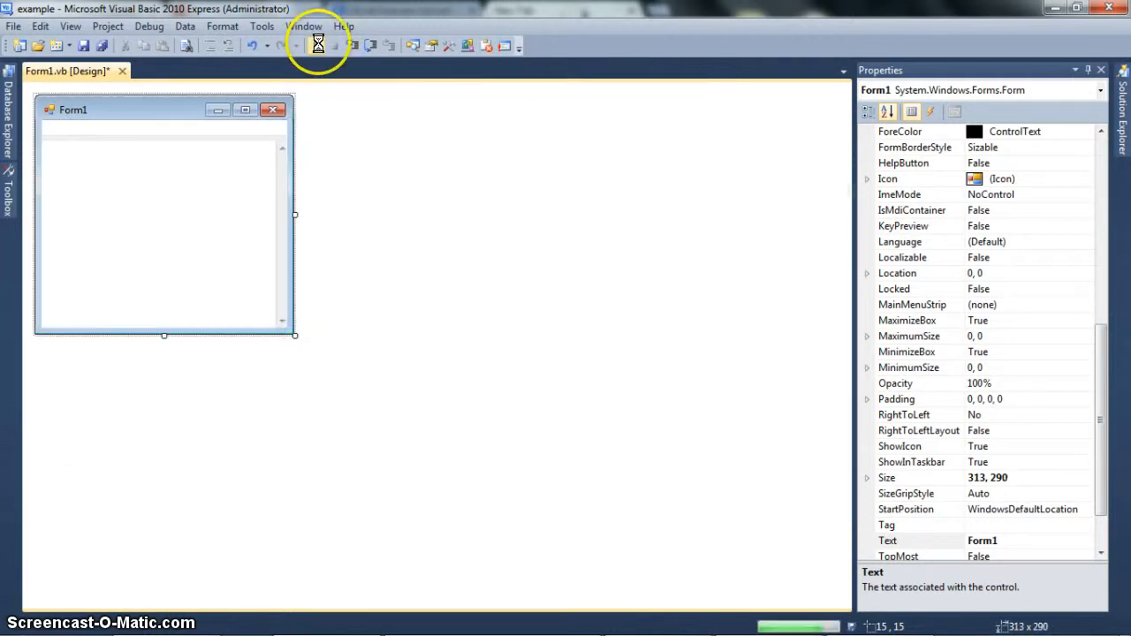
pyautogui.click(314, 46)
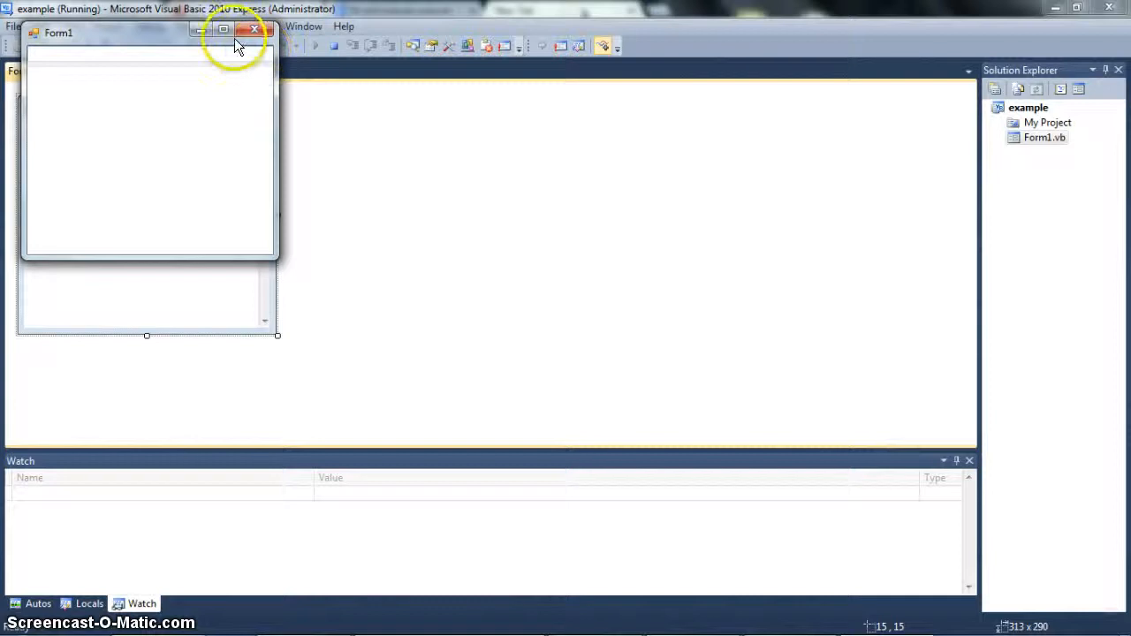
pyautogui.click(223, 29)
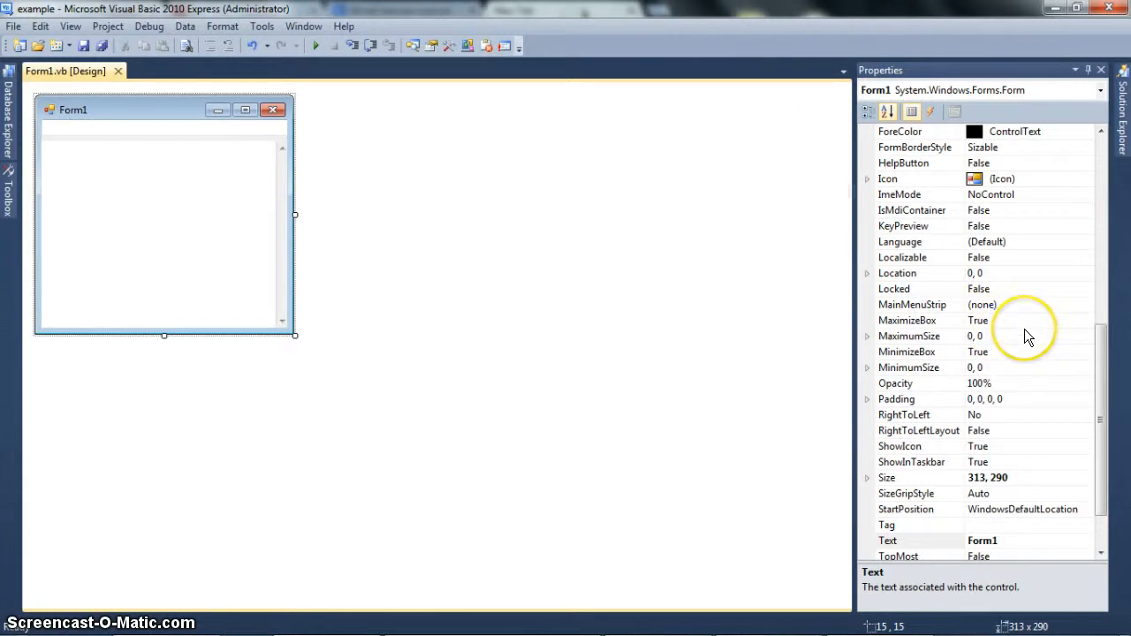
pyautogui.moveTo(1025, 298)
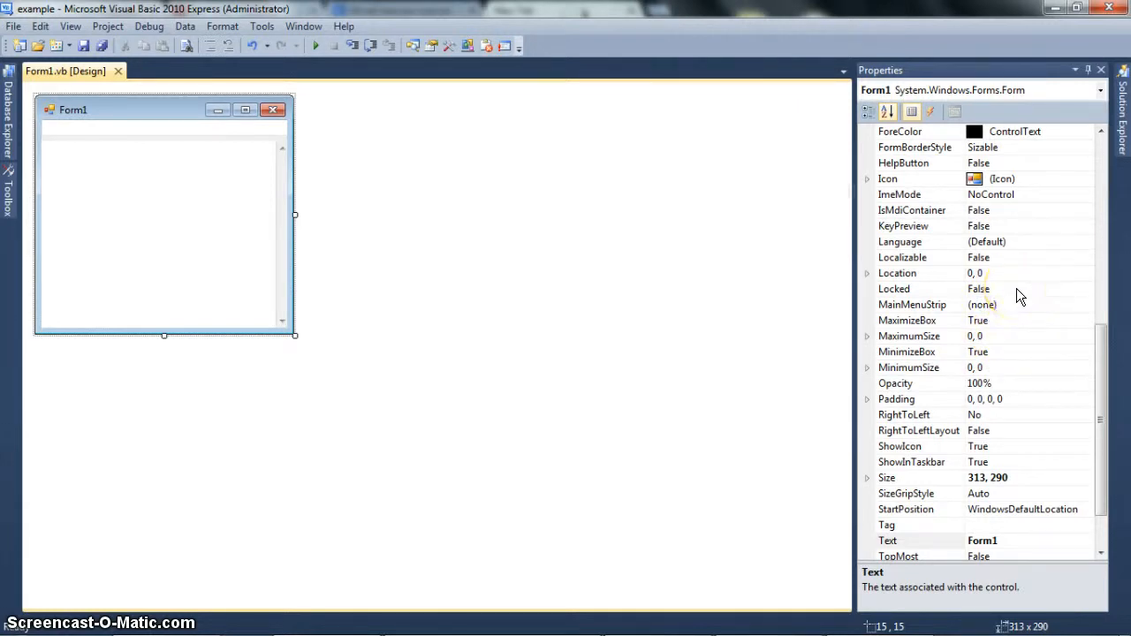
pyautogui.moveTo(1017, 297)
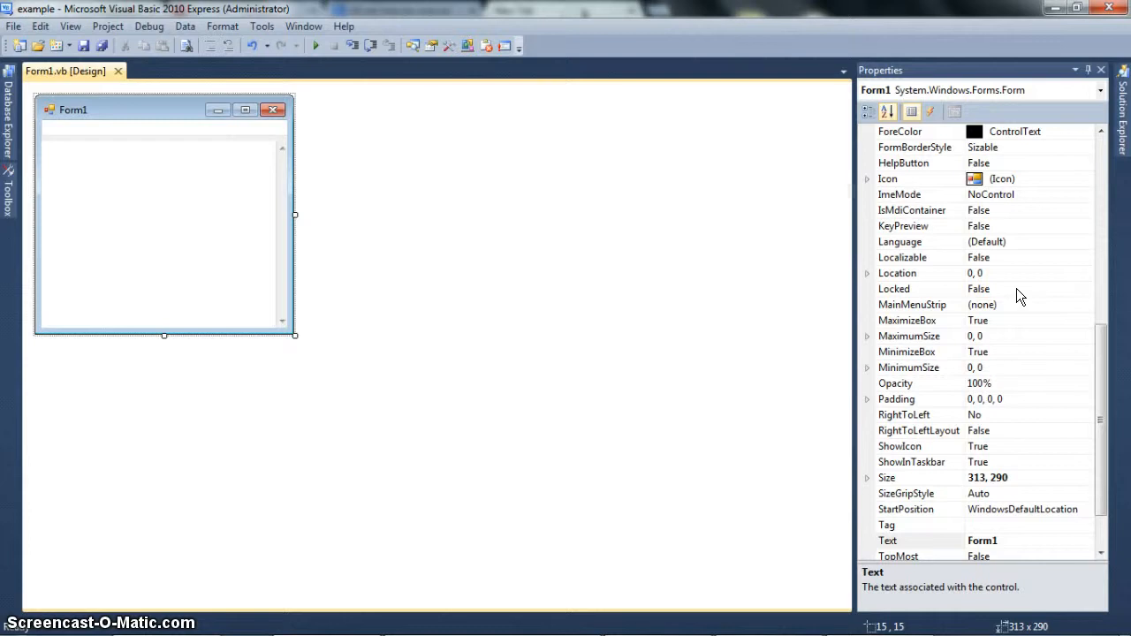
pyautogui.moveTo(212, 141)
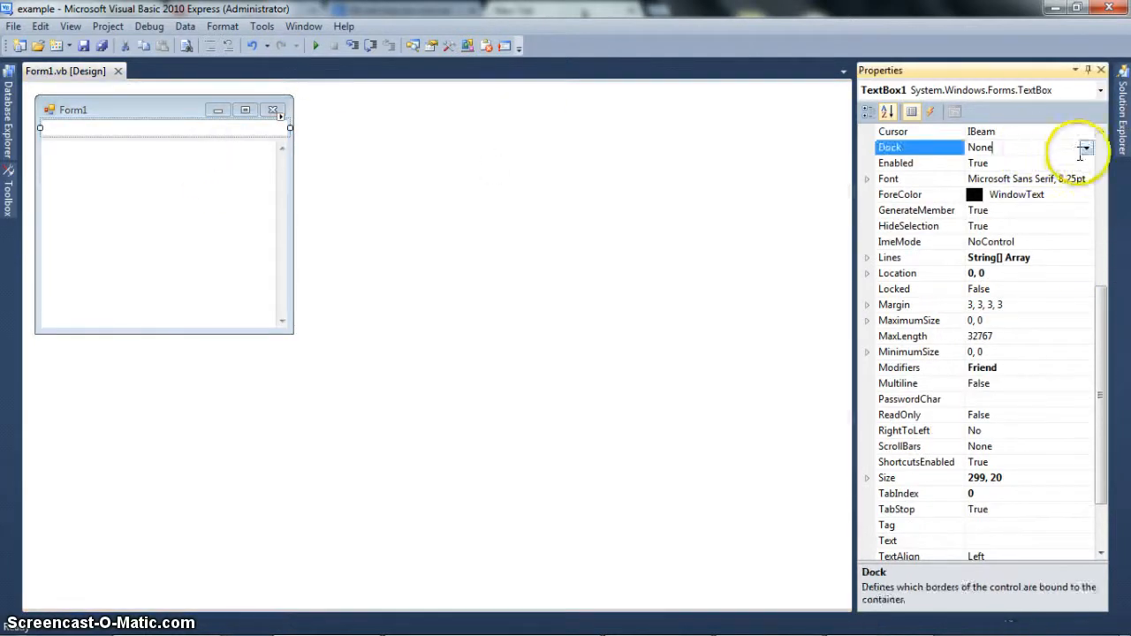
# Set TextBox1's Dock property to Top so it spans the form's top edge.
pyautogui.click(1085, 149)
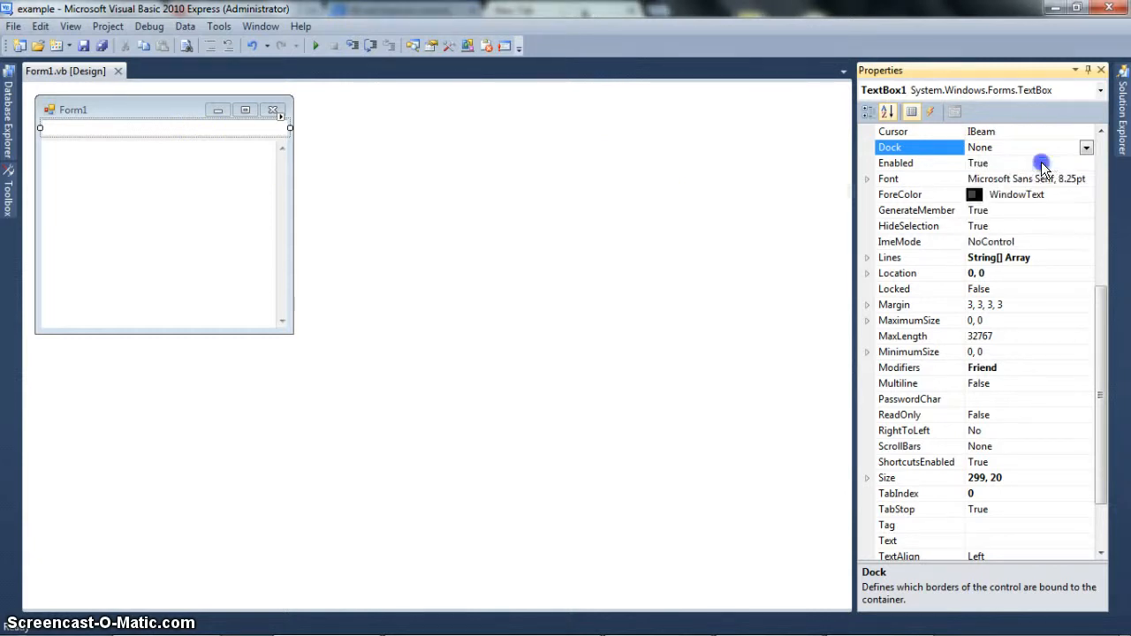
pyautogui.click(162, 221)
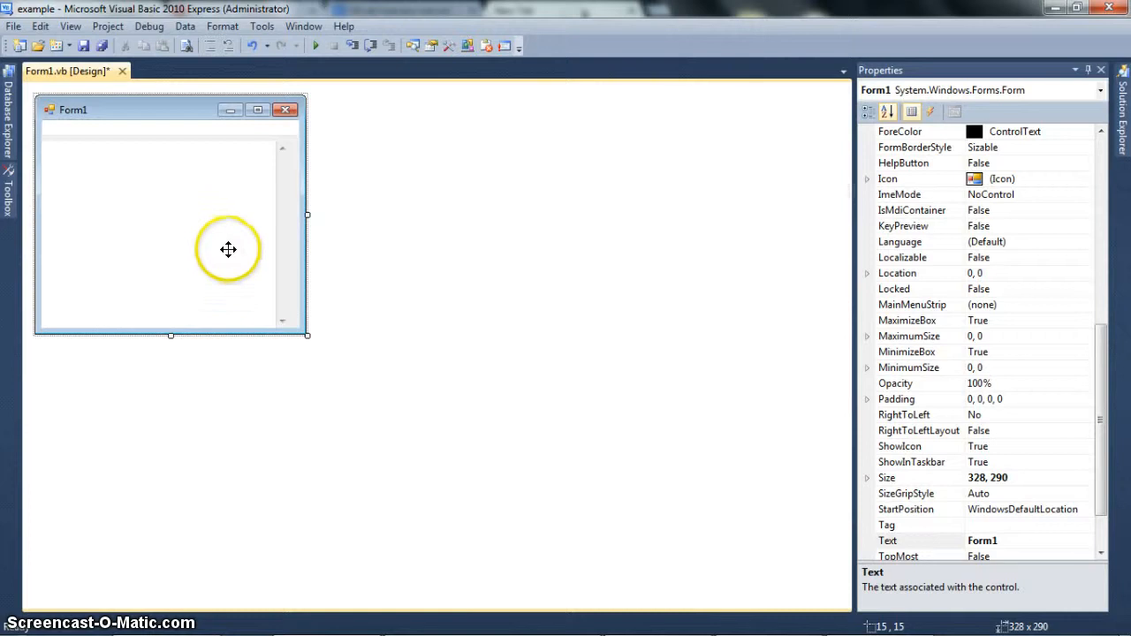
pyautogui.moveTo(1113, 159)
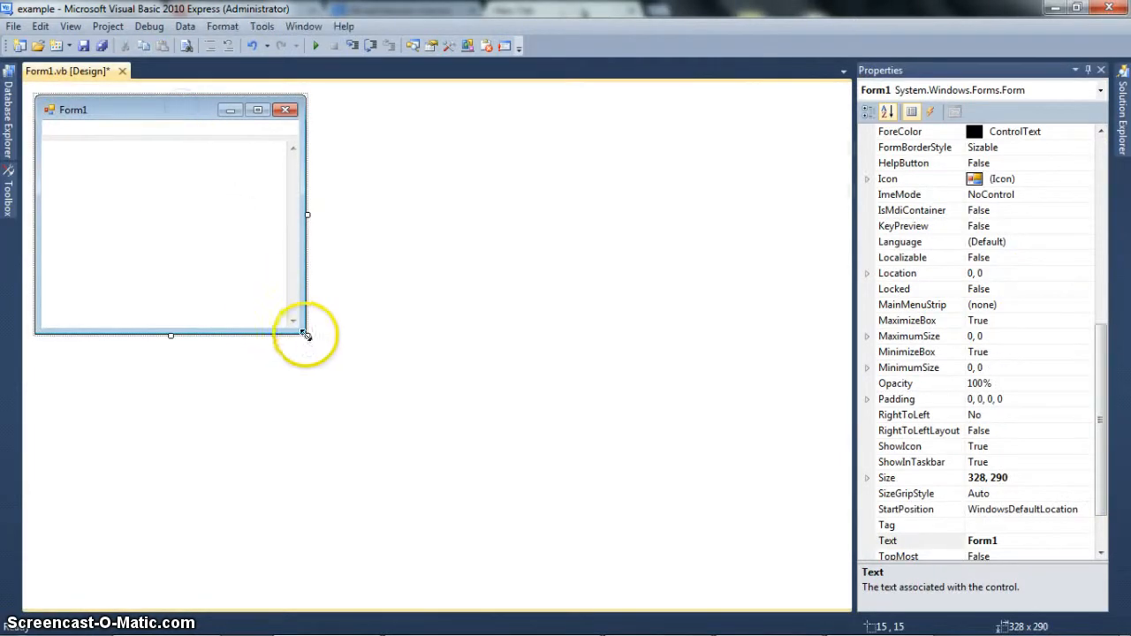
# Resize Form1 through several sizes, settling at about 500 by 263.
pyautogui.moveTo(307, 334); pyautogui.dragTo(533, 469)
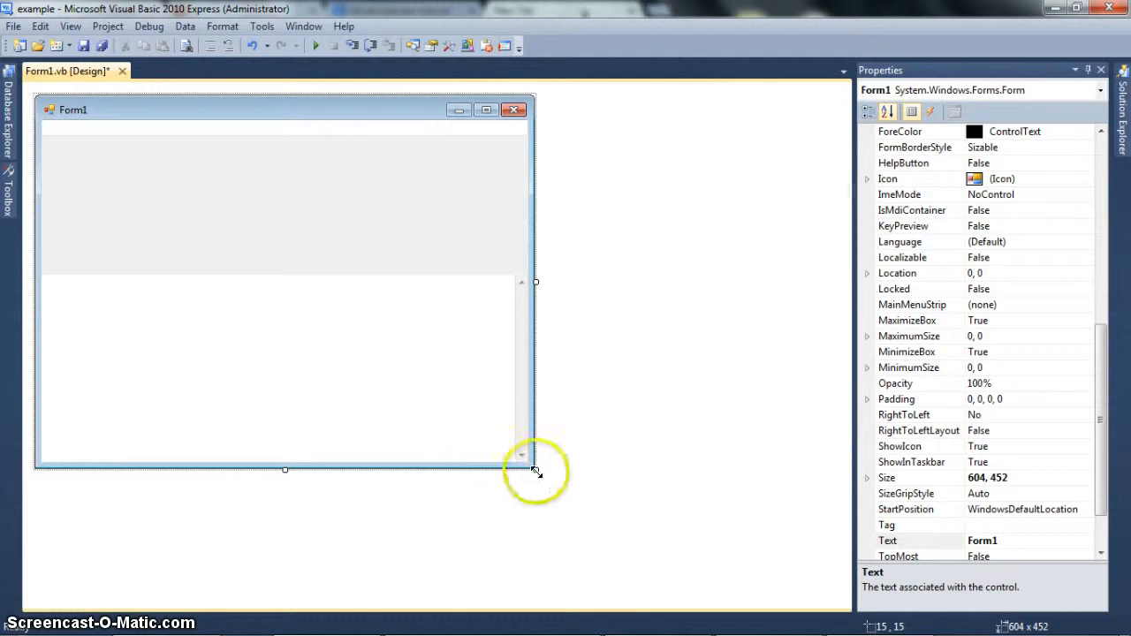
pyautogui.moveTo(533, 470); pyautogui.dragTo(325, 208)
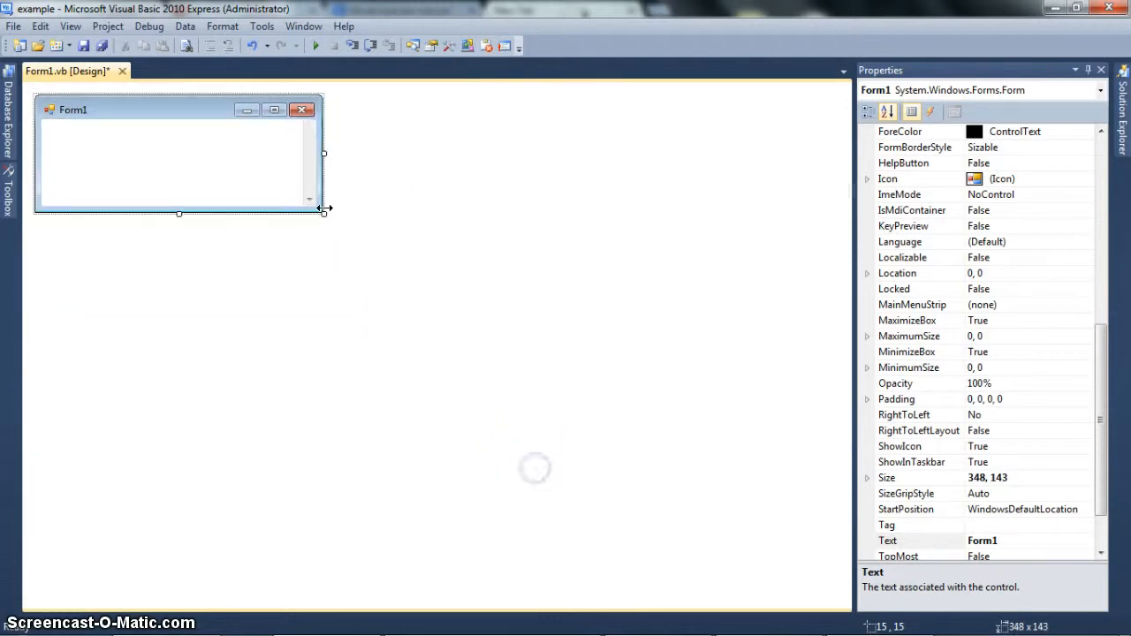
pyautogui.moveTo(324, 211); pyautogui.dragTo(405, 304)
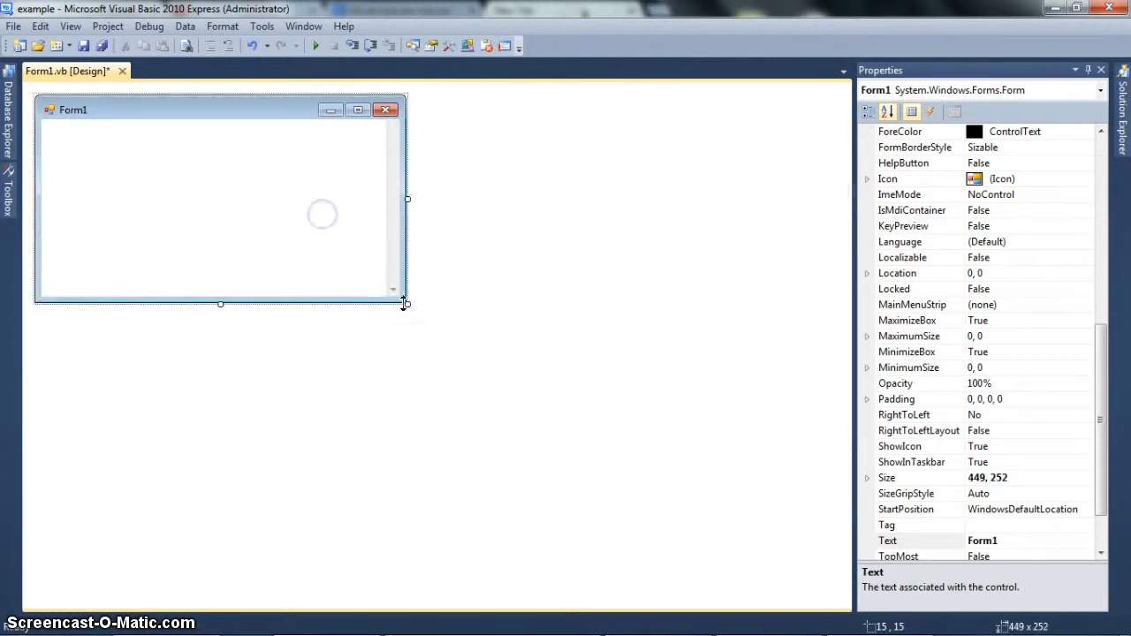
pyautogui.moveTo(405, 304); pyautogui.dragTo(537, 402)
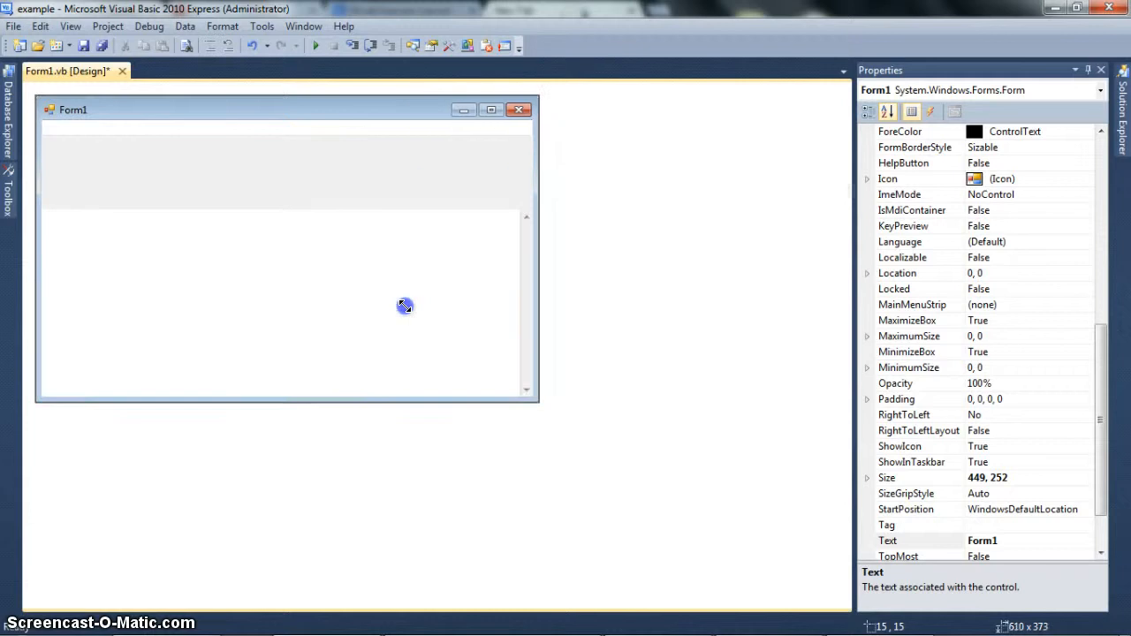
pyautogui.moveTo(404, 307); pyautogui.dragTo(446, 313)
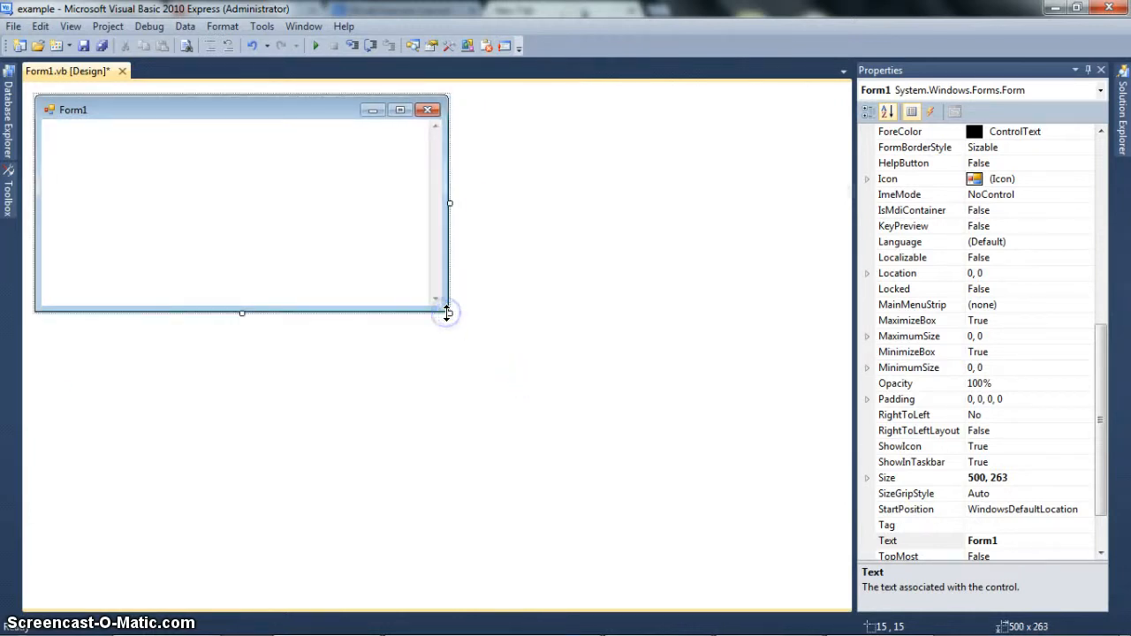
pyautogui.moveTo(449, 311); pyautogui.dragTo(481, 332)
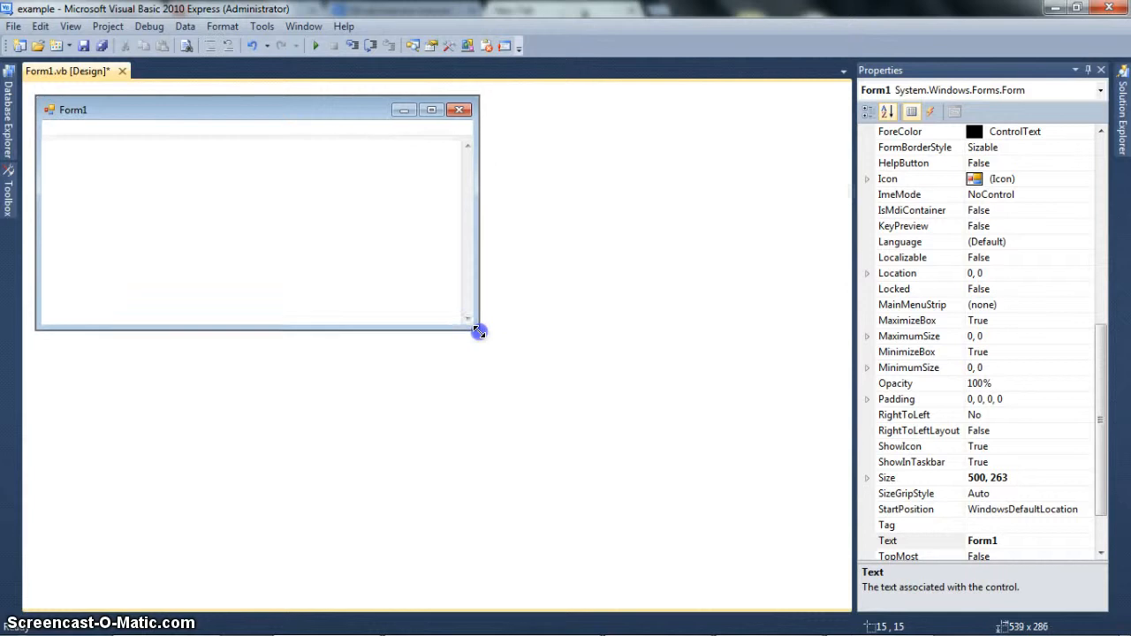
pyautogui.moveTo(477, 333); pyautogui.dragTo(481, 330)
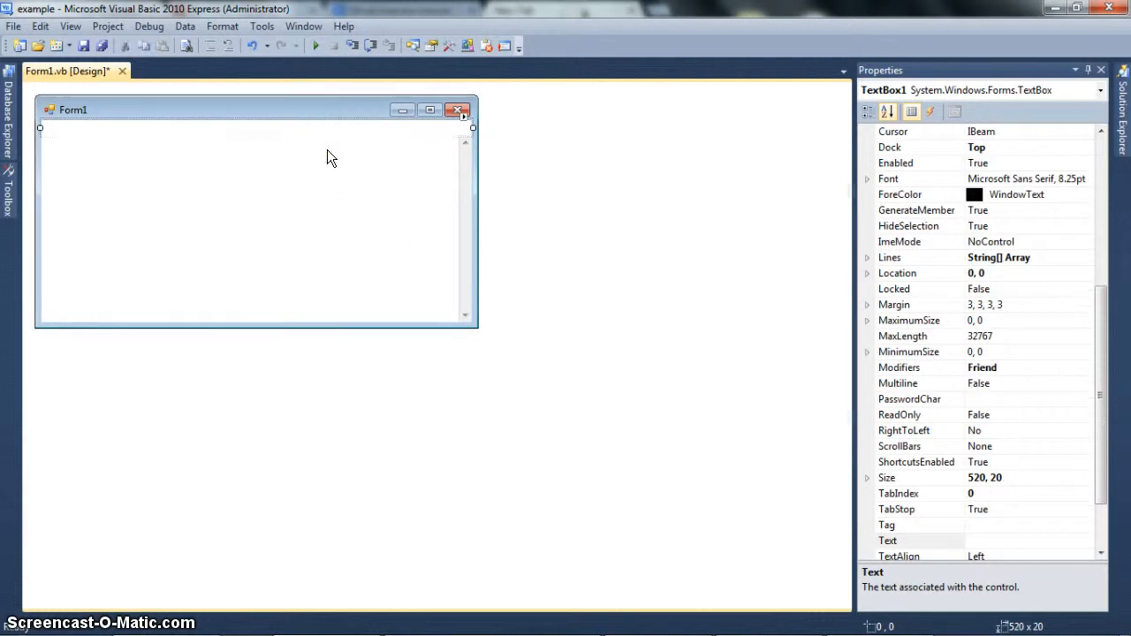
# Select the web browser area and Form1, then drag the form considerably larger.
pyautogui.click(327, 177)
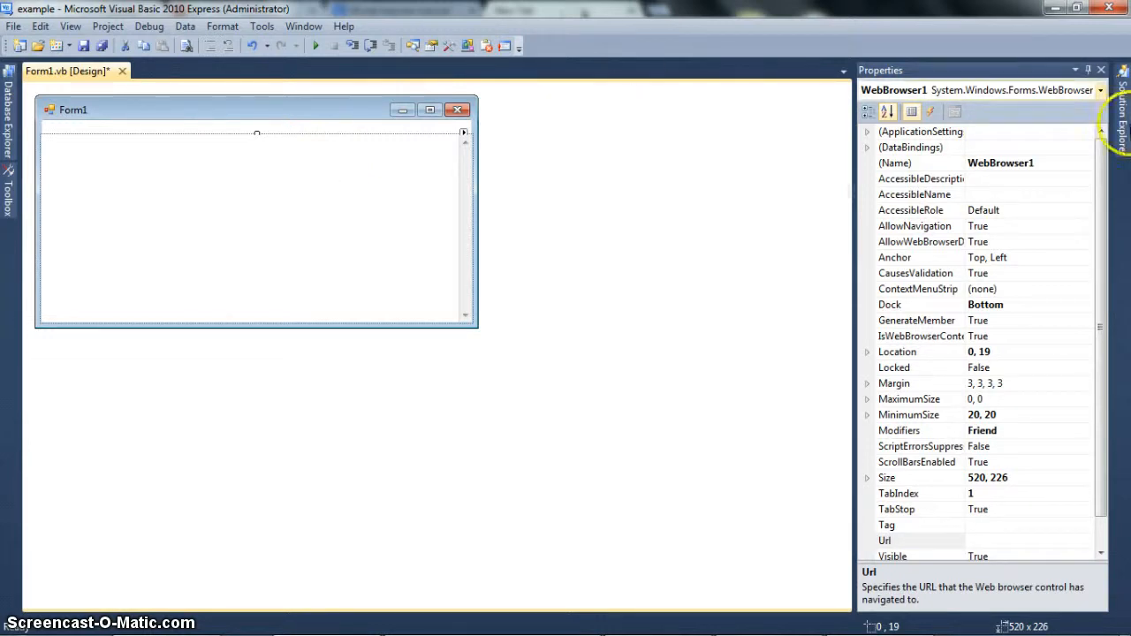
pyautogui.click(919, 304)
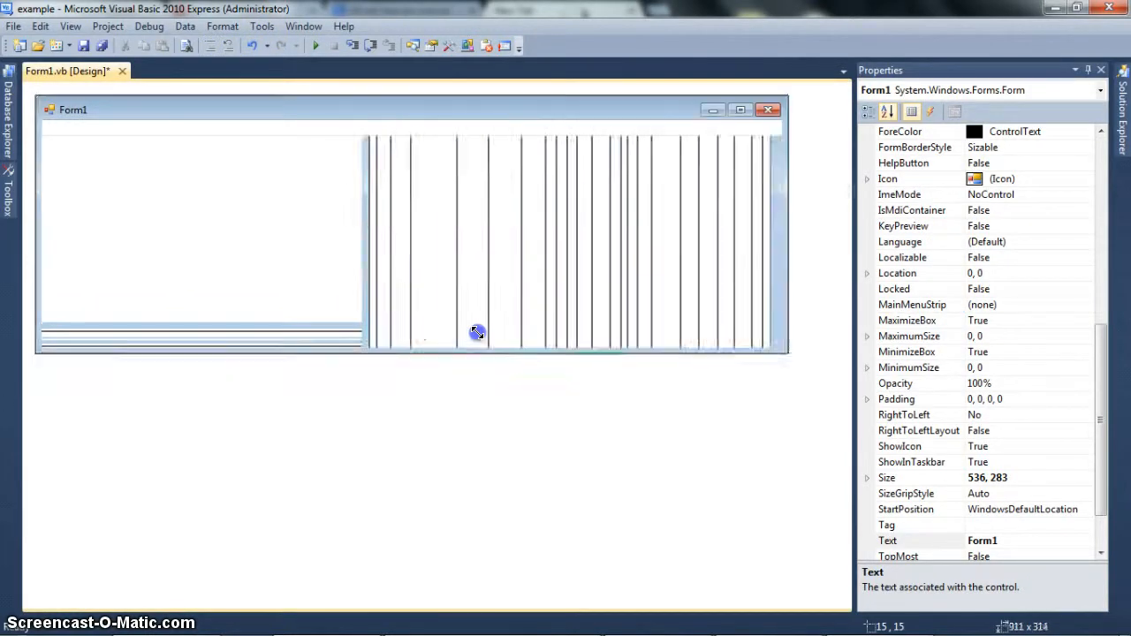
pyautogui.moveTo(477, 334); pyautogui.dragTo(764, 354)
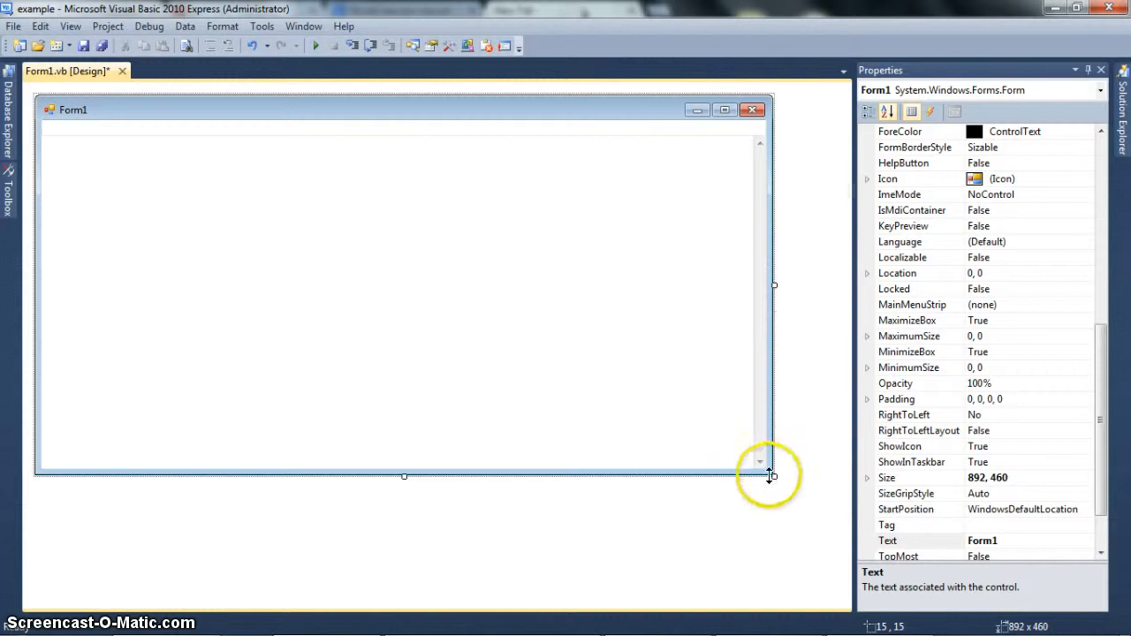
pyautogui.moveTo(739, 138)
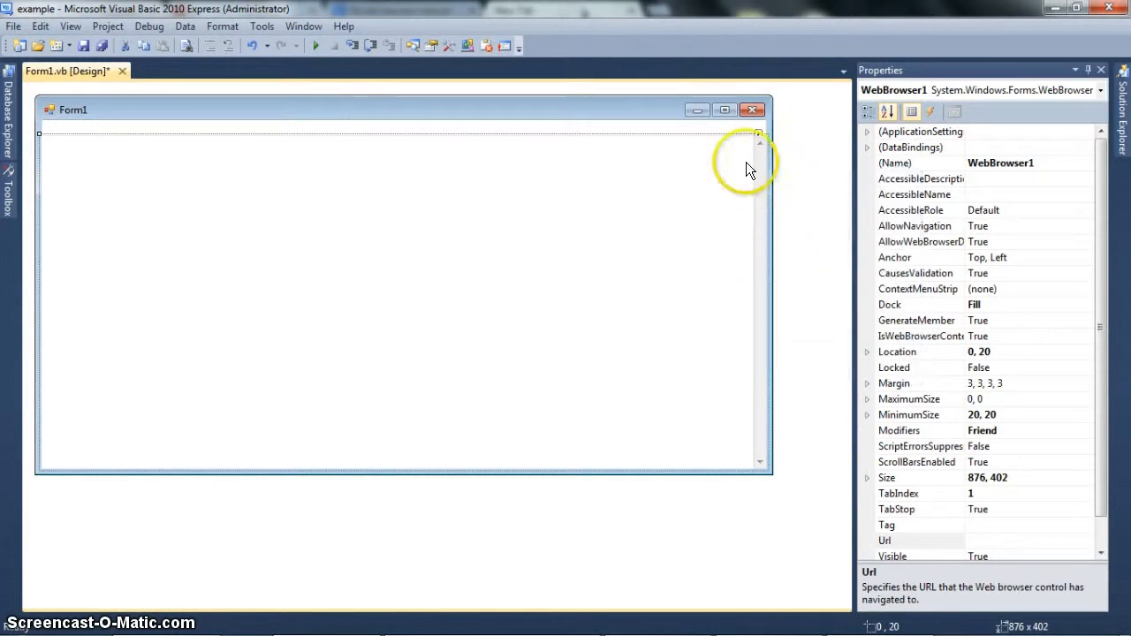
pyautogui.click(397, 300)
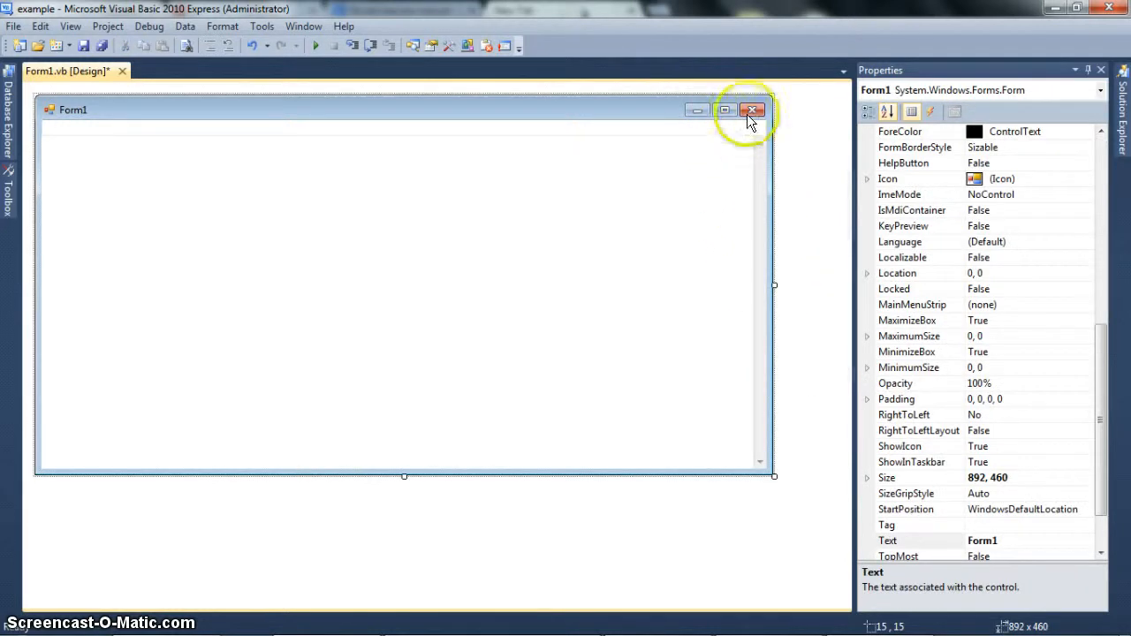
pyautogui.moveTo(753, 110)
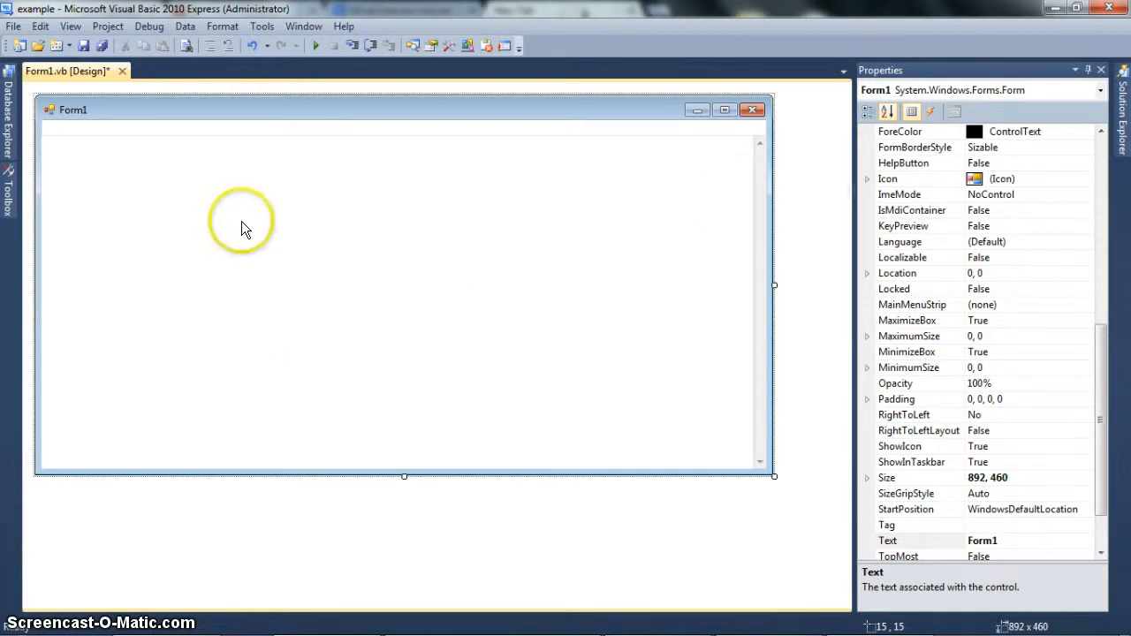
pyautogui.moveTo(763, 485)
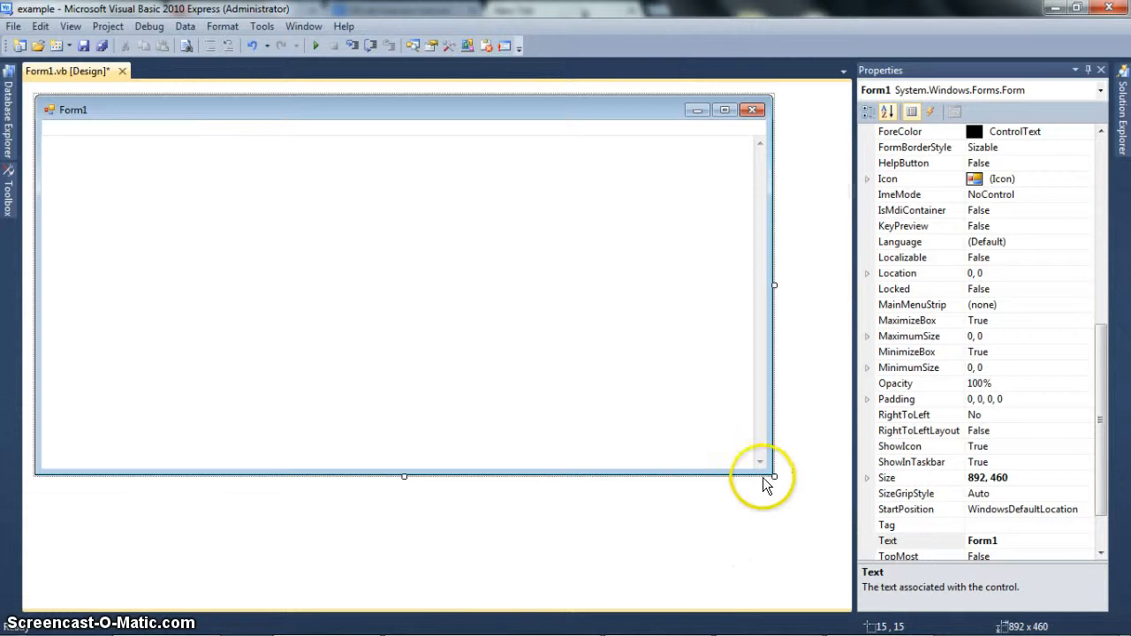
pyautogui.moveTo(774, 477); pyautogui.dragTo(609, 486)
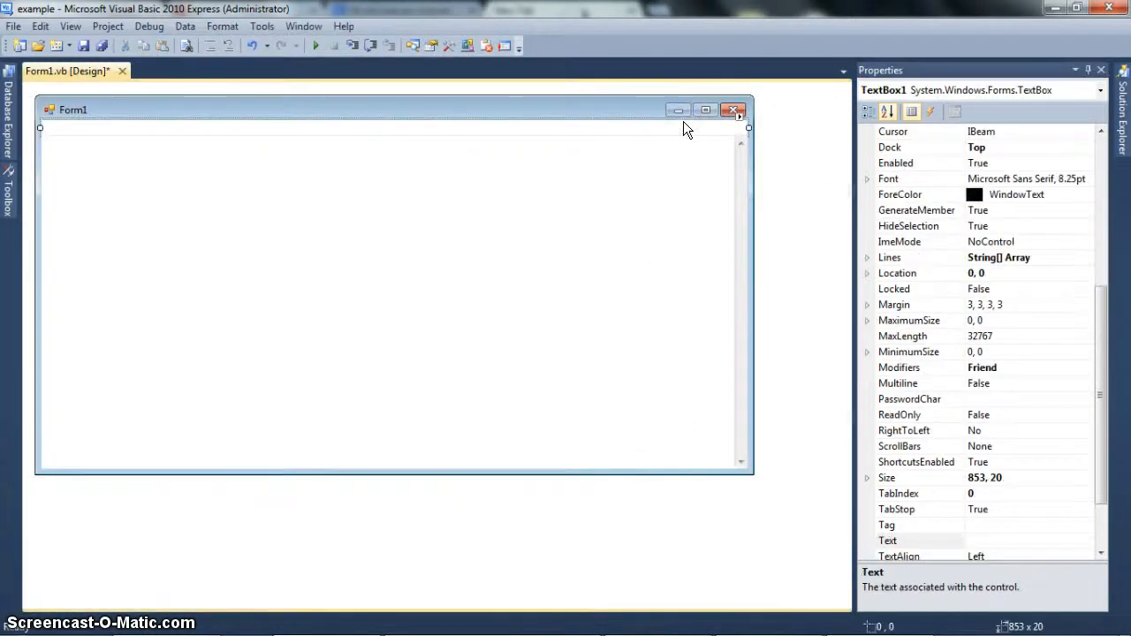
pyautogui.moveTo(1064, 498)
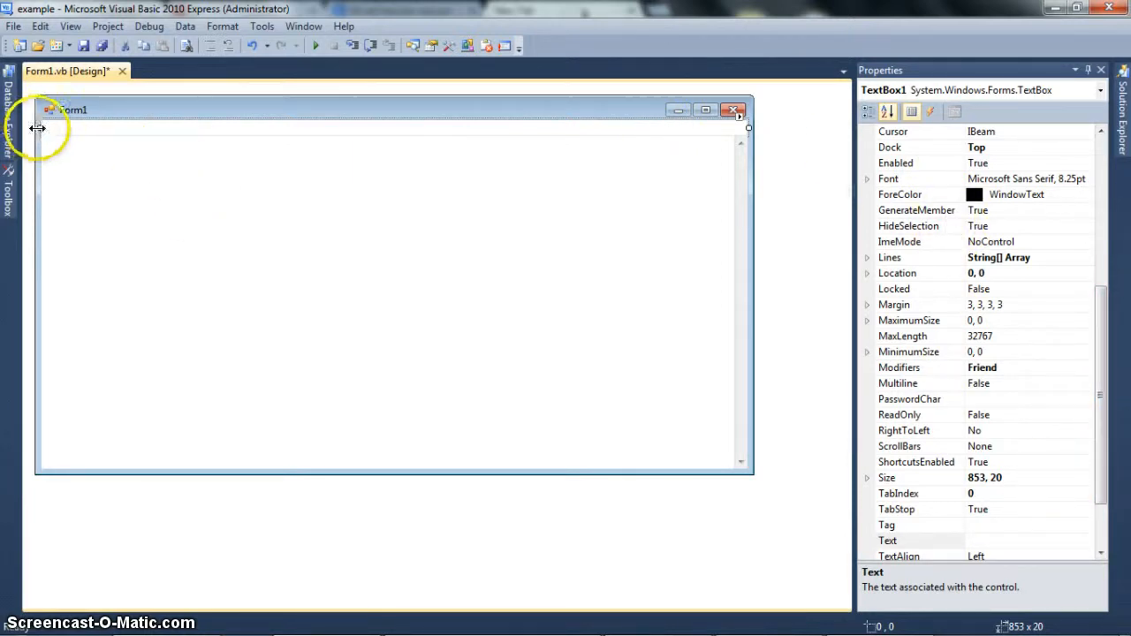
# Set TextBox1's Dock to None so it shrinks to 299 by 20, then view its Anchor choices.
pyautogui.click(919, 147)
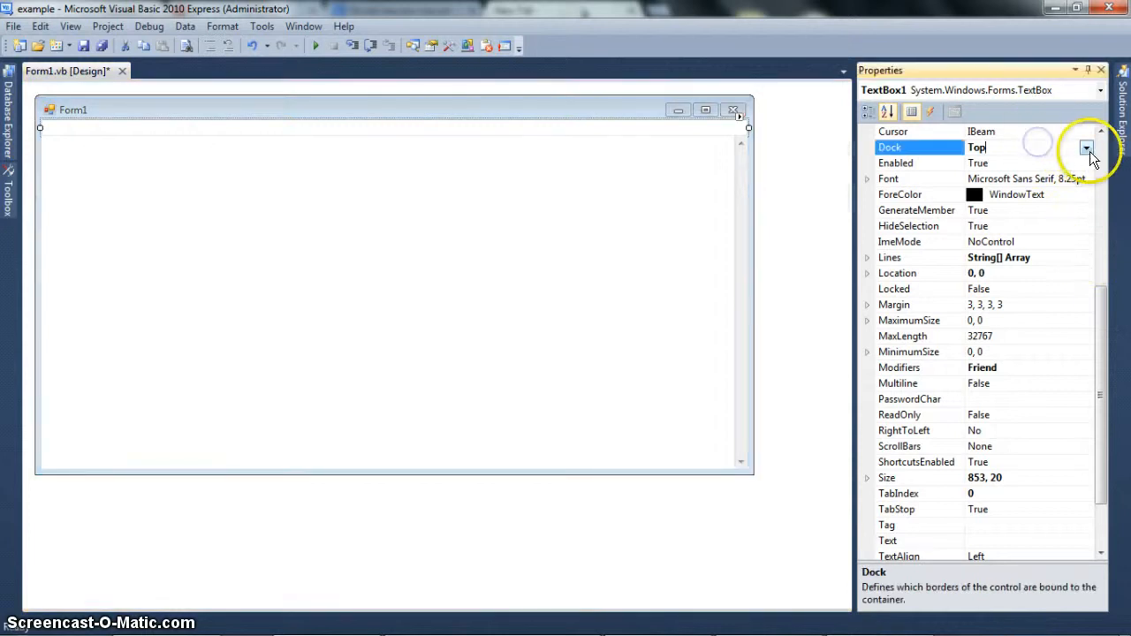
pyautogui.click(1085, 146)
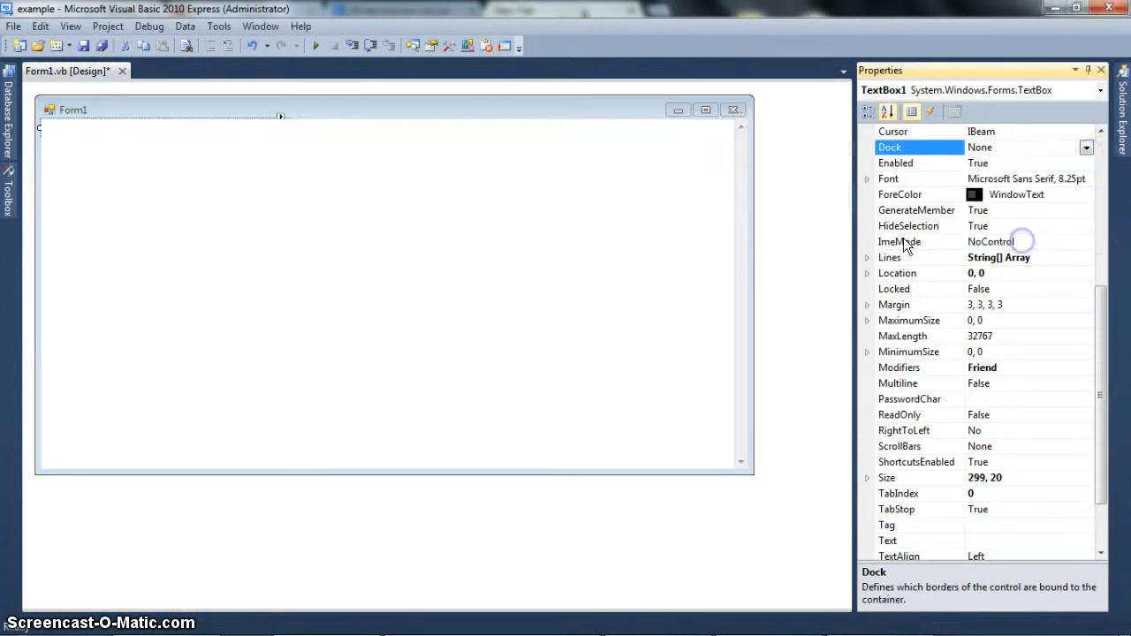
pyautogui.rightClick(274, 145)
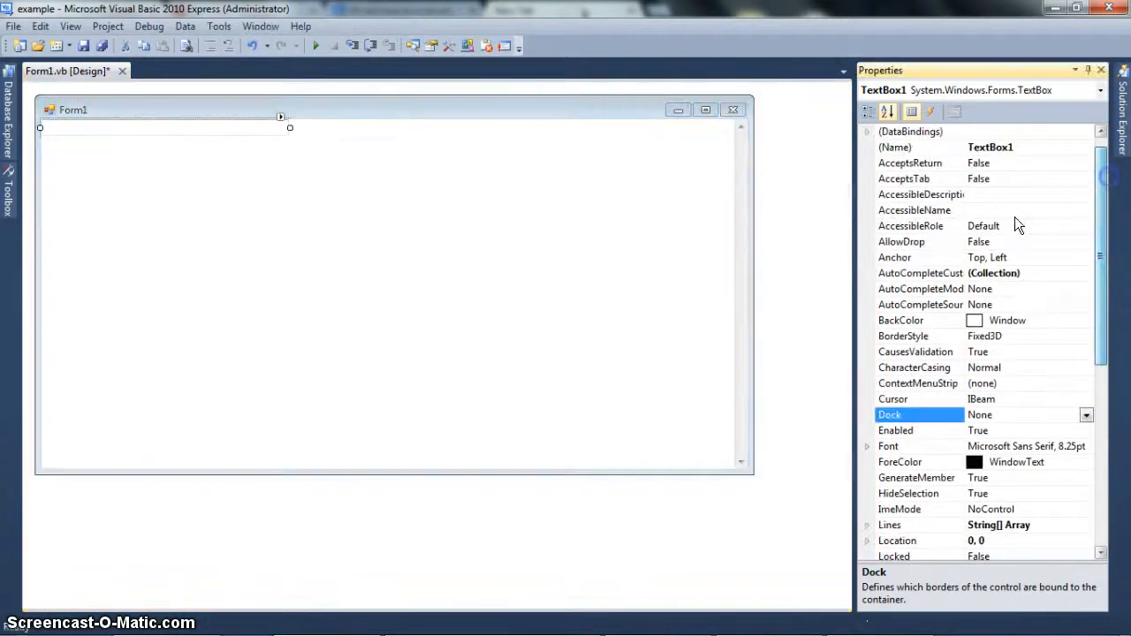
pyautogui.click(919, 258)
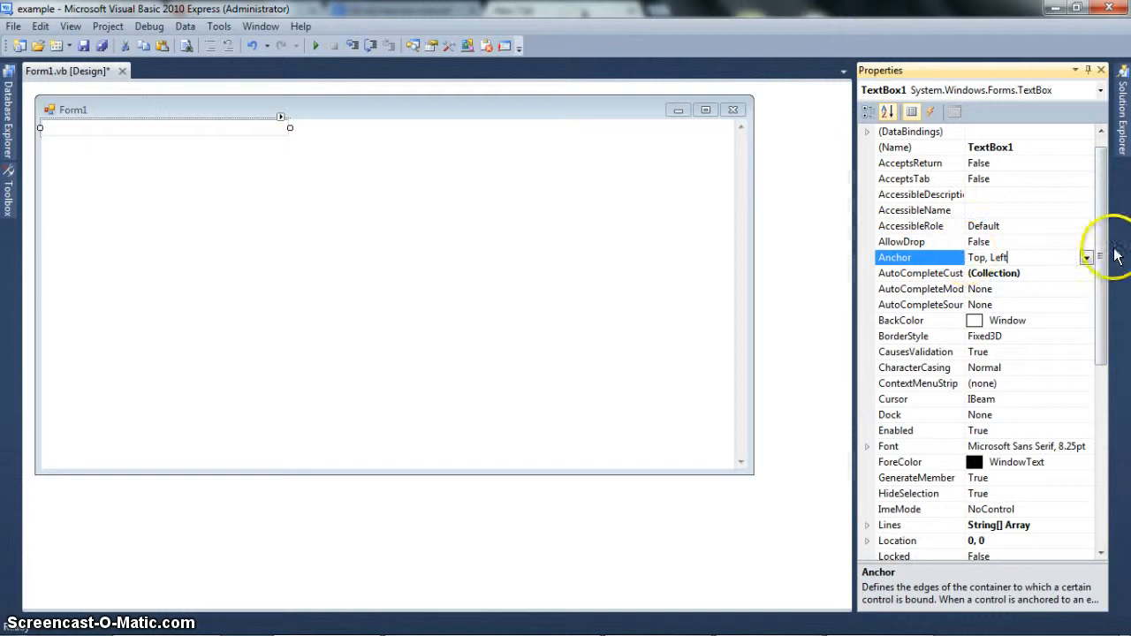
pyautogui.click(1084, 258)
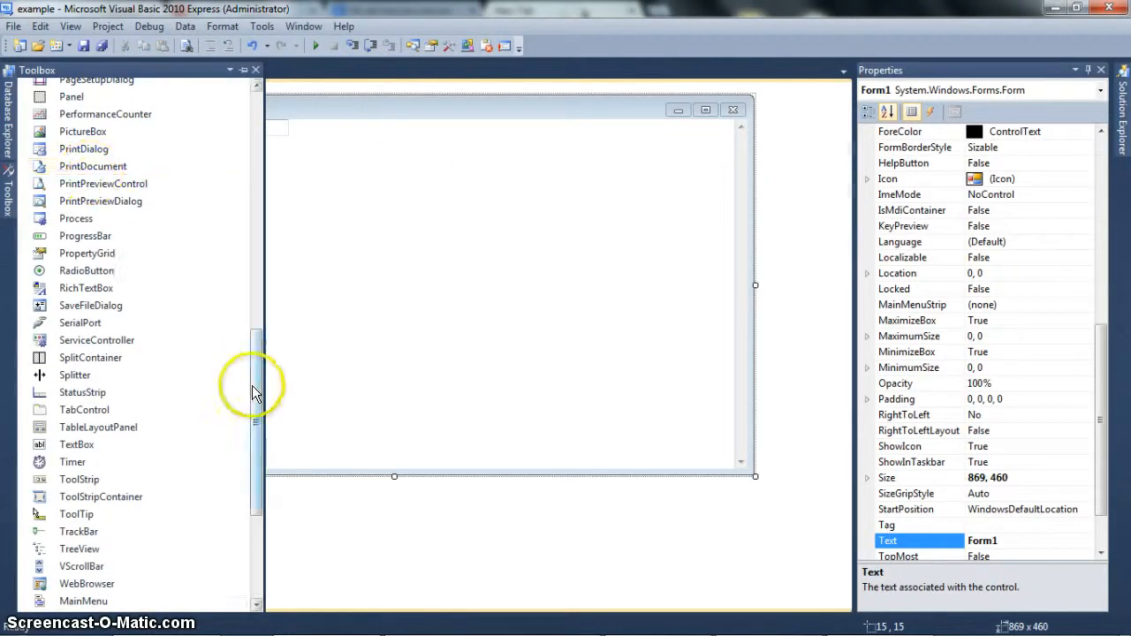
# Select Button1's Anchor property and view its anchoring choices.
pyautogui.scroll(3)
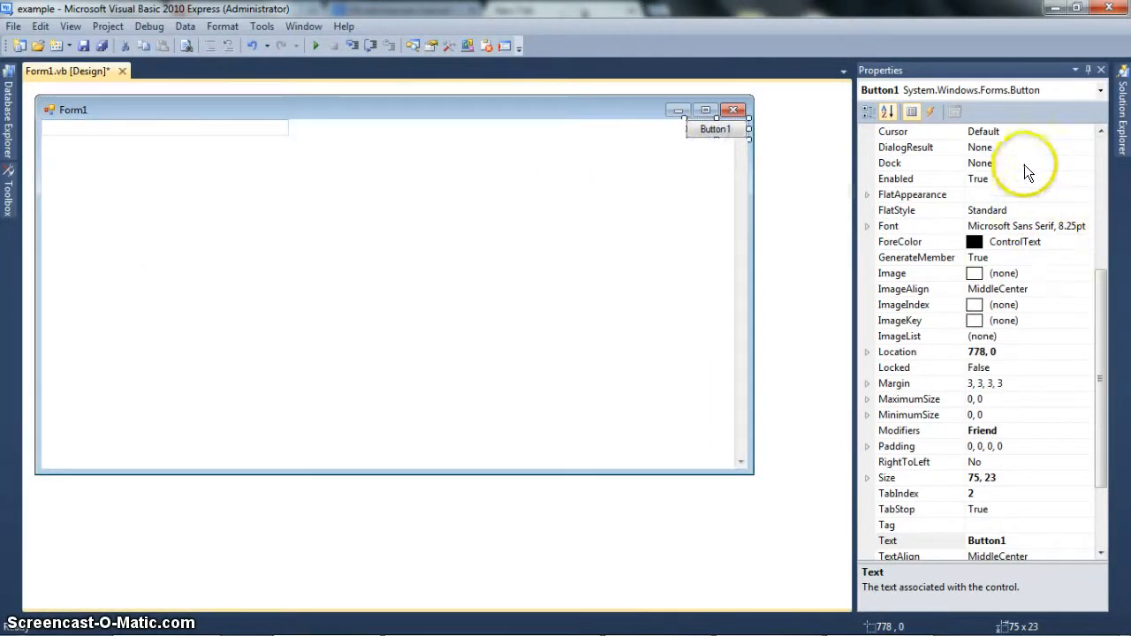
pyautogui.click(918, 541)
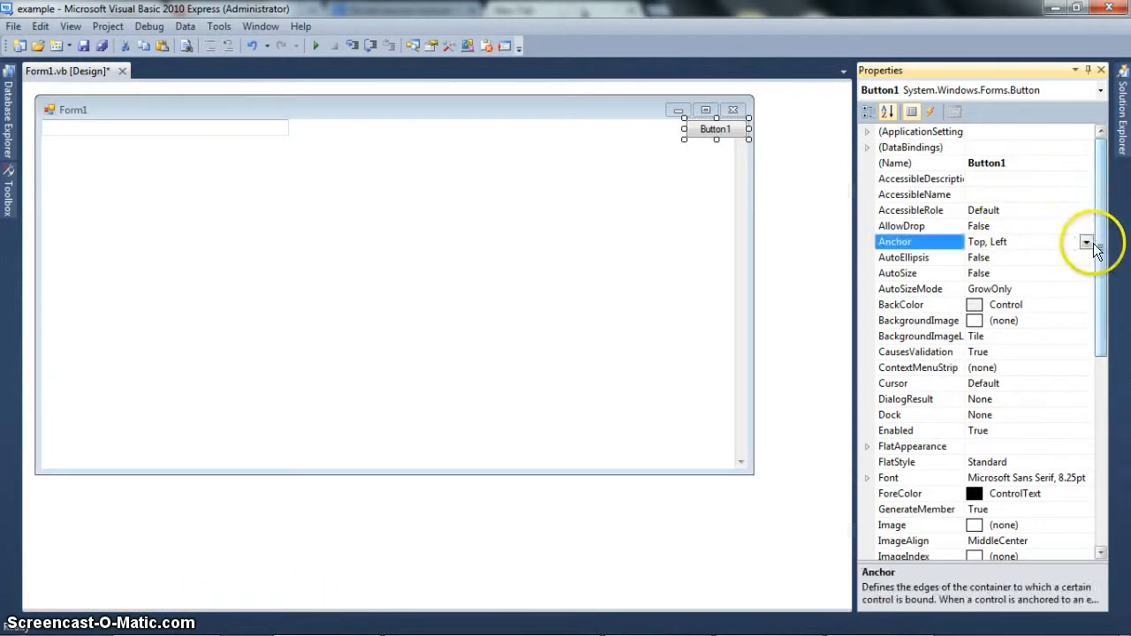
pyautogui.click(1085, 241)
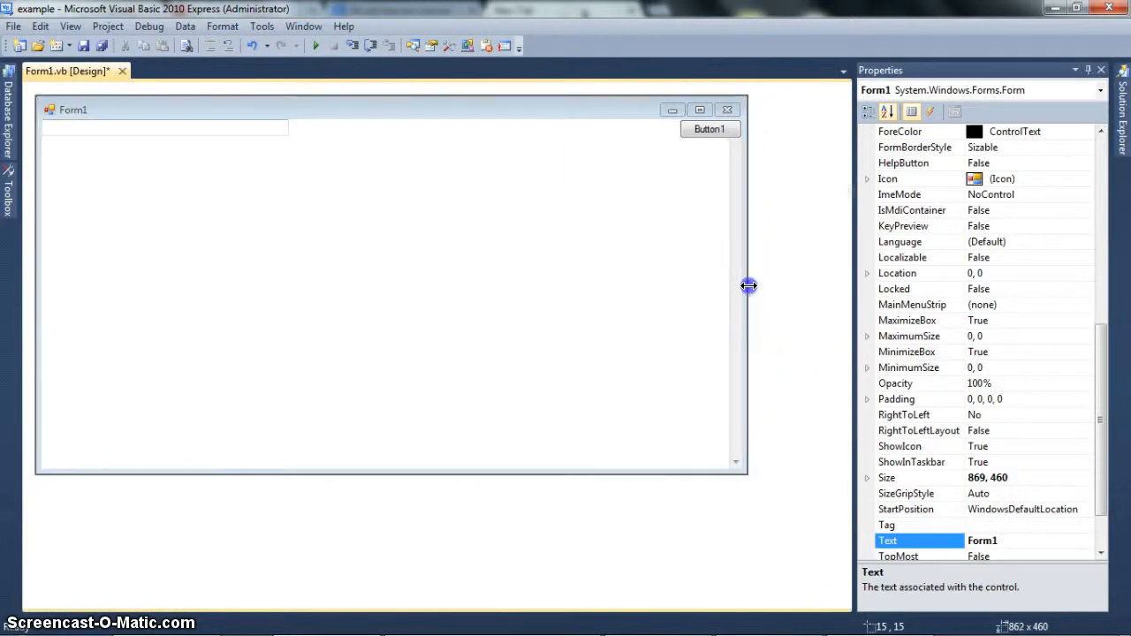
# Resize the form narrow, wide and tall to test Button1, then move it to the bottom-right corner.
pyautogui.moveTo(749, 286); pyautogui.dragTo(236, 279)
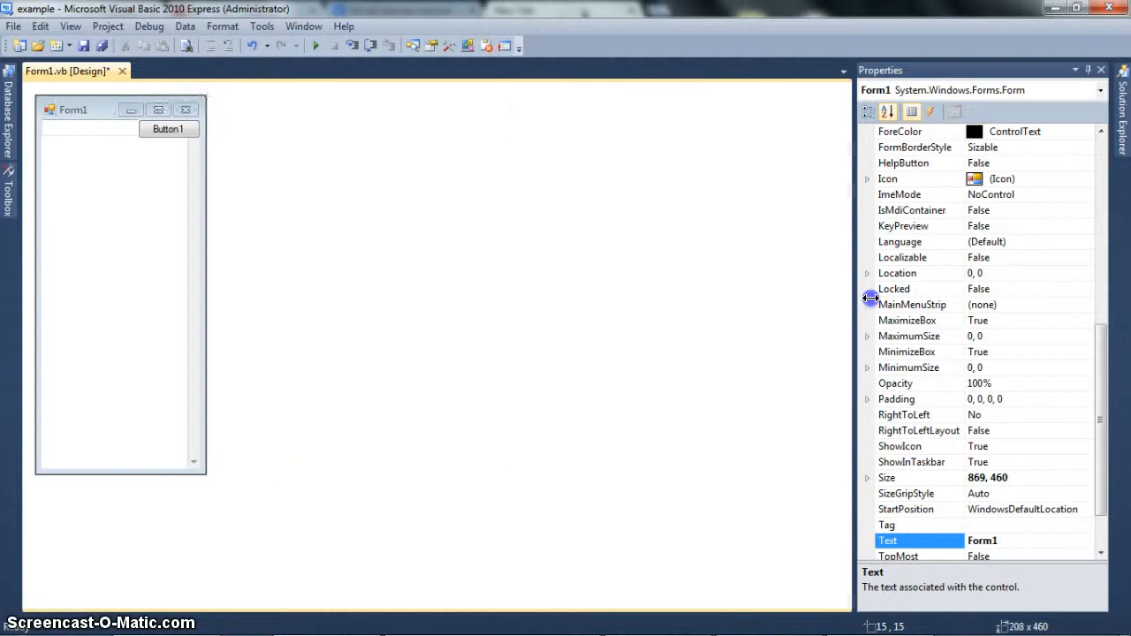
pyautogui.moveTo(205, 297); pyautogui.dragTo(798, 283)
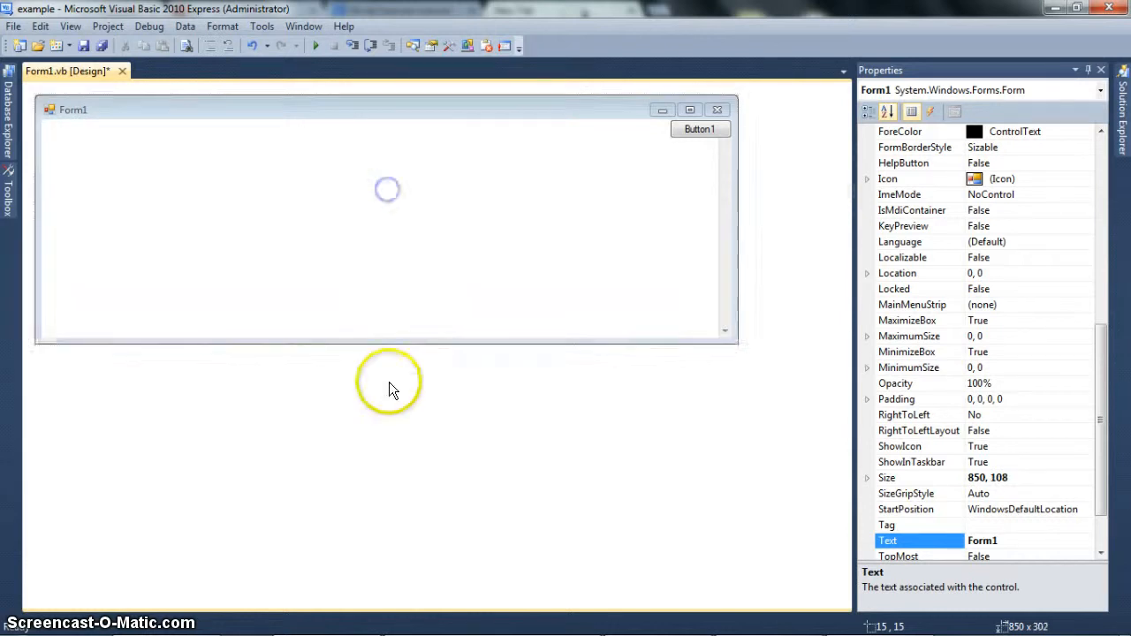
pyautogui.moveTo(385, 343); pyautogui.dragTo(385, 458)
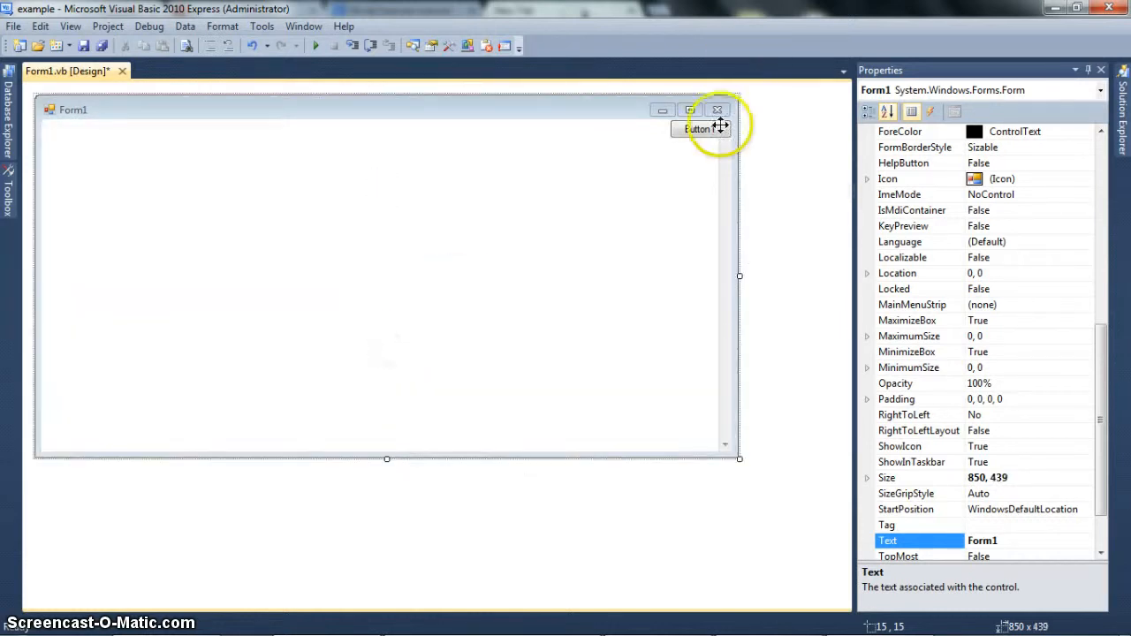
pyautogui.moveTo(698, 127); pyautogui.dragTo(698, 420)
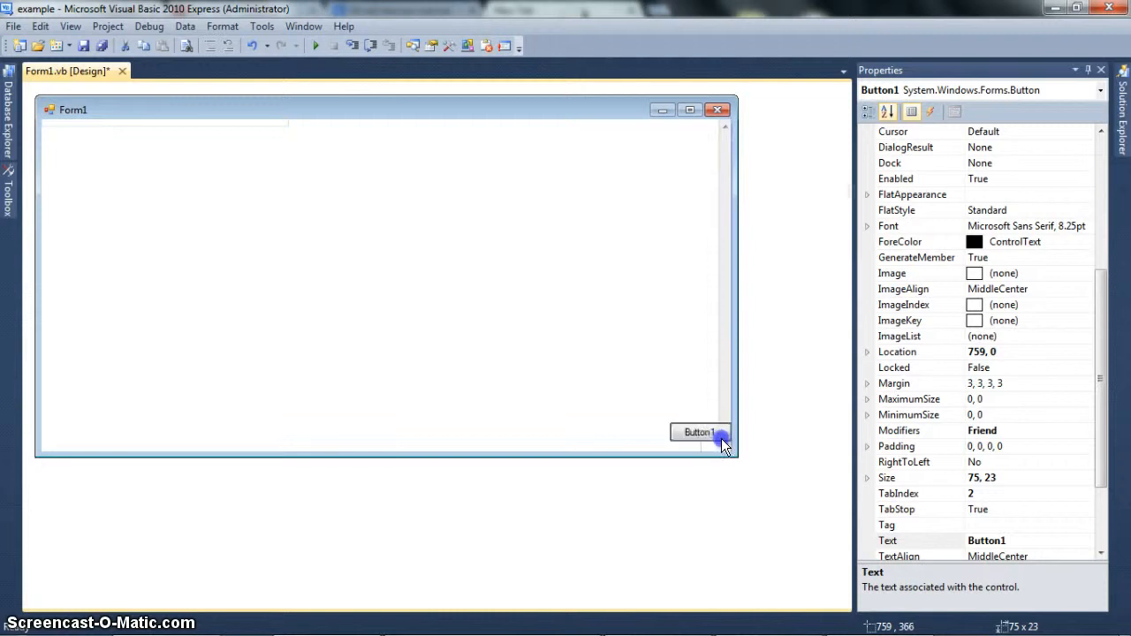
# Settle Button1 in the bottom-right corner and anchor it to Bottom, Right.
pyautogui.moveTo(700, 431); pyautogui.dragTo(700, 442)
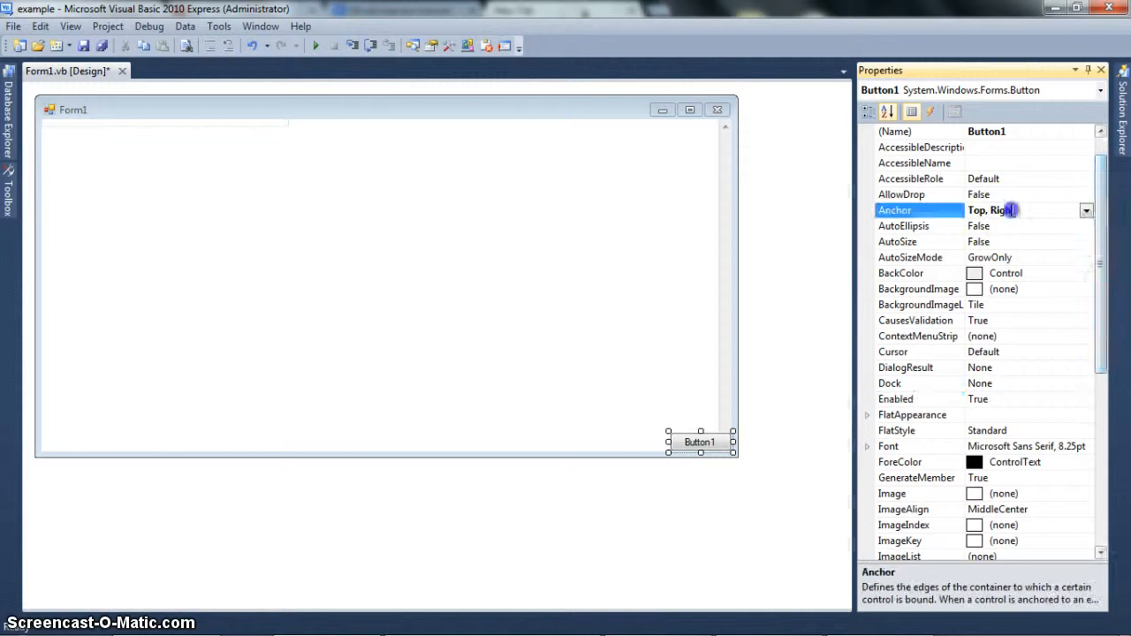
pyautogui.click(1085, 210)
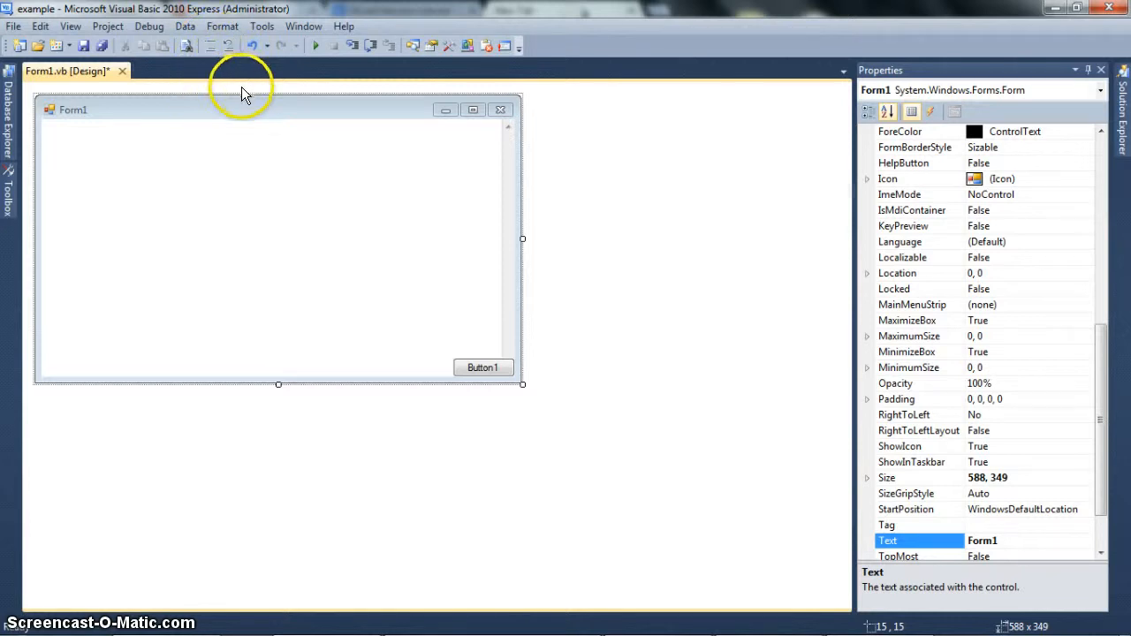
pyautogui.click(485, 366)
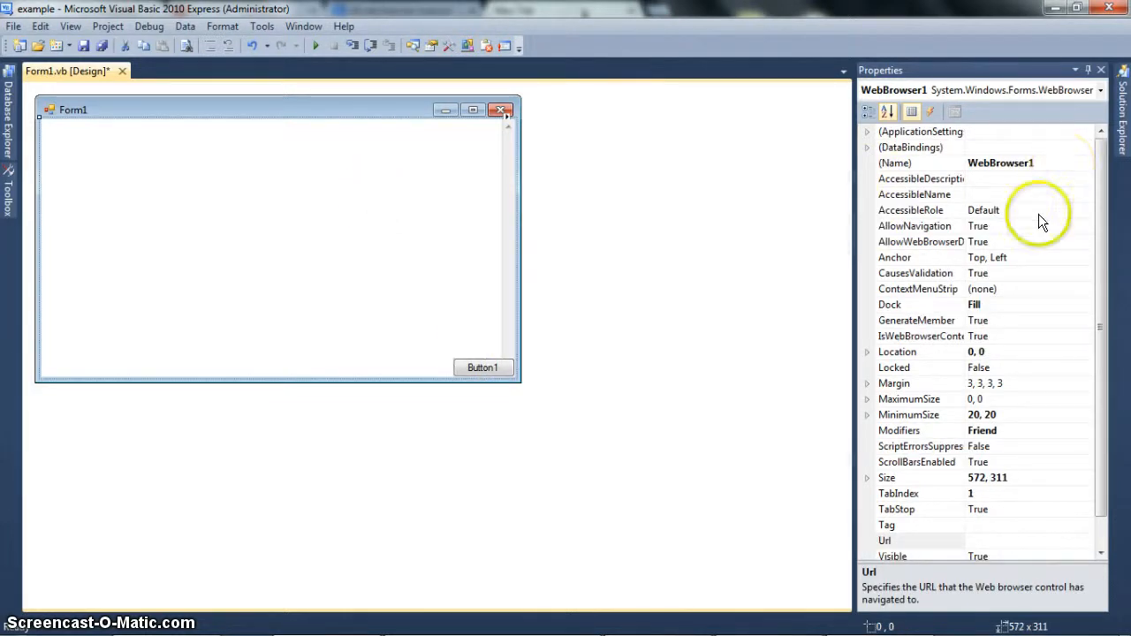
pyautogui.moveTo(991, 332)
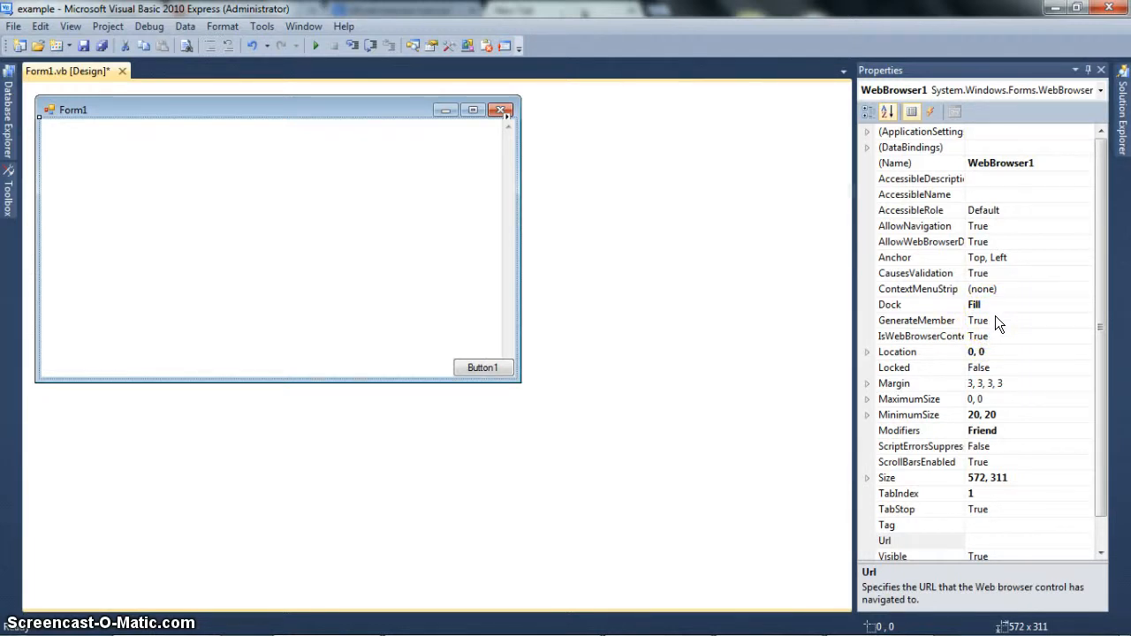
# Drag Button1 to the middle of the form, keeping its Bottom, Right anchoring.
pyautogui.click(311, 254)
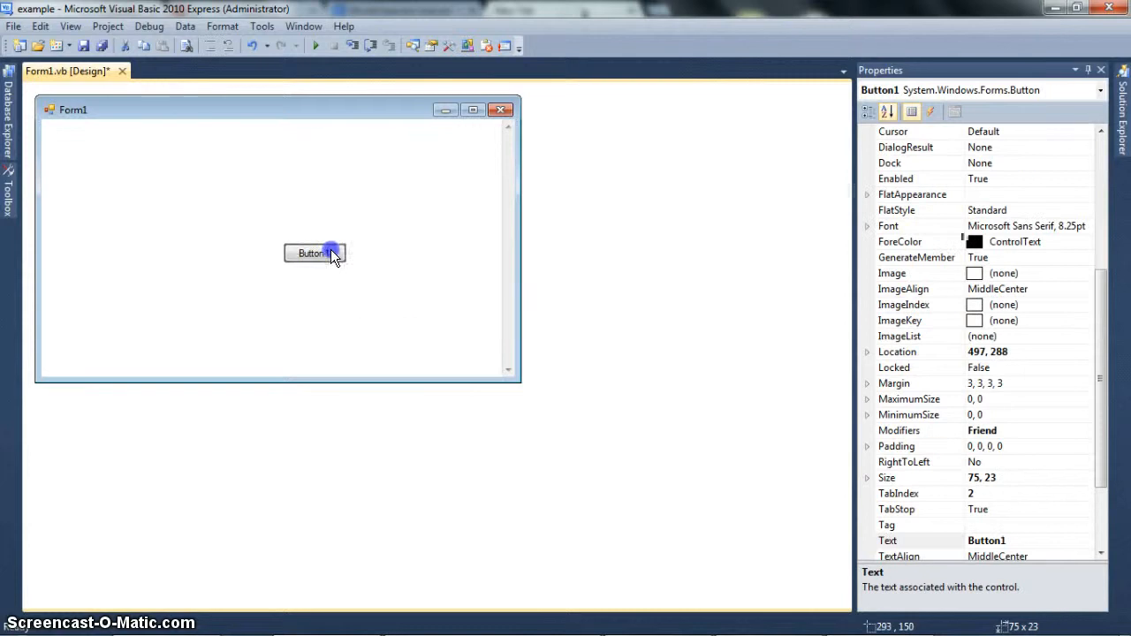
pyautogui.moveTo(315, 255); pyautogui.dragTo(280, 265)
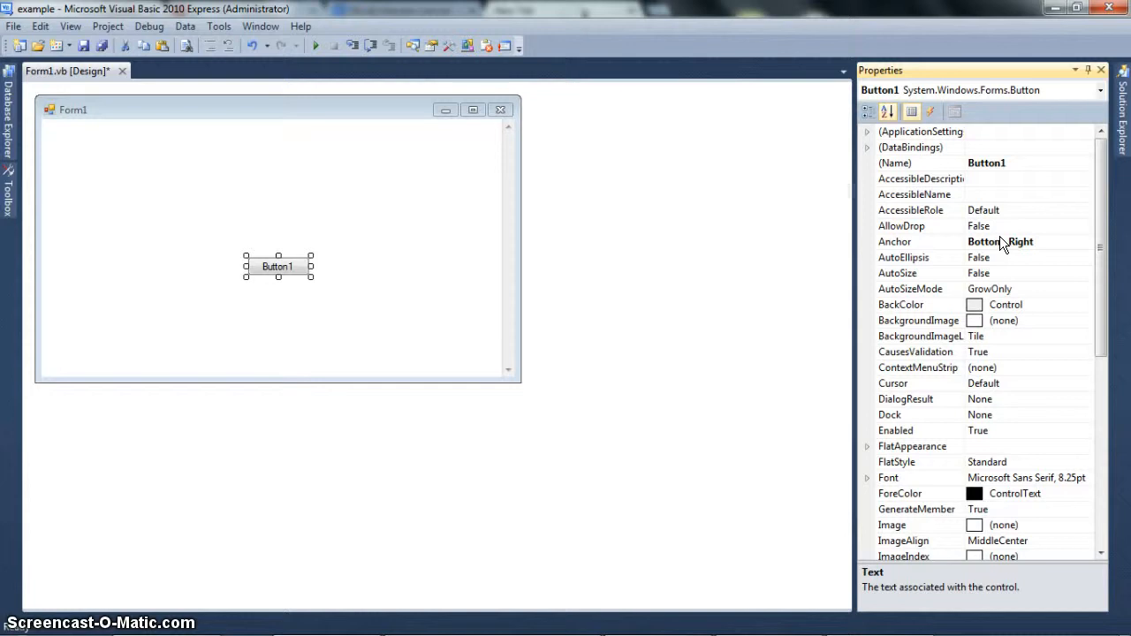
pyautogui.click(1085, 240)
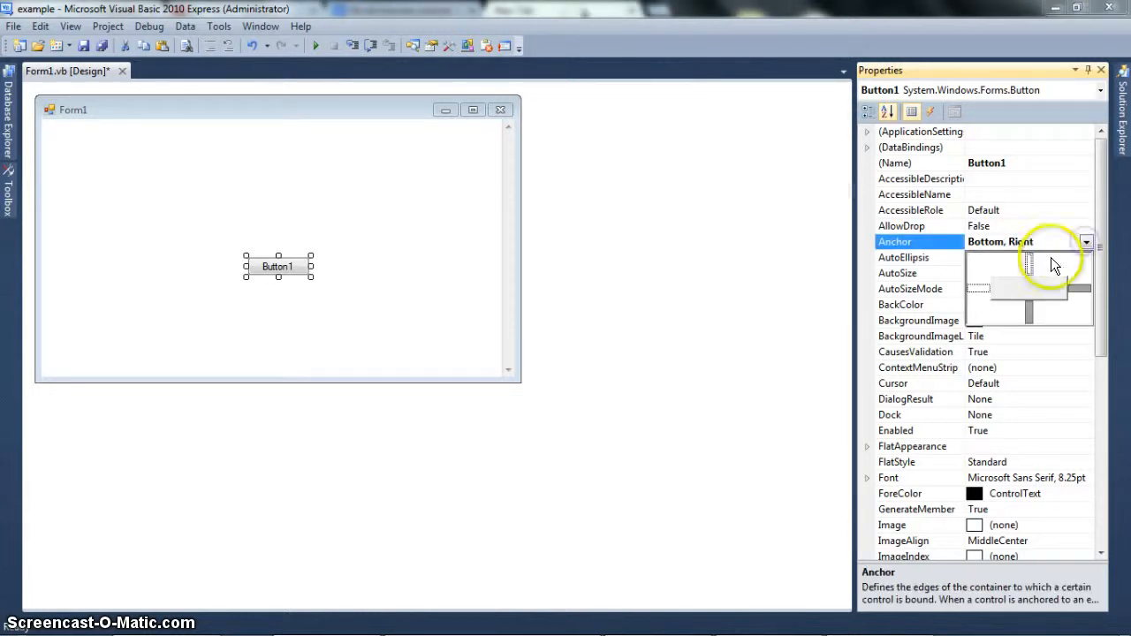
pyautogui.moveTo(1076, 293)
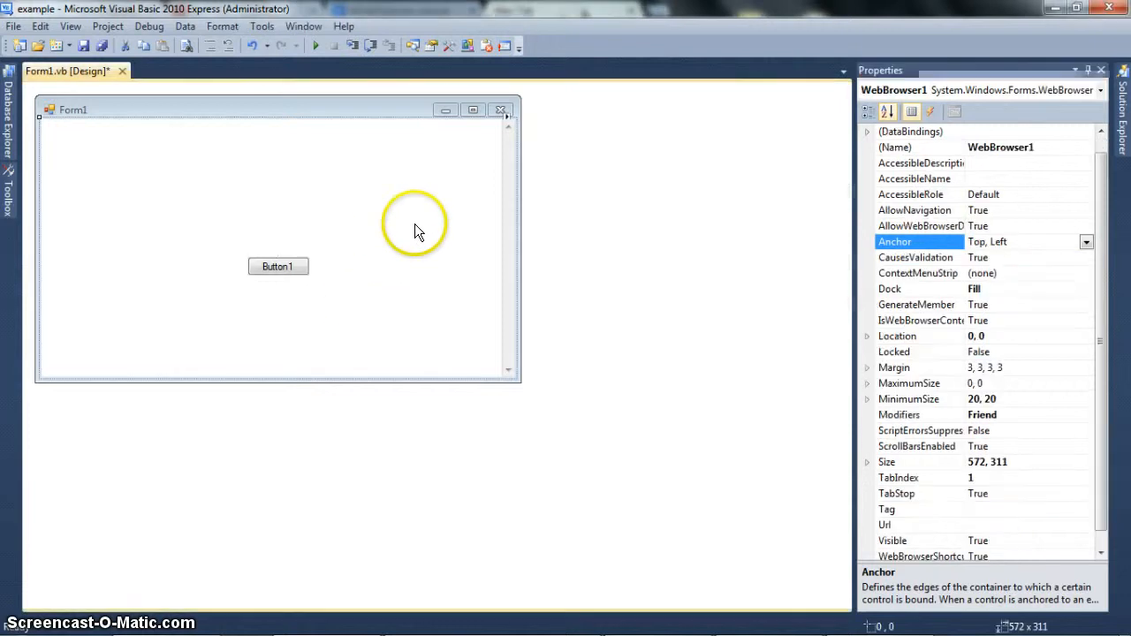
# Set WebBrowser1's Dock to Right and drag its left edge to widen it.
pyautogui.click(1085, 240)
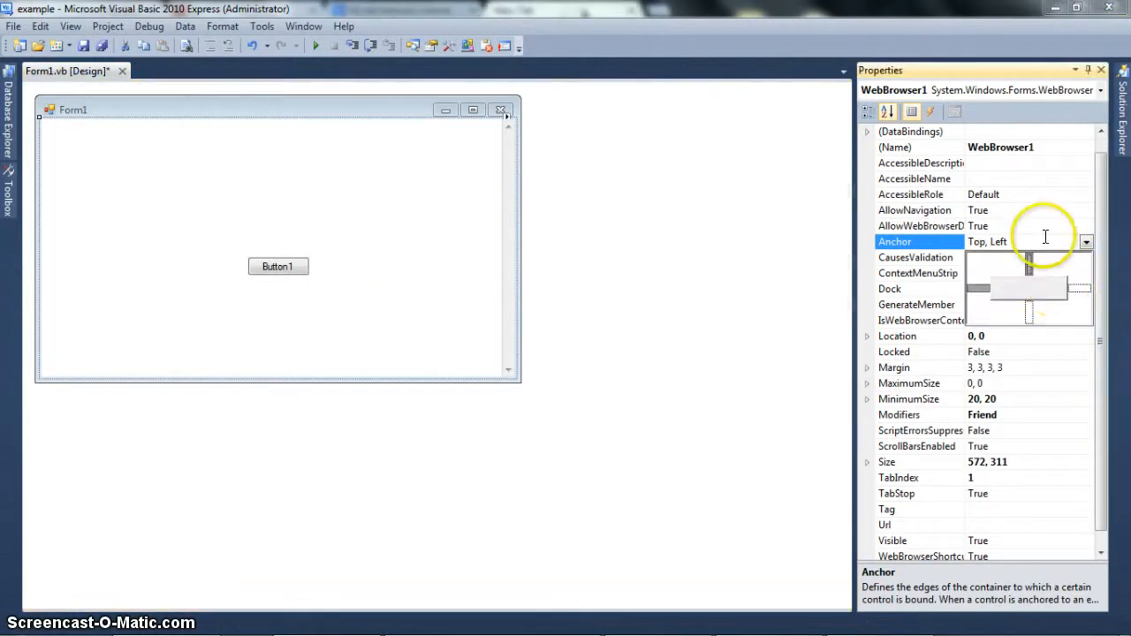
pyautogui.click(1085, 288)
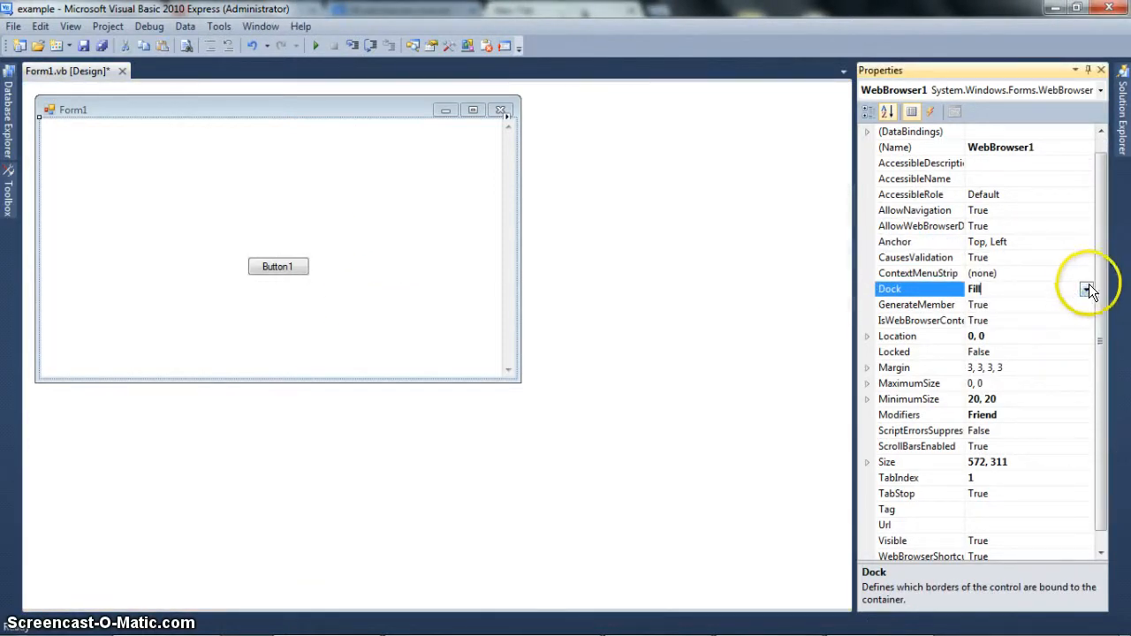
pyautogui.click(1086, 290)
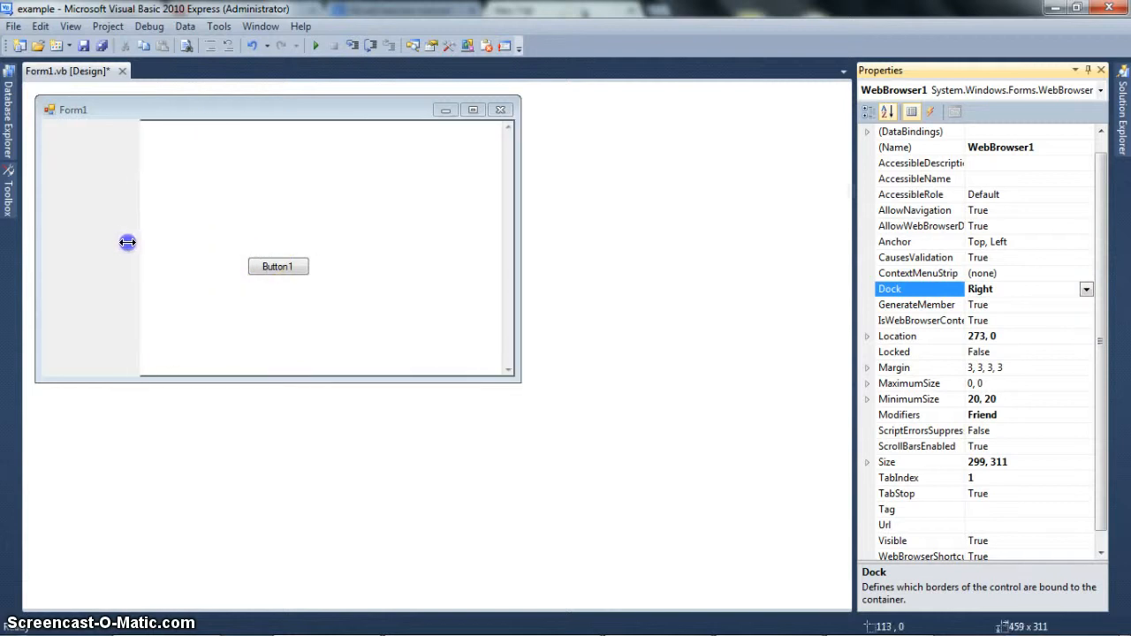
pyautogui.moveTo(127, 242); pyautogui.dragTo(84, 240)
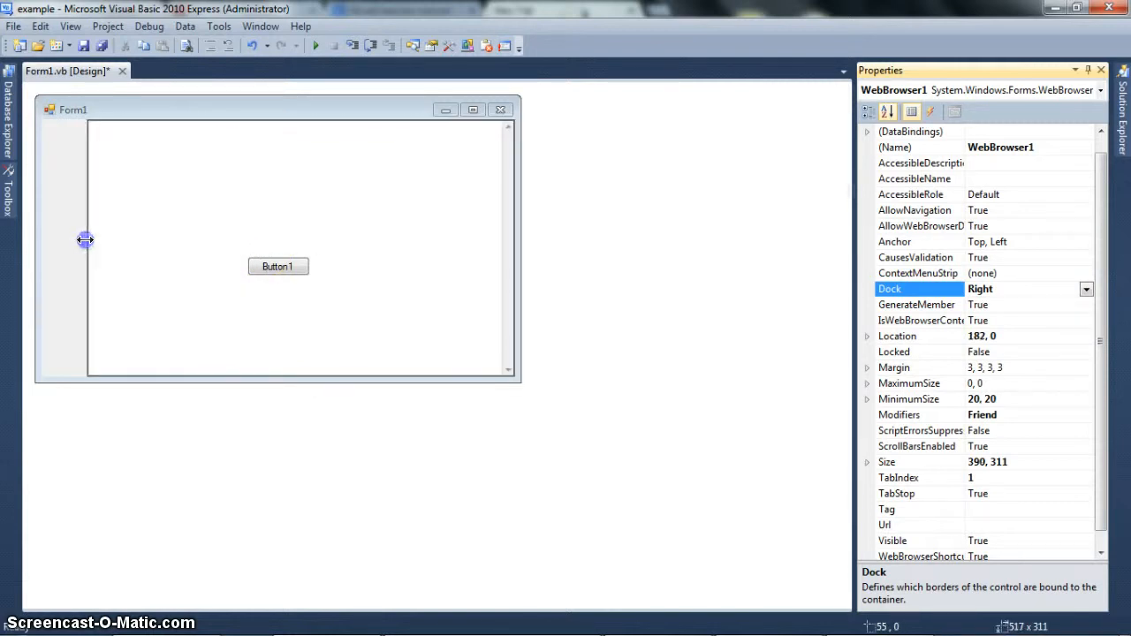
pyautogui.moveTo(85, 240); pyautogui.dragTo(240, 247)
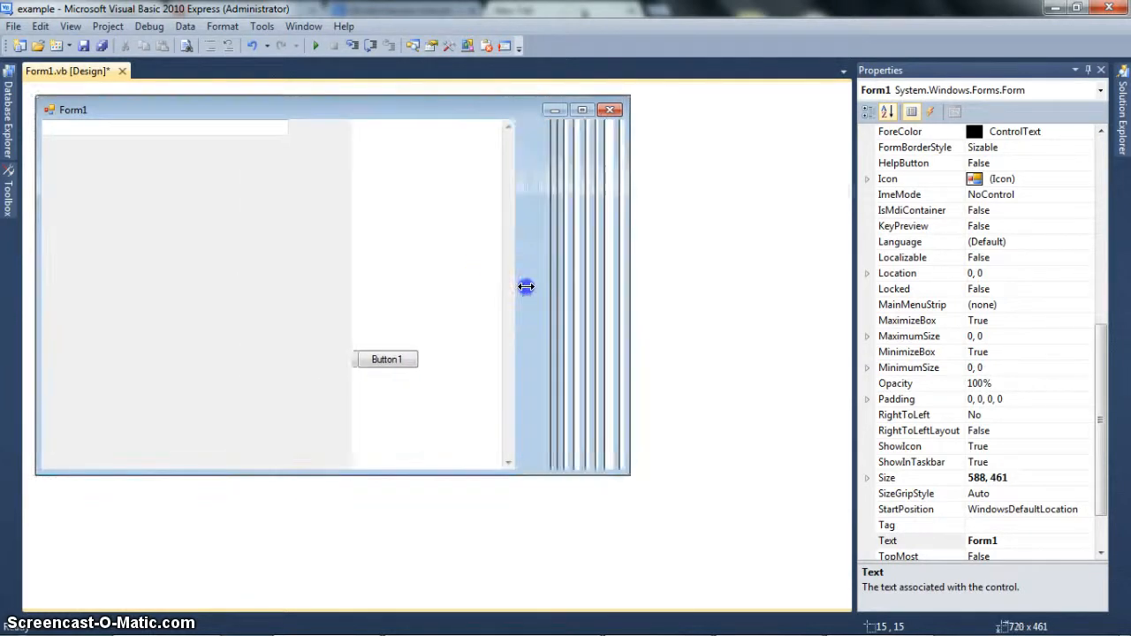
# Resize Form1 wider then narrower to about 734 by 505, checking the layout.
pyautogui.moveTo(526, 285); pyautogui.dragTo(678, 285)
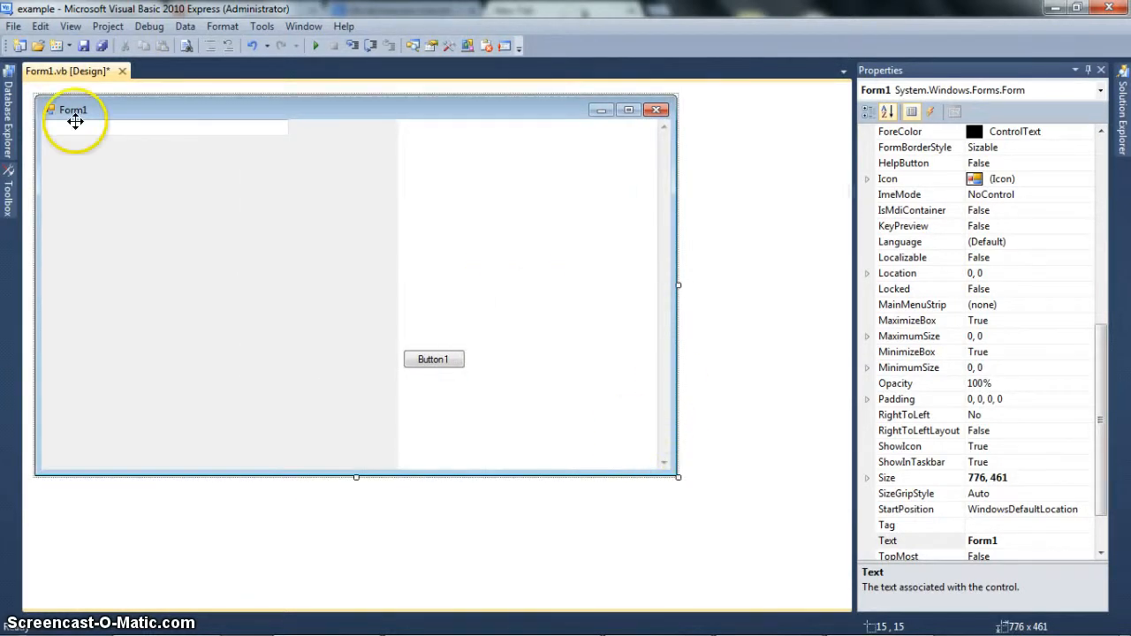
pyautogui.moveTo(675, 488)
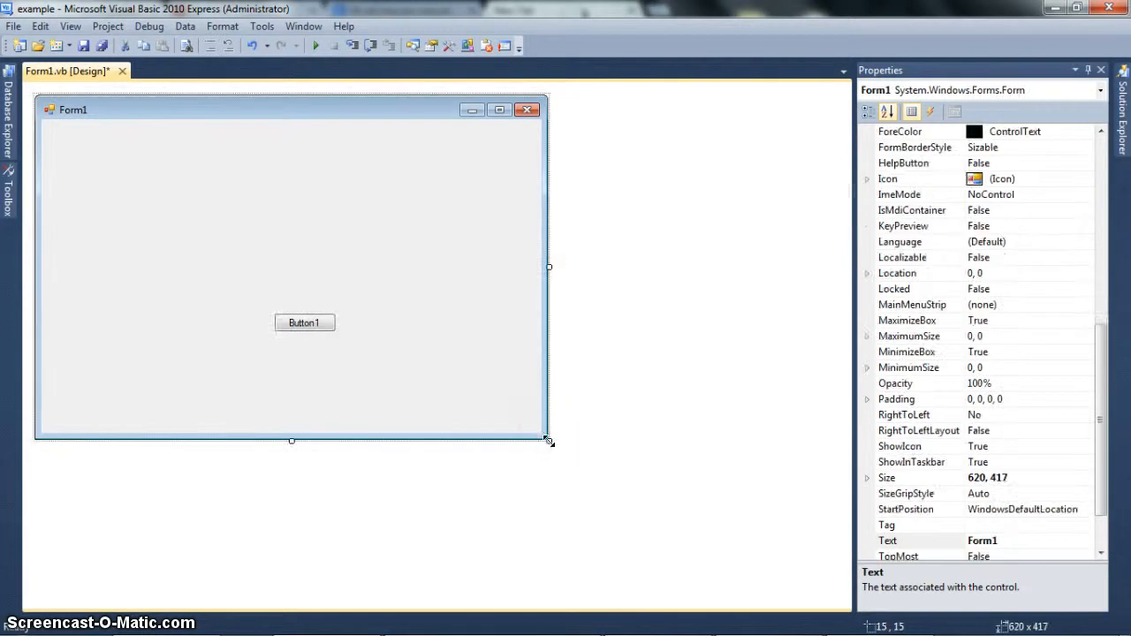
pyautogui.moveTo(548, 439); pyautogui.dragTo(551, 395)
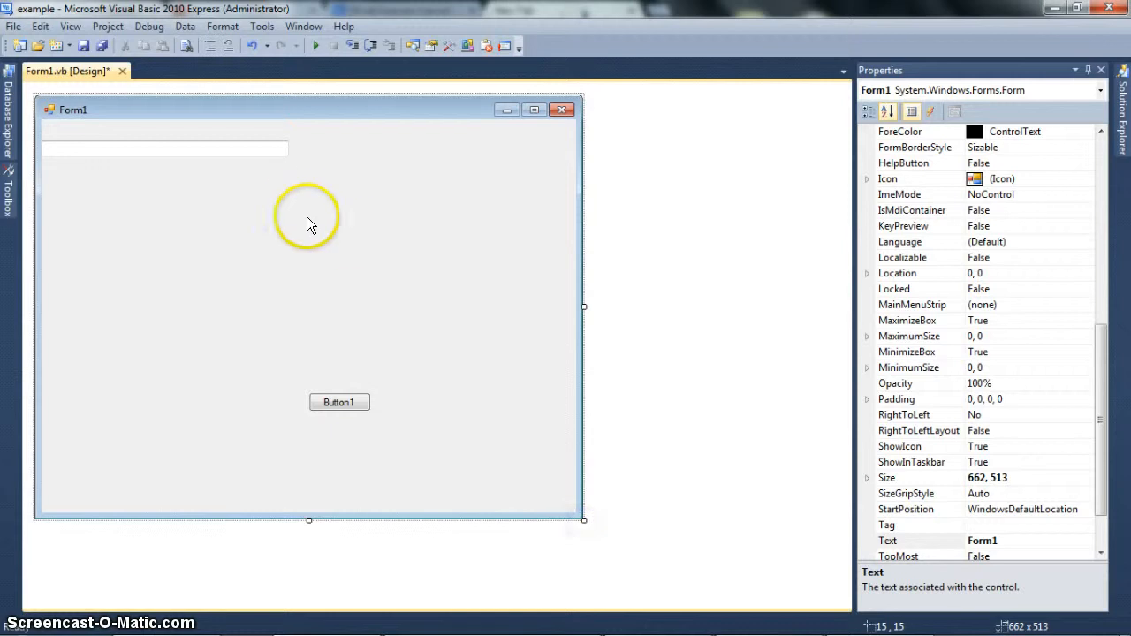
pyautogui.click(163, 148)
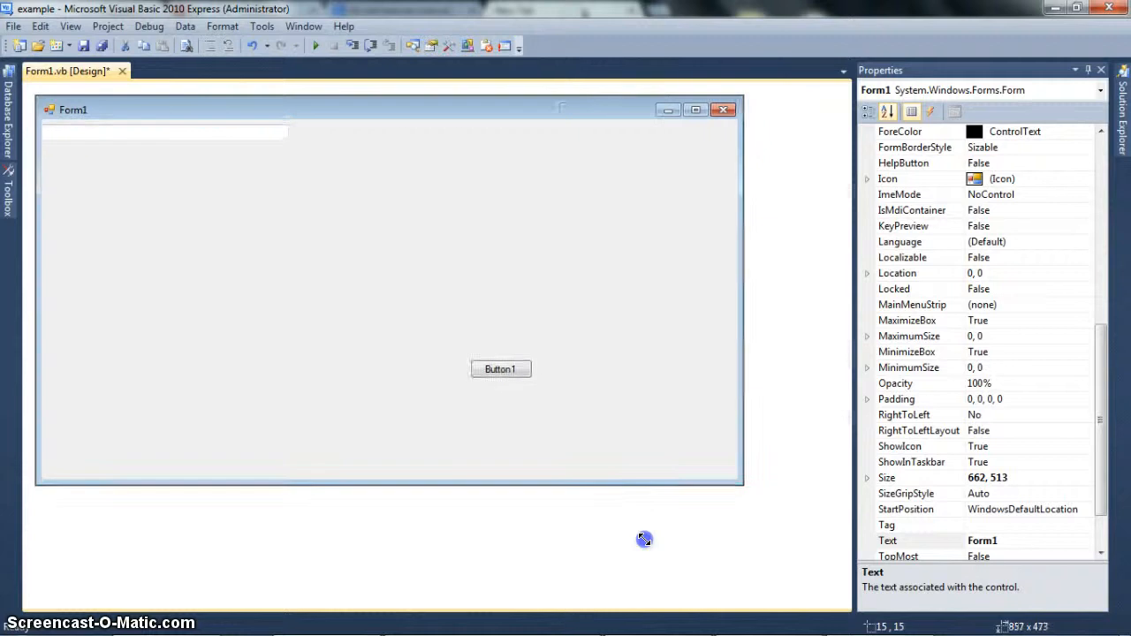
pyautogui.moveTo(743, 484); pyautogui.dragTo(639, 534)
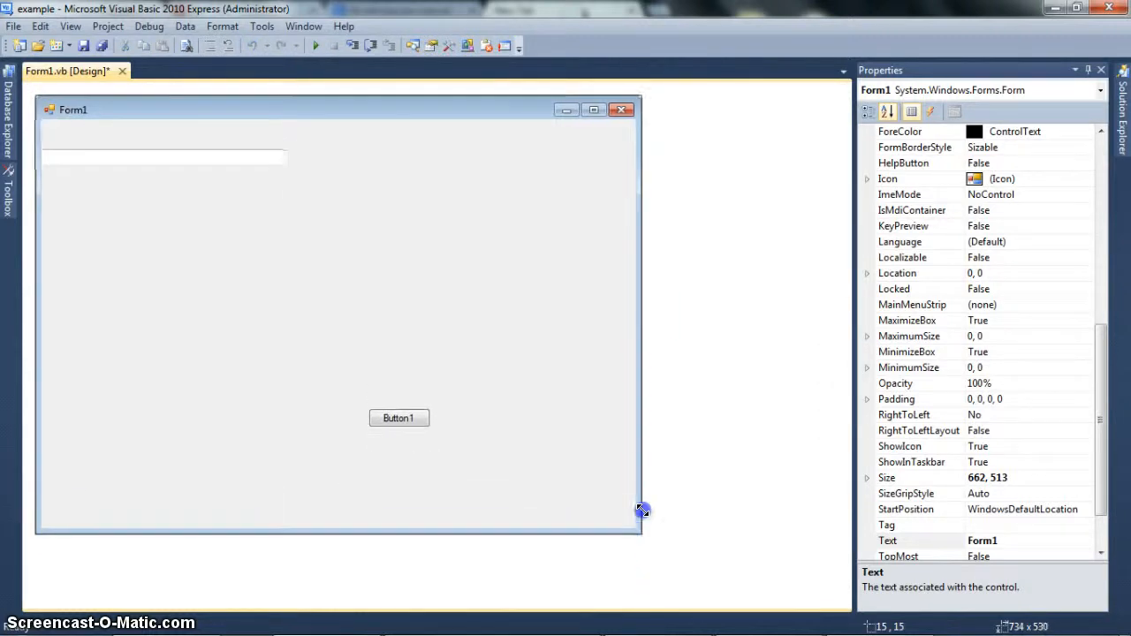
pyautogui.click(163, 158)
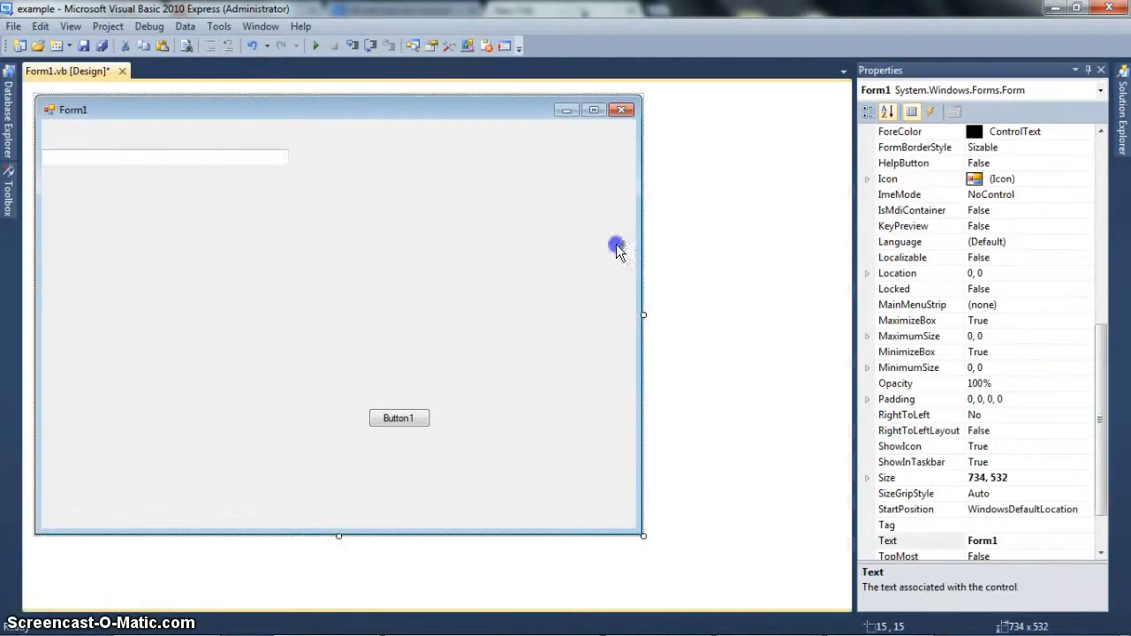
pyautogui.click(163, 157)
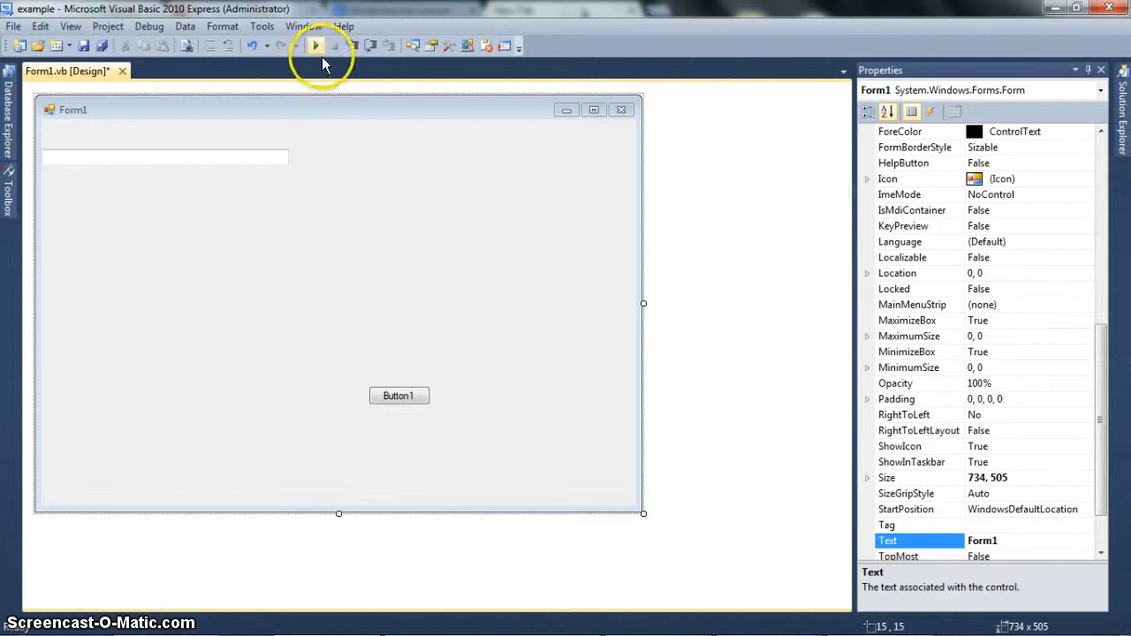
pyautogui.click(315, 46)
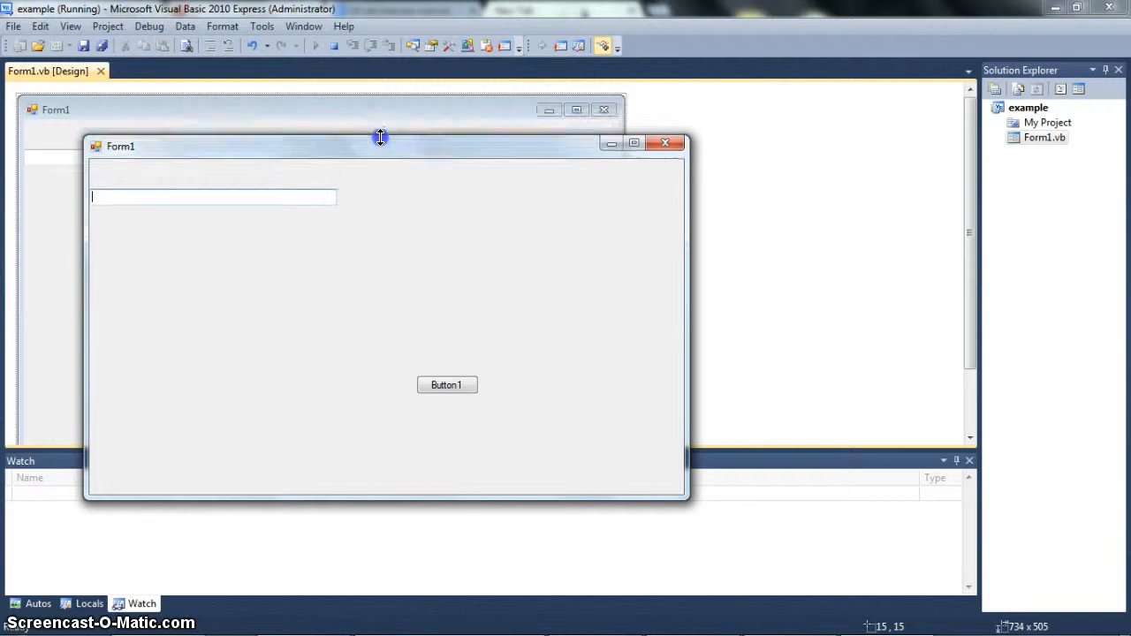
pyautogui.moveTo(380, 145); pyautogui.dragTo(376, 316)
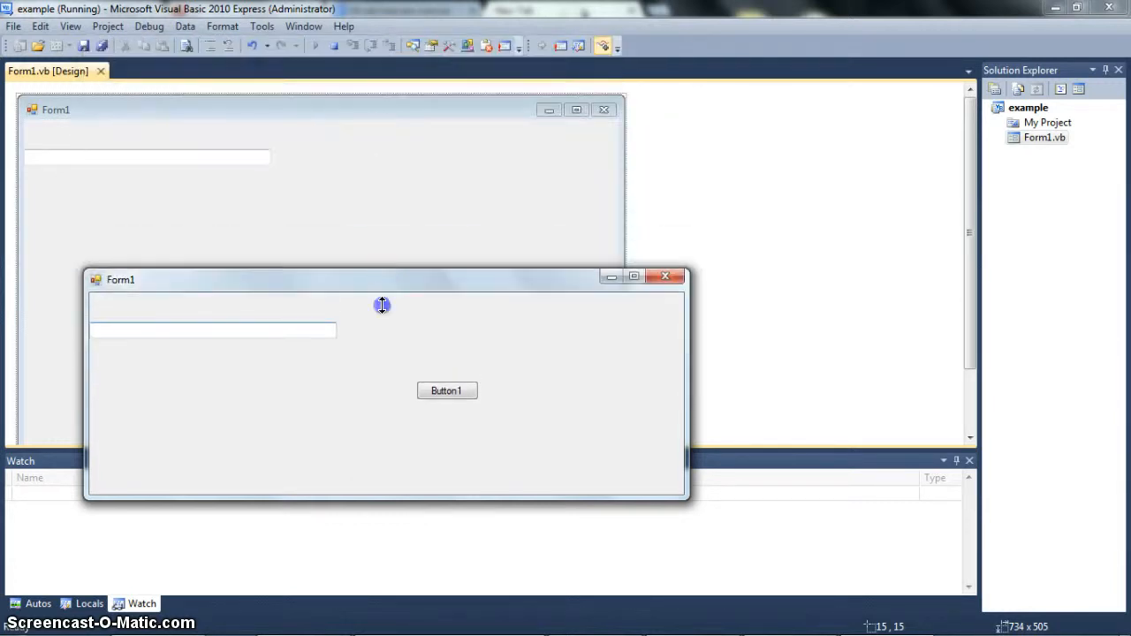
pyautogui.moveTo(382, 304); pyautogui.dragTo(378, 241)
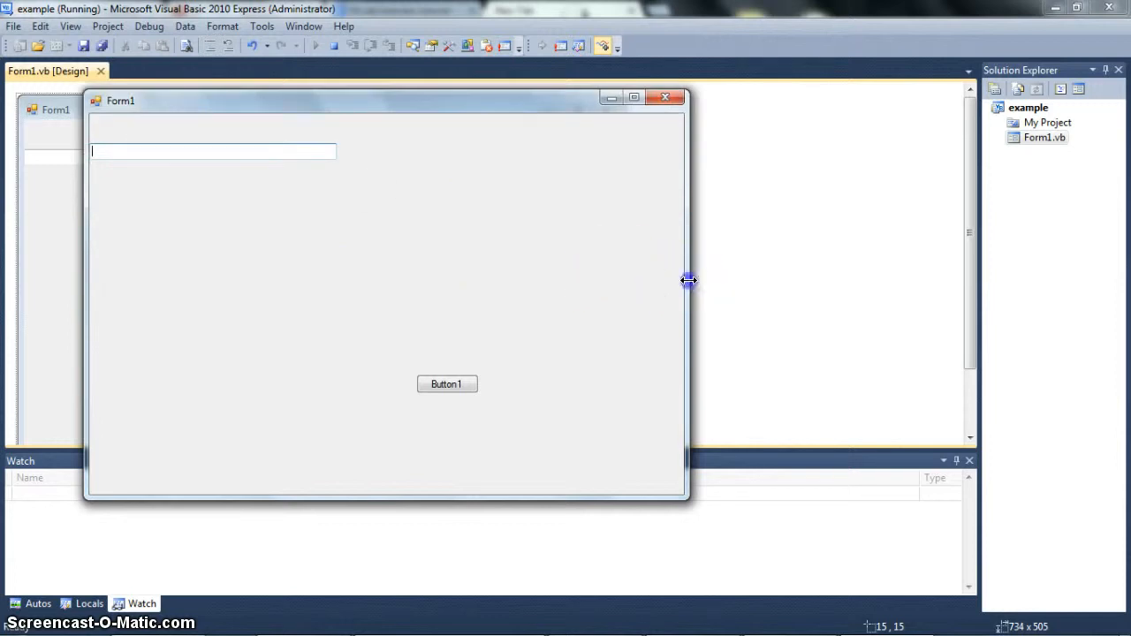
pyautogui.moveTo(689, 279); pyautogui.dragTo(738, 275)
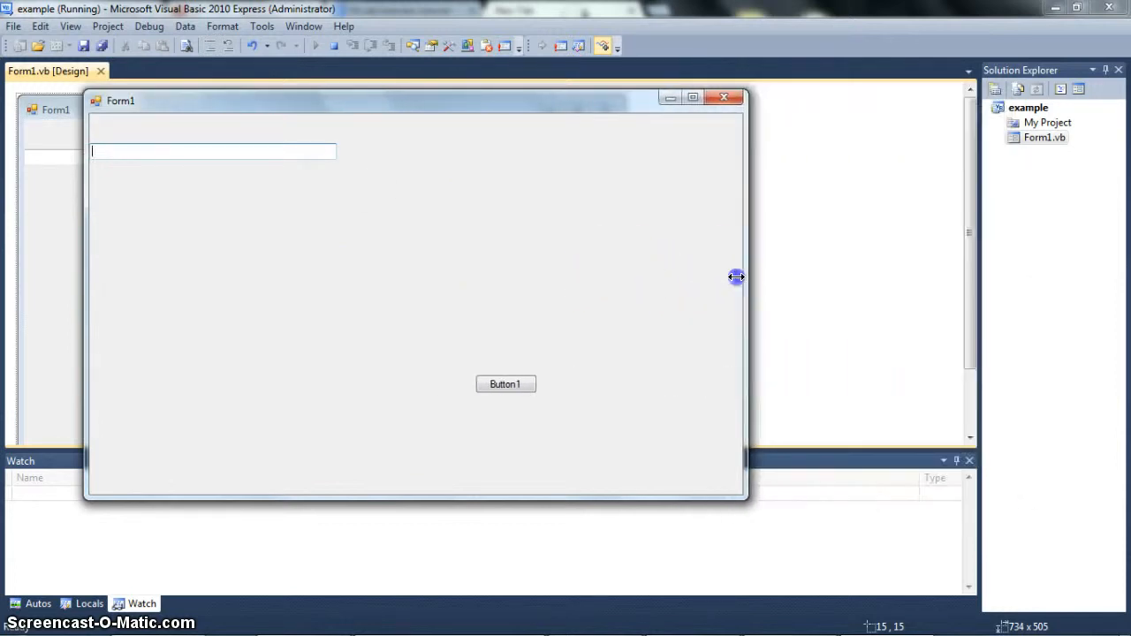
pyautogui.moveTo(736, 276); pyautogui.dragTo(831, 253)
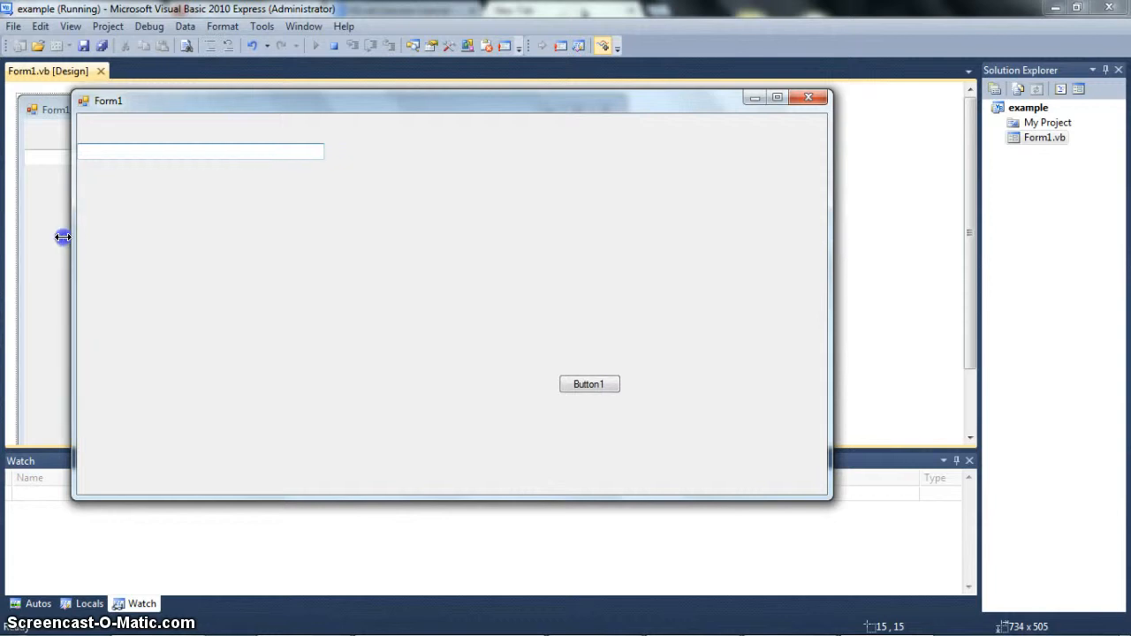
pyautogui.moveTo(62, 236); pyautogui.dragTo(254, 226)
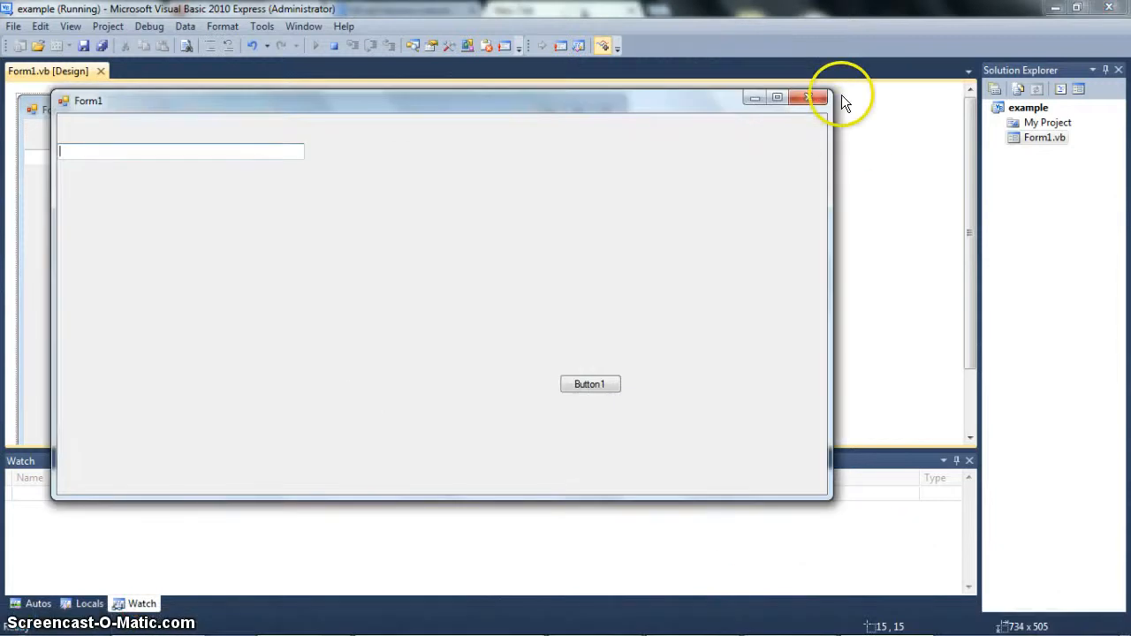
pyautogui.click(809, 97)
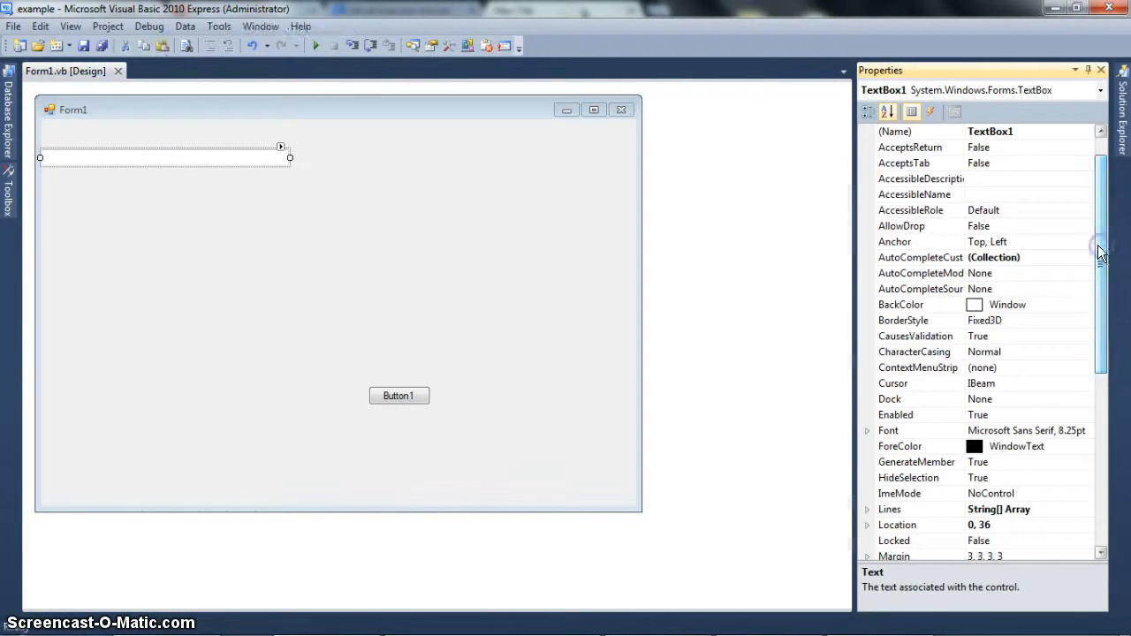
# Make Form1 slightly narrower in the designer, to about 722 by 505.
pyautogui.click(399, 395)
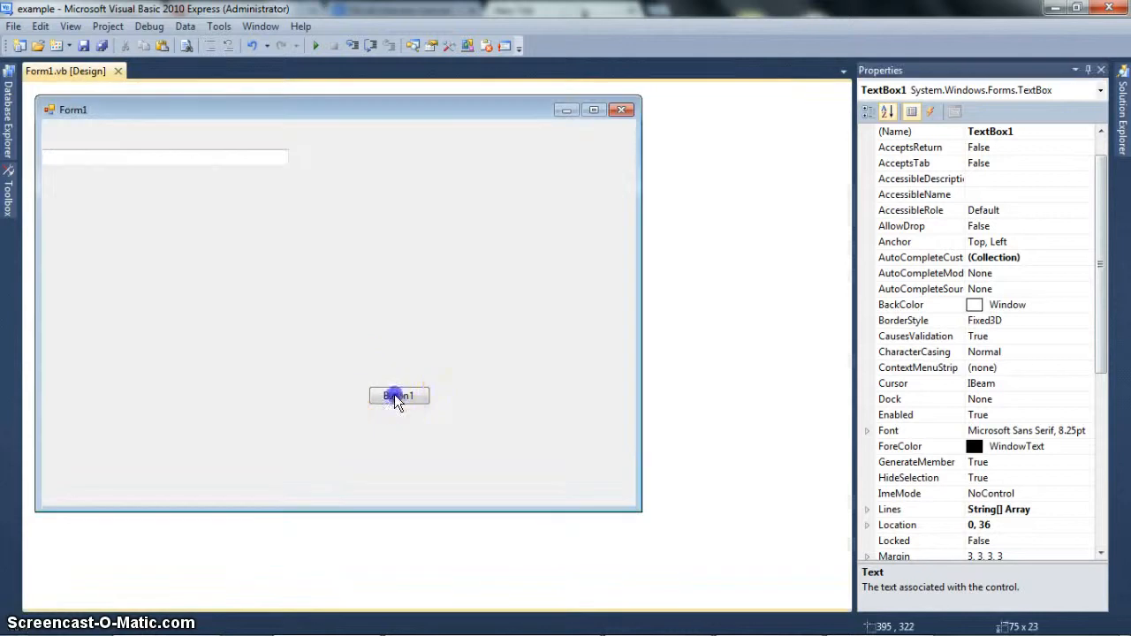
pyautogui.click(399, 396)
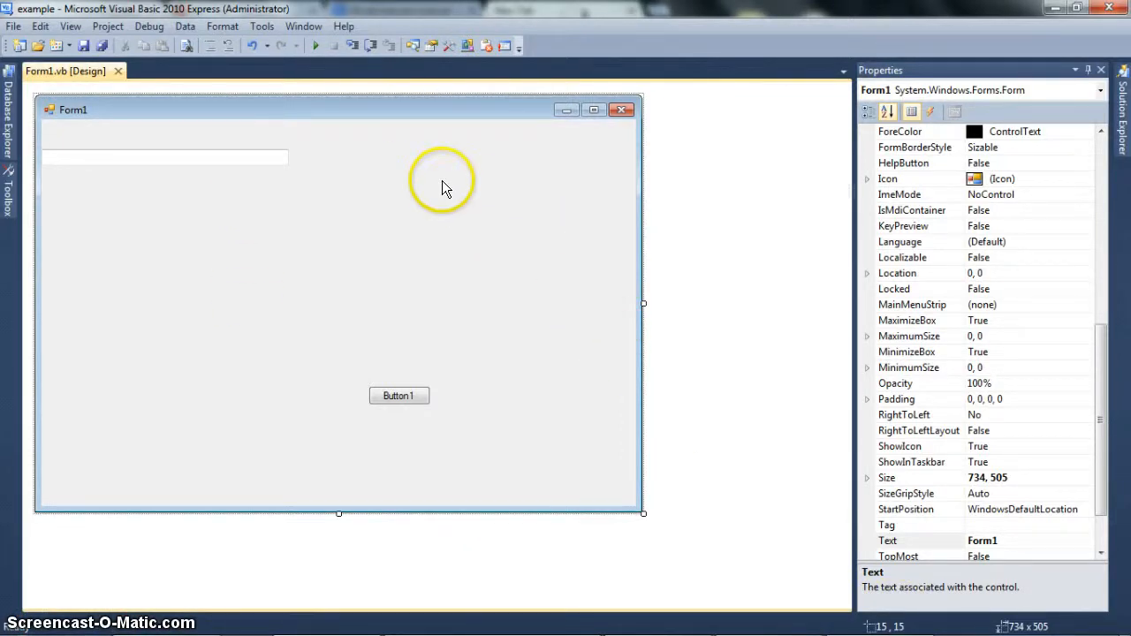
pyautogui.moveTo(445, 188)
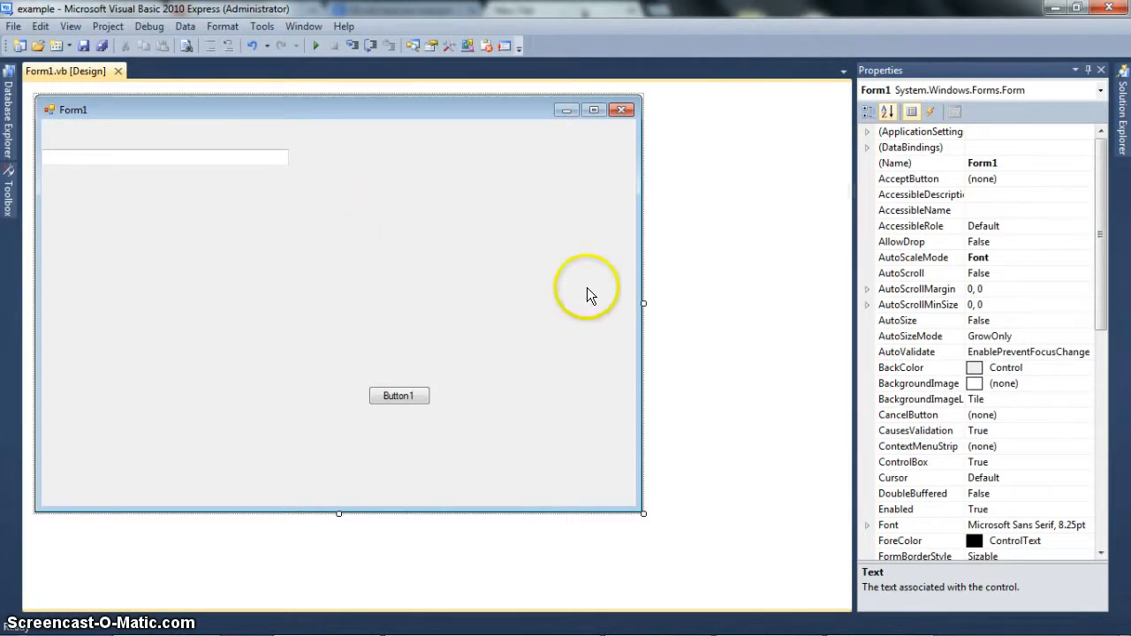
pyautogui.rightClick(509, 304)
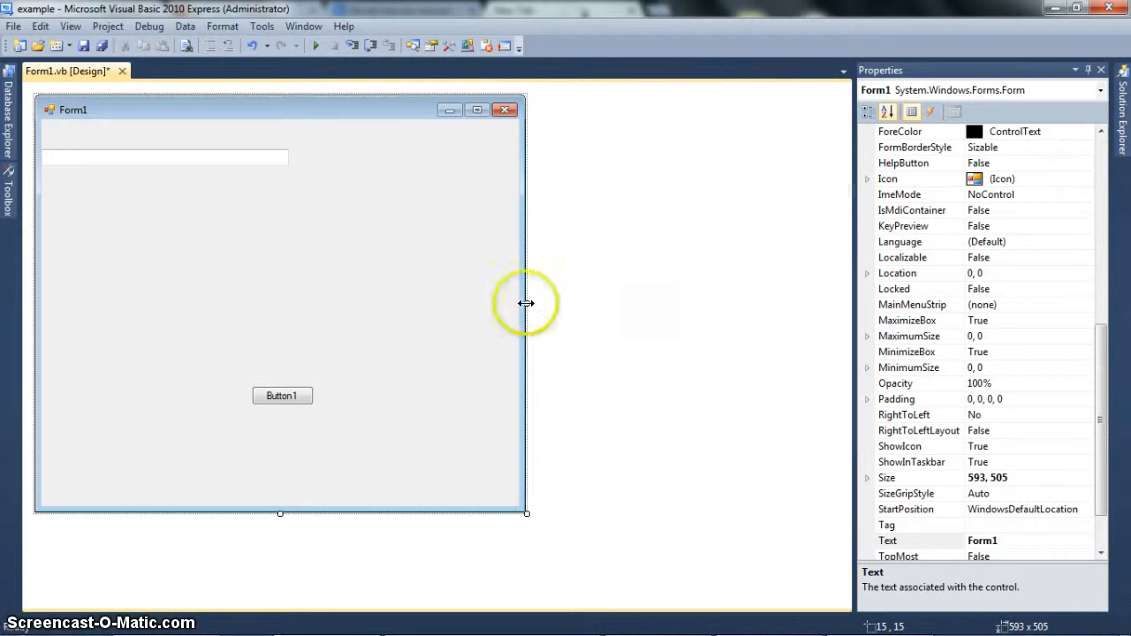
pyautogui.moveTo(527, 304); pyautogui.dragTo(632, 303)
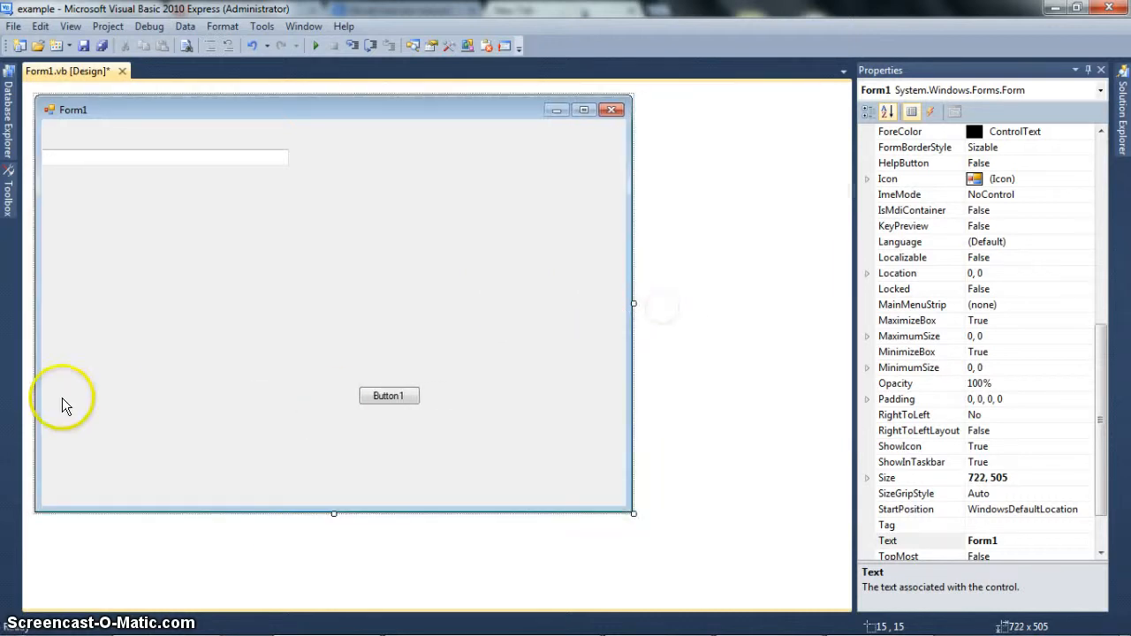
pyautogui.moveTo(297, 117)
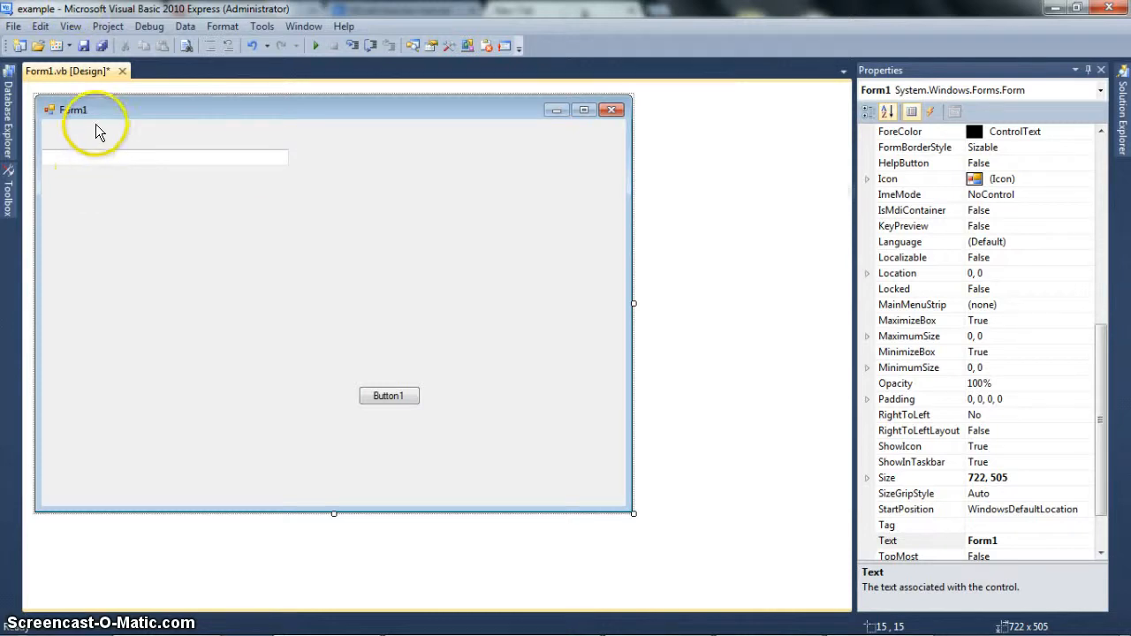
pyautogui.moveTo(325, 109)
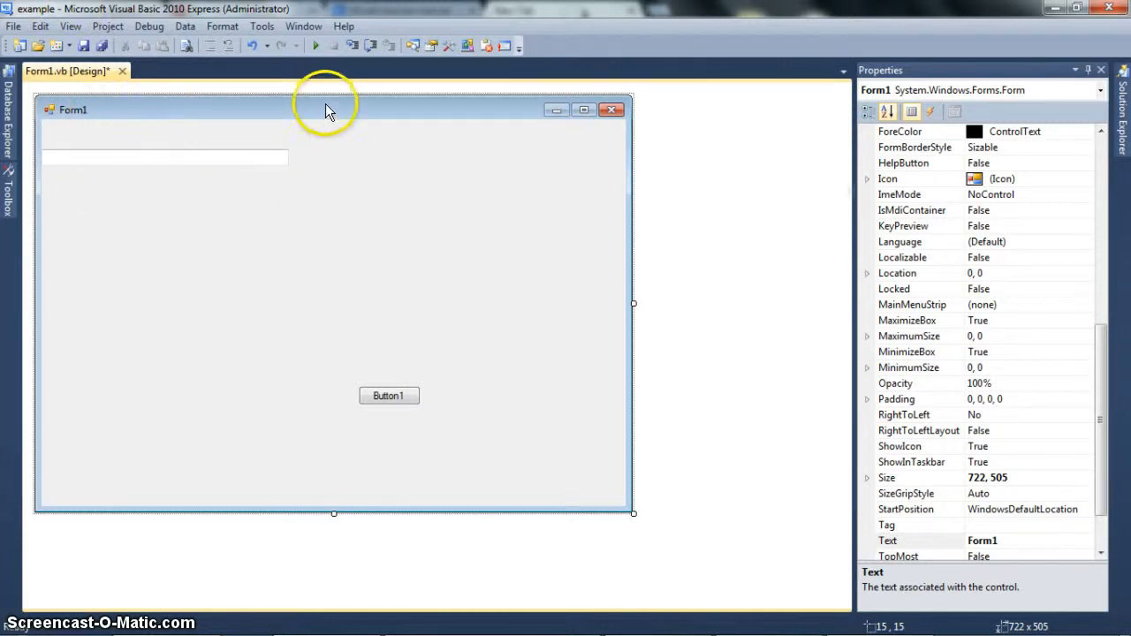
pyautogui.moveTo(283, 122)
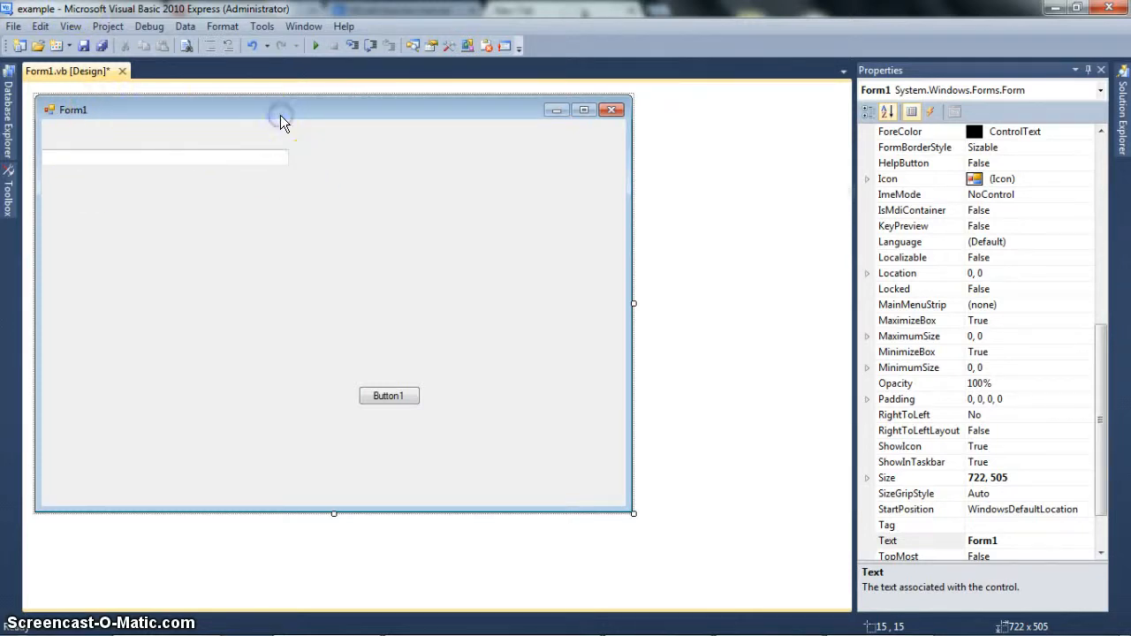
# Bring up Form1's code with an empty Form1_Load handler.
pyautogui.doubleClick(283, 120)
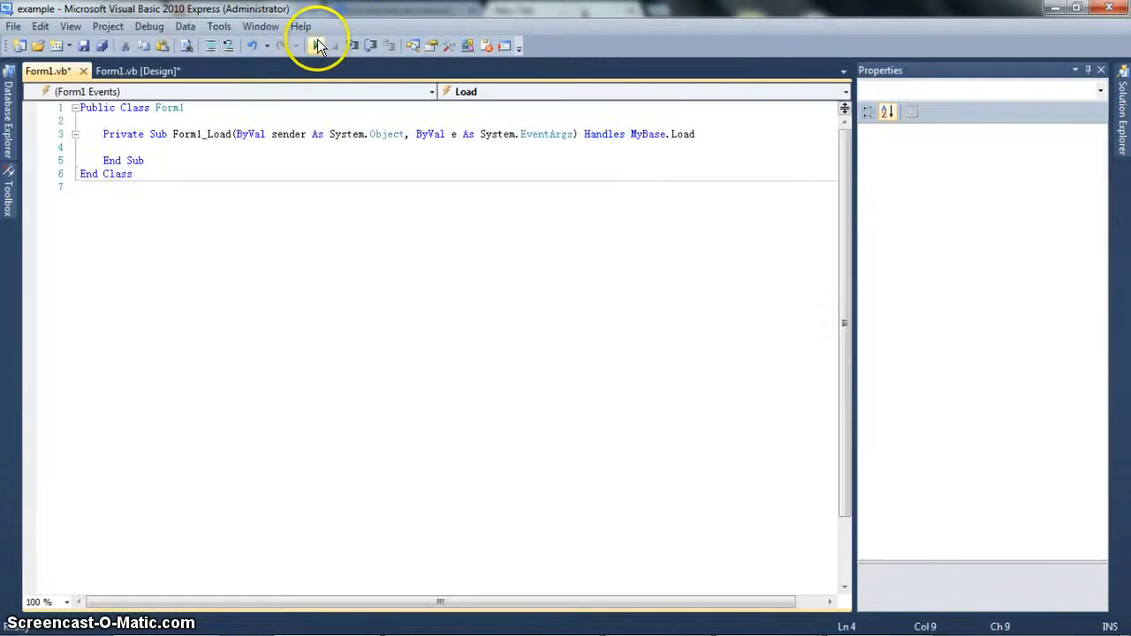
pyautogui.click(316, 46)
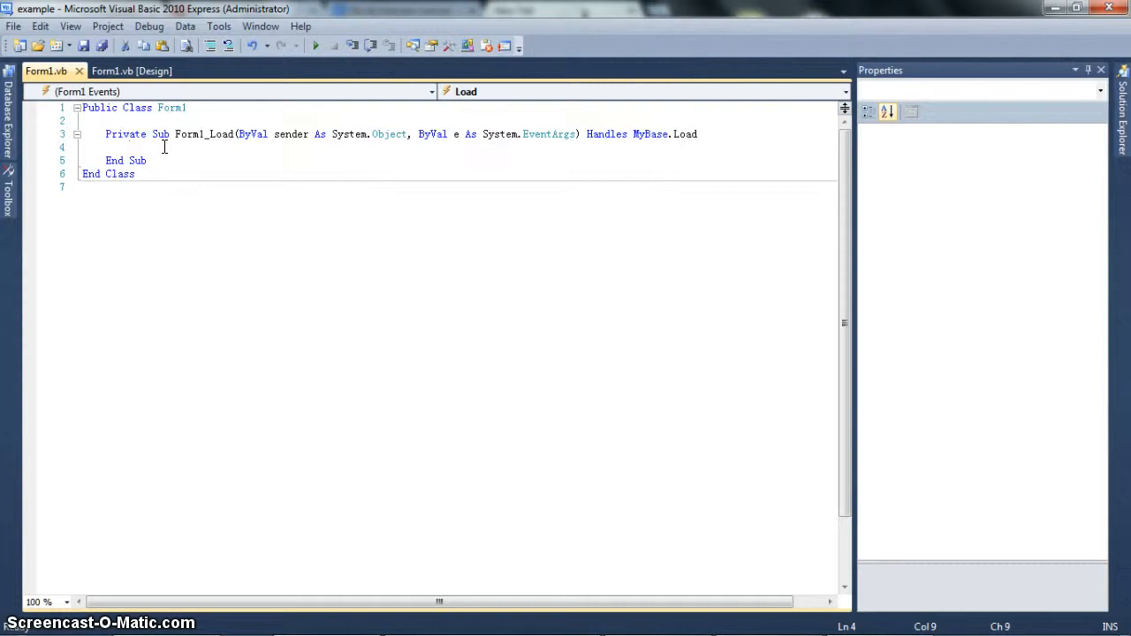
# Inspect TextBox1's size (299, 20) and location (0, 36) in the designer's Properties window.
pyautogui.click(133, 71)
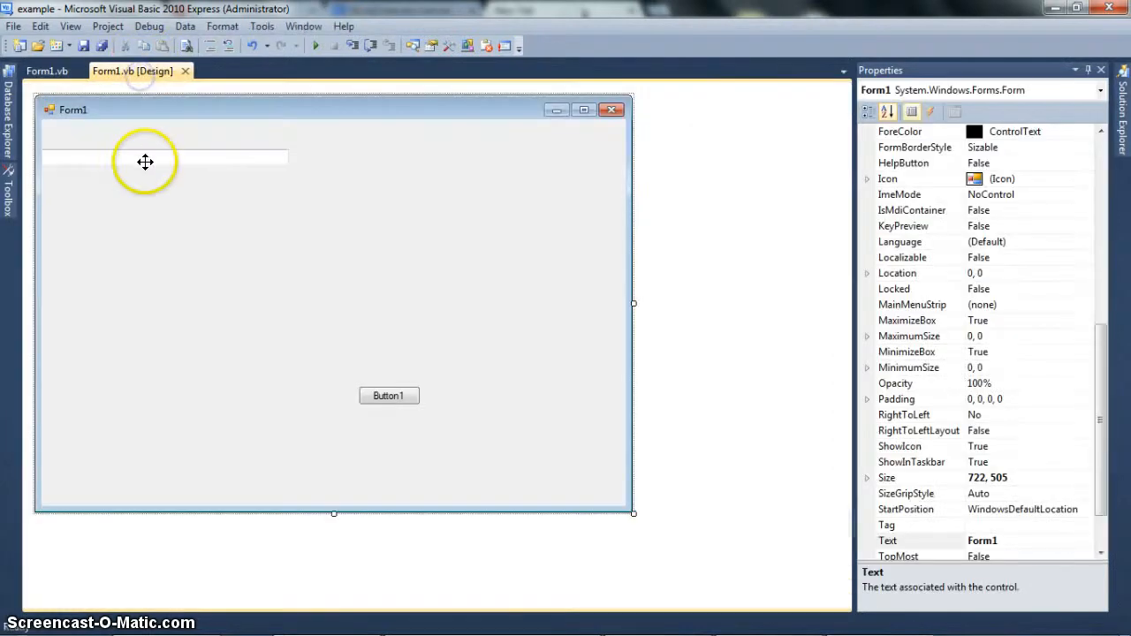
pyautogui.click(163, 157)
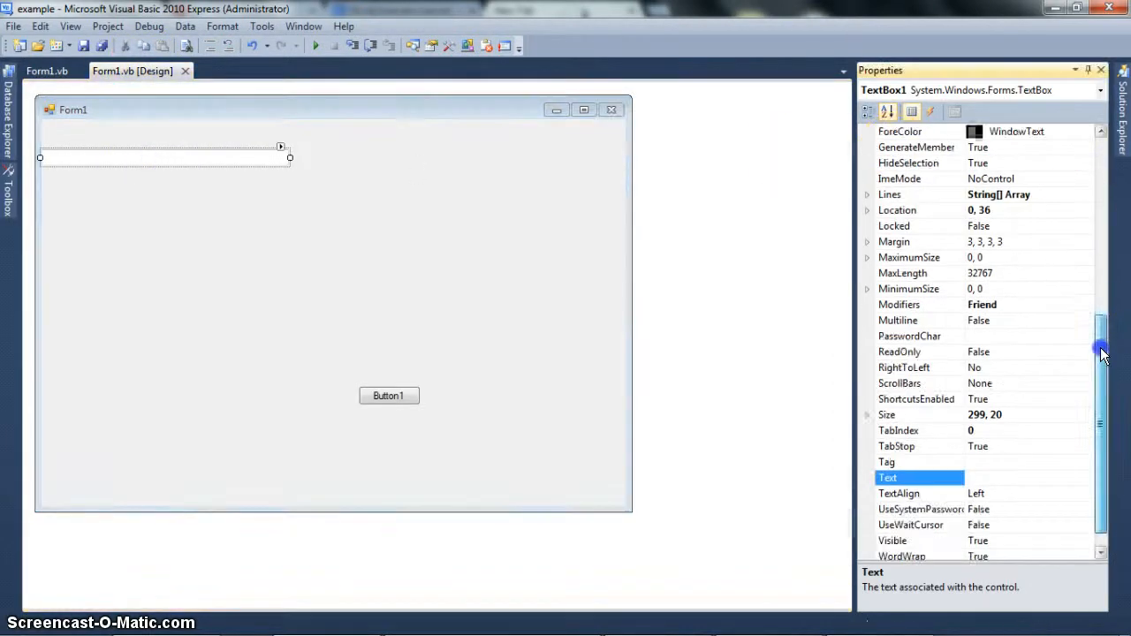
pyautogui.scroll(-3)
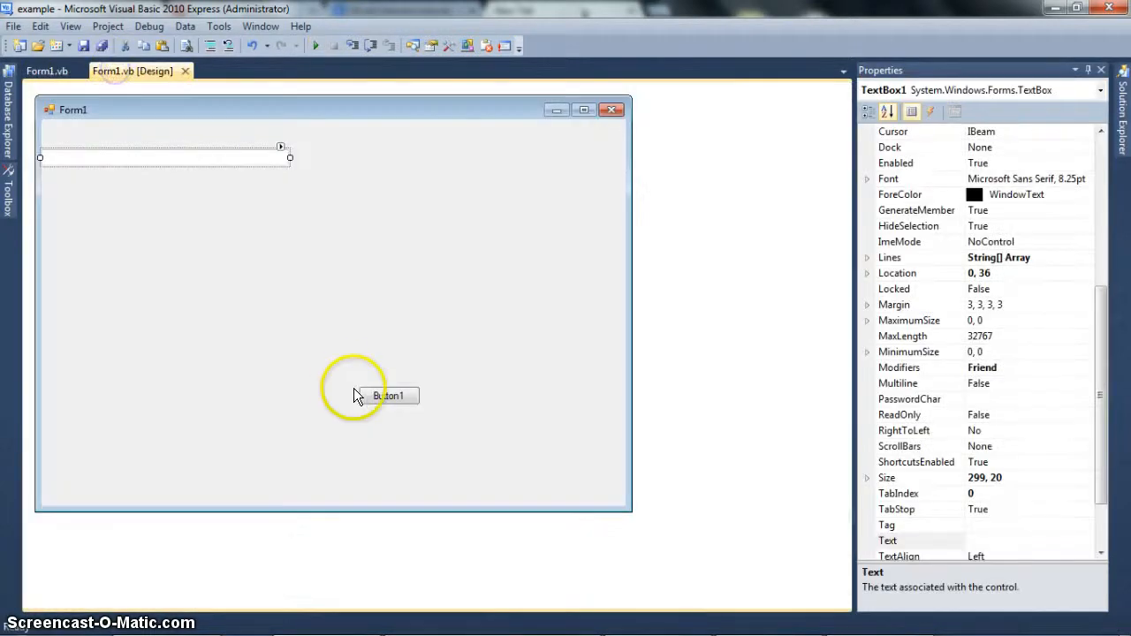
# Add a Button1_Click handler that sets TextBox1.Size = New Size(400, 20).
pyautogui.doubleClick(388, 396)
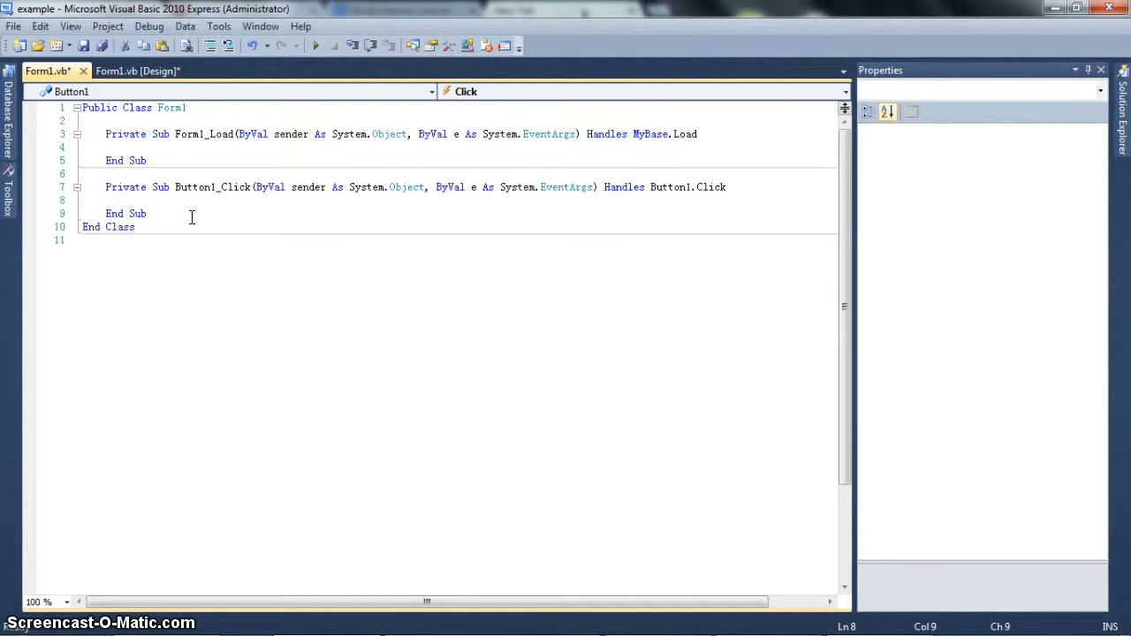
pyautogui.write('TextBox1.')
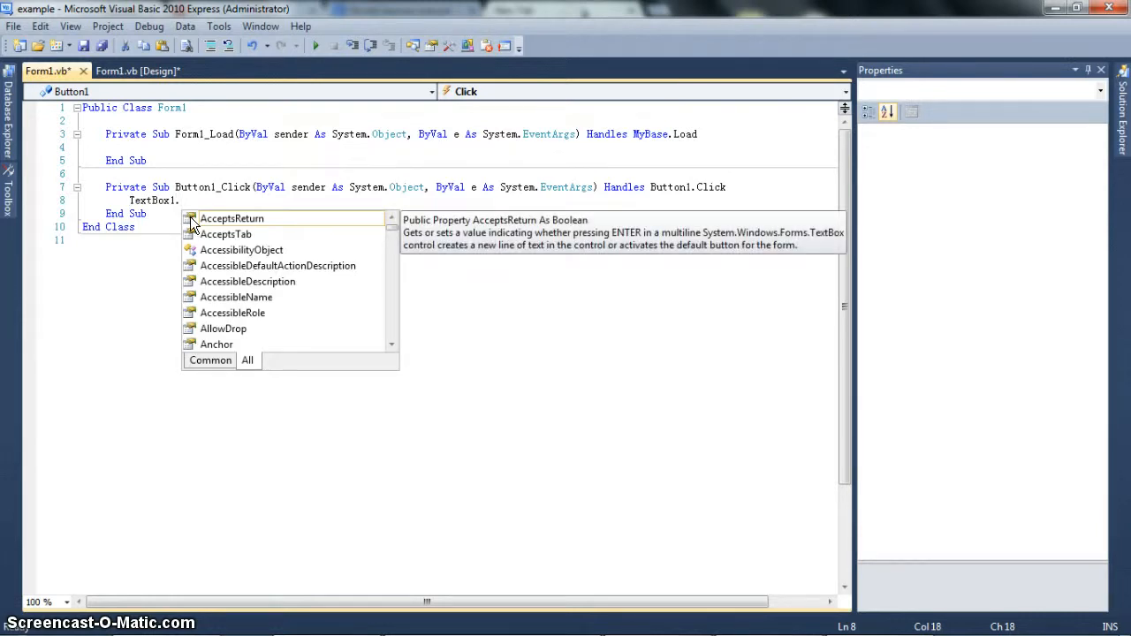
pyautogui.write('Size = New Size(')
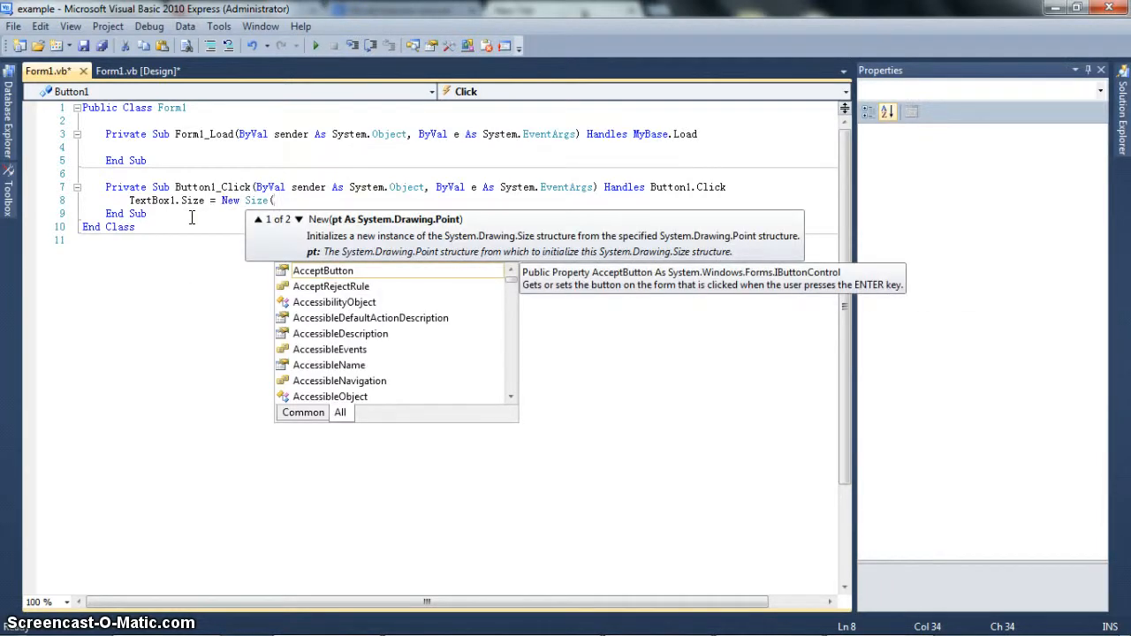
pyautogui.write('XAttribute,')
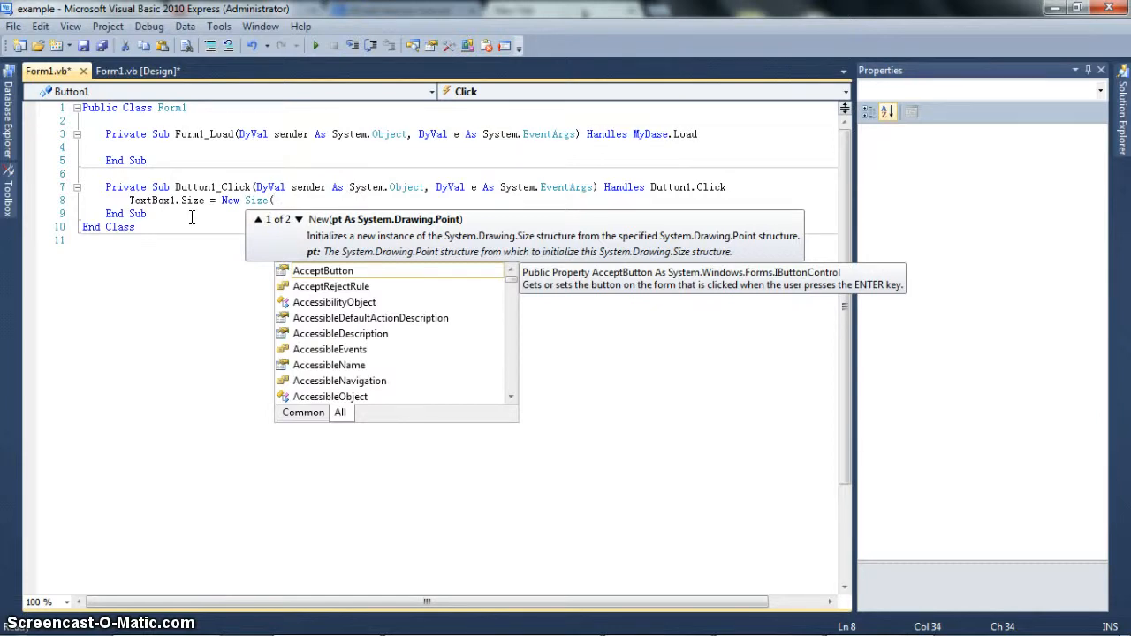
pyautogui.write('400,')
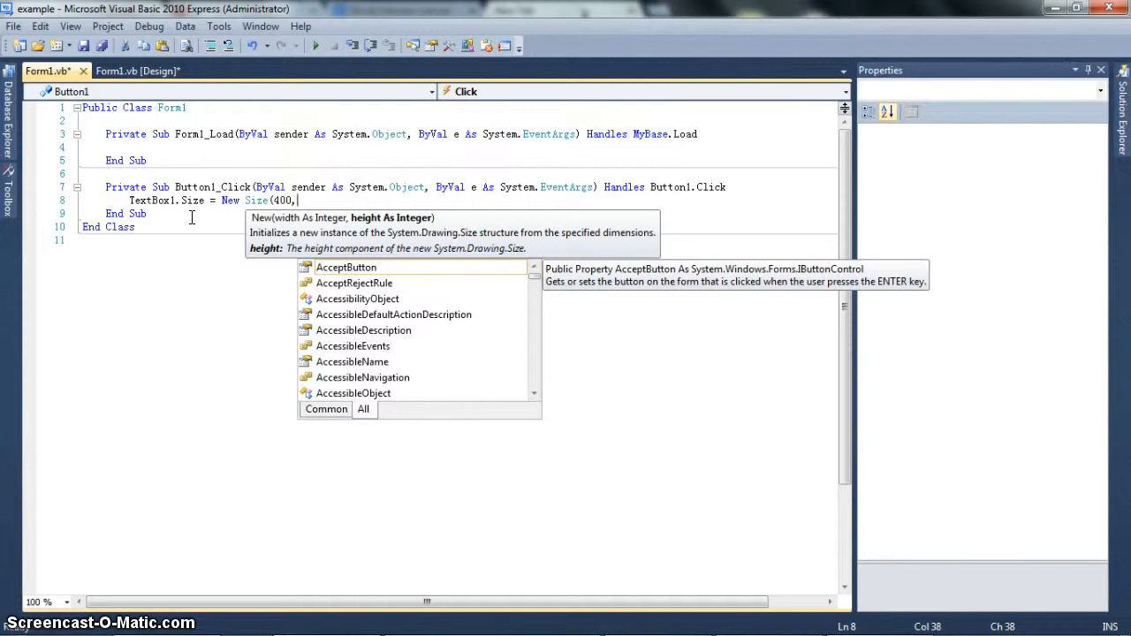
pyautogui.write('20)')
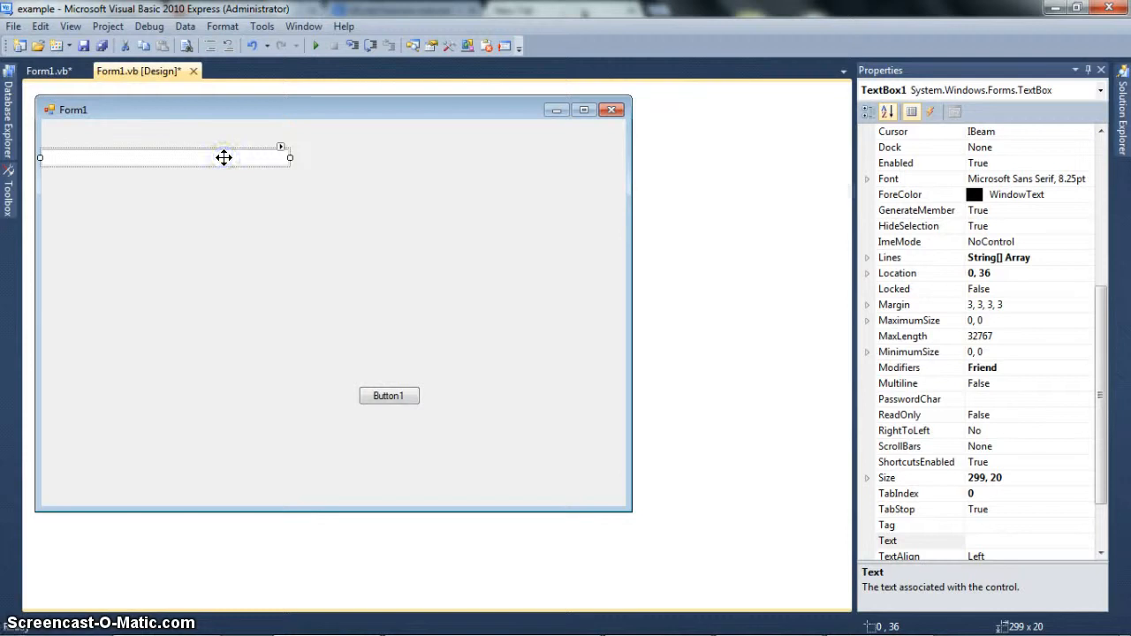
# Return to the designer and close the previously running form.
pyautogui.click(39, 71)
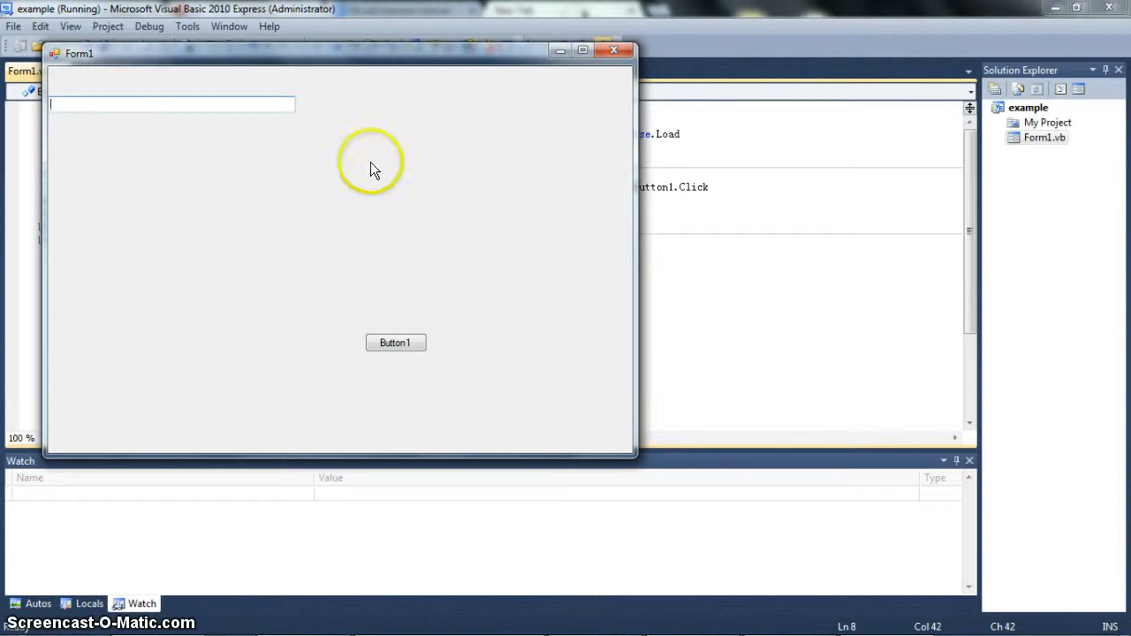
pyautogui.click(396, 343)
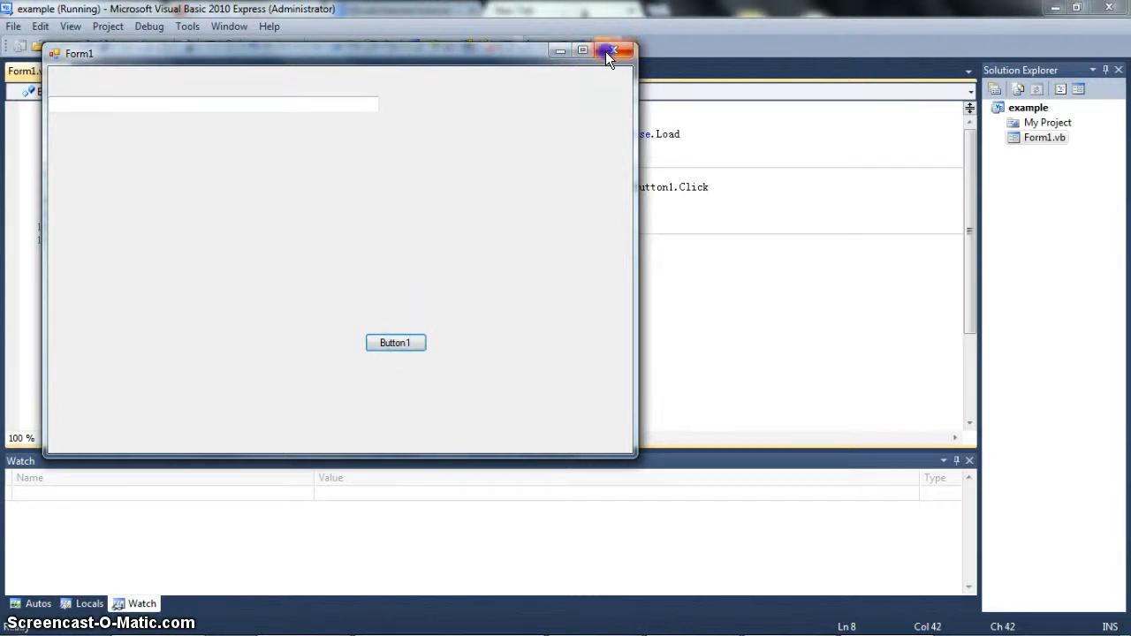
pyautogui.click(619, 50)
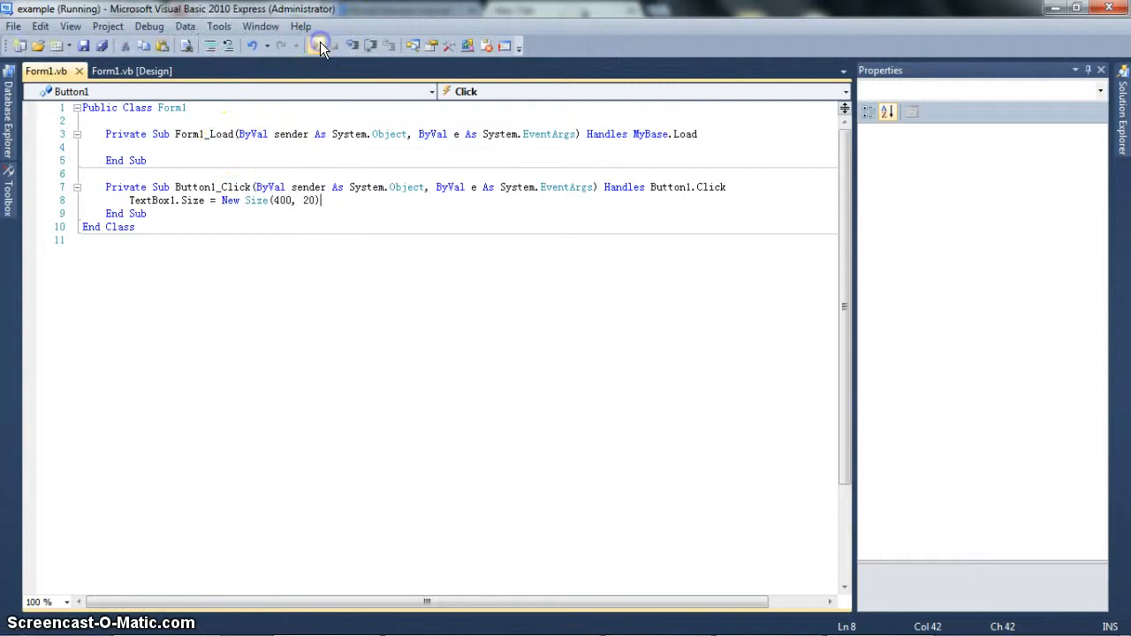
# Run Form1, confirm Button1 widens TextBox1 to 400, then close the form.
pyautogui.click(318, 45)
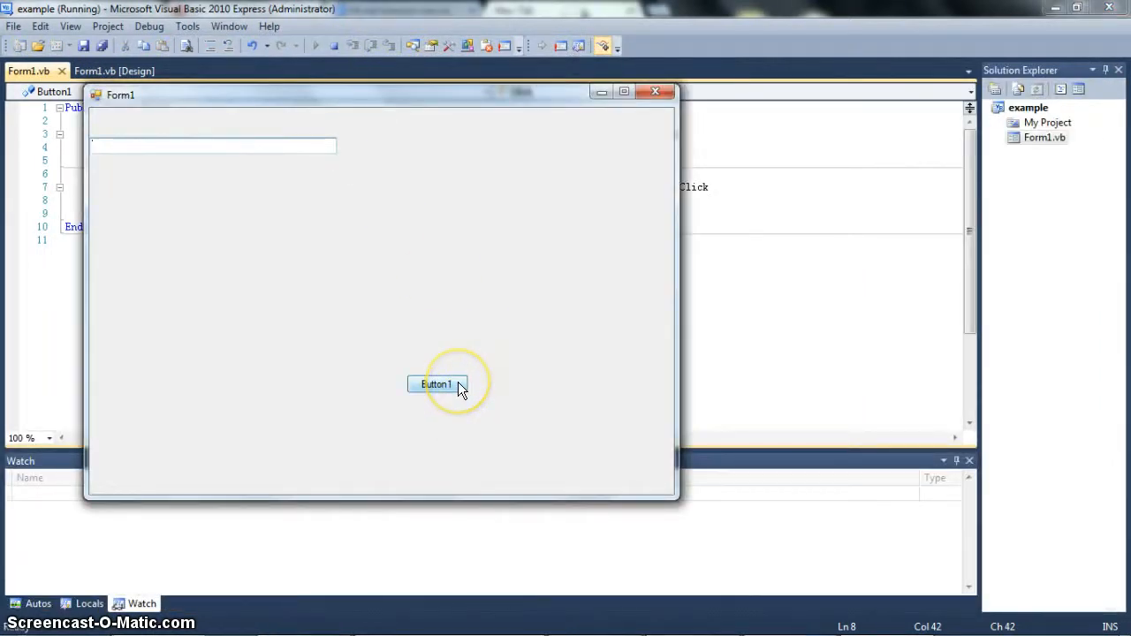
pyautogui.click(437, 384)
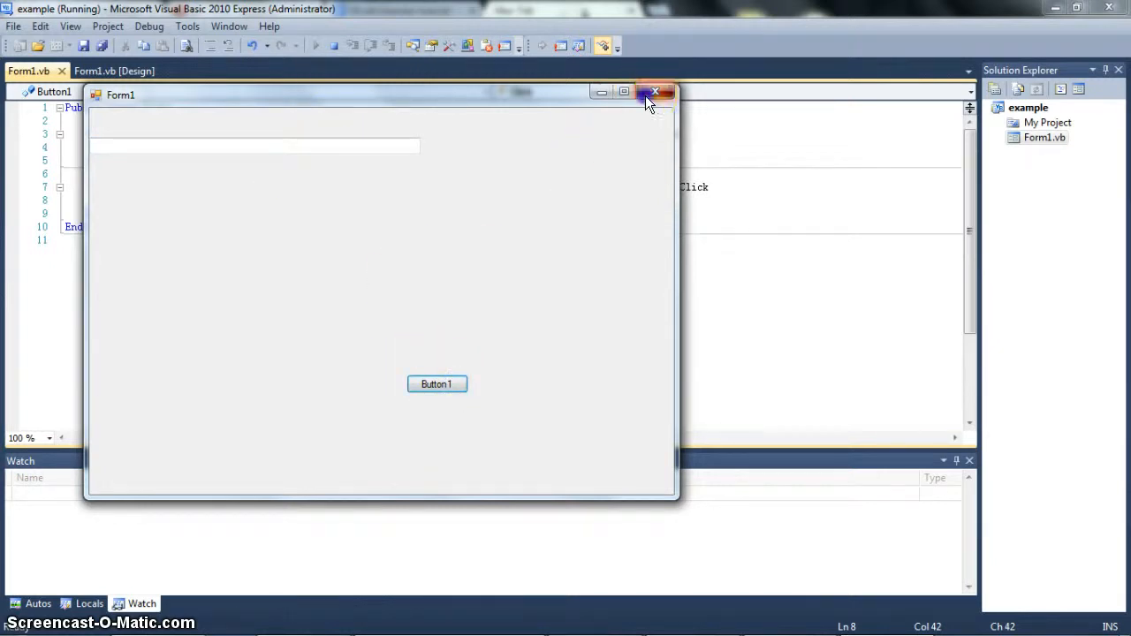
pyautogui.click(653, 92)
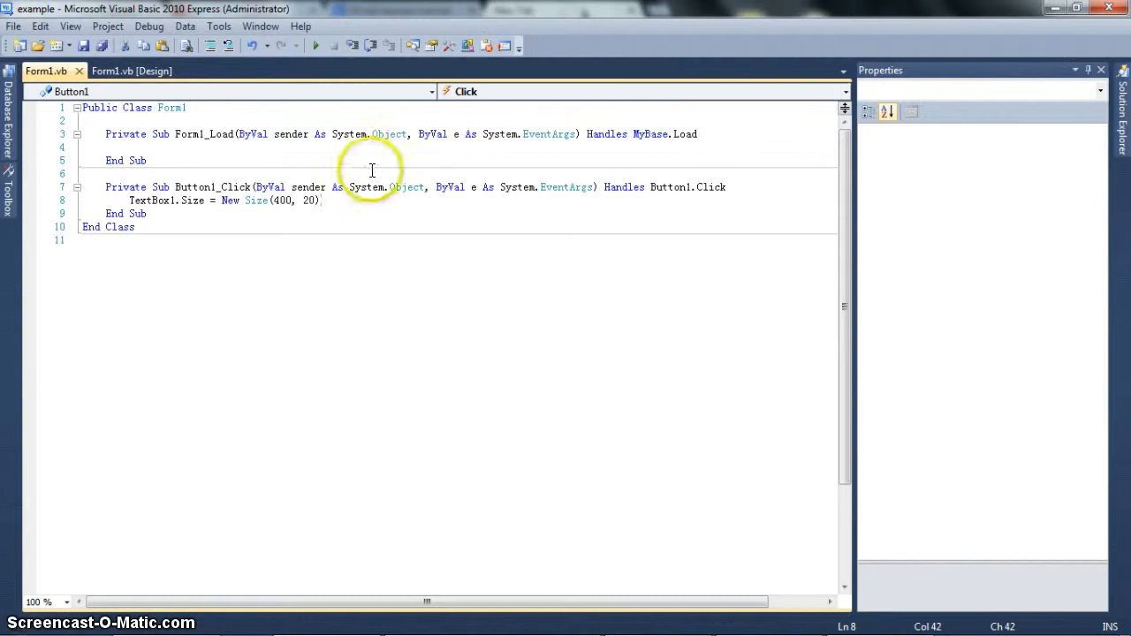
pyautogui.moveTo(332, 201)
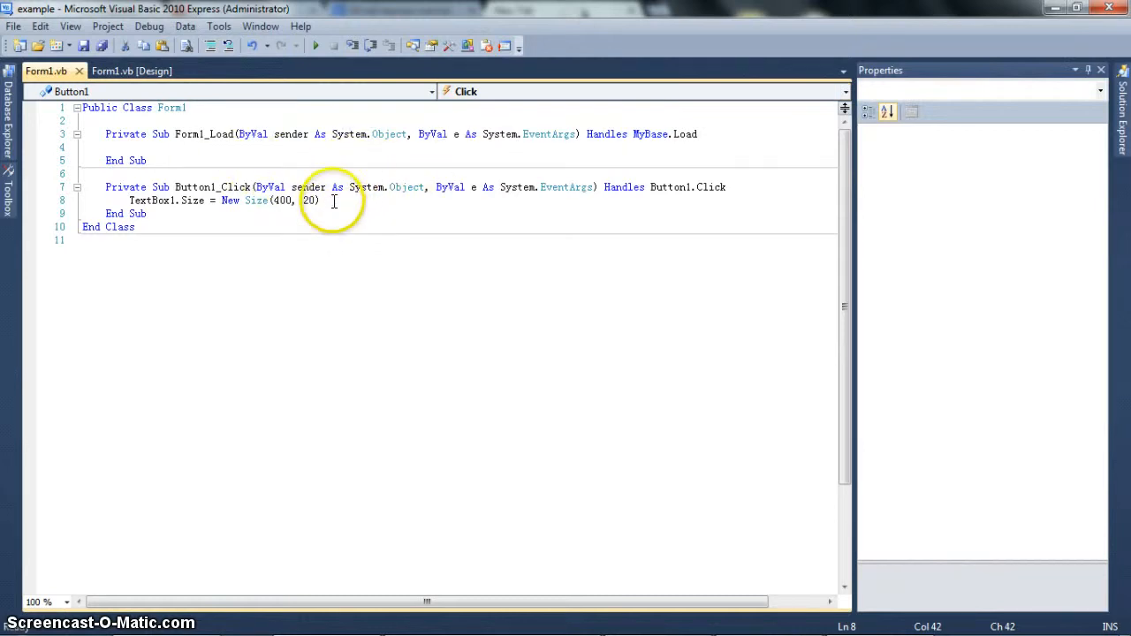
# Remove the TextBox1 size line from Button1_Click.
pyautogui.press('Delete')
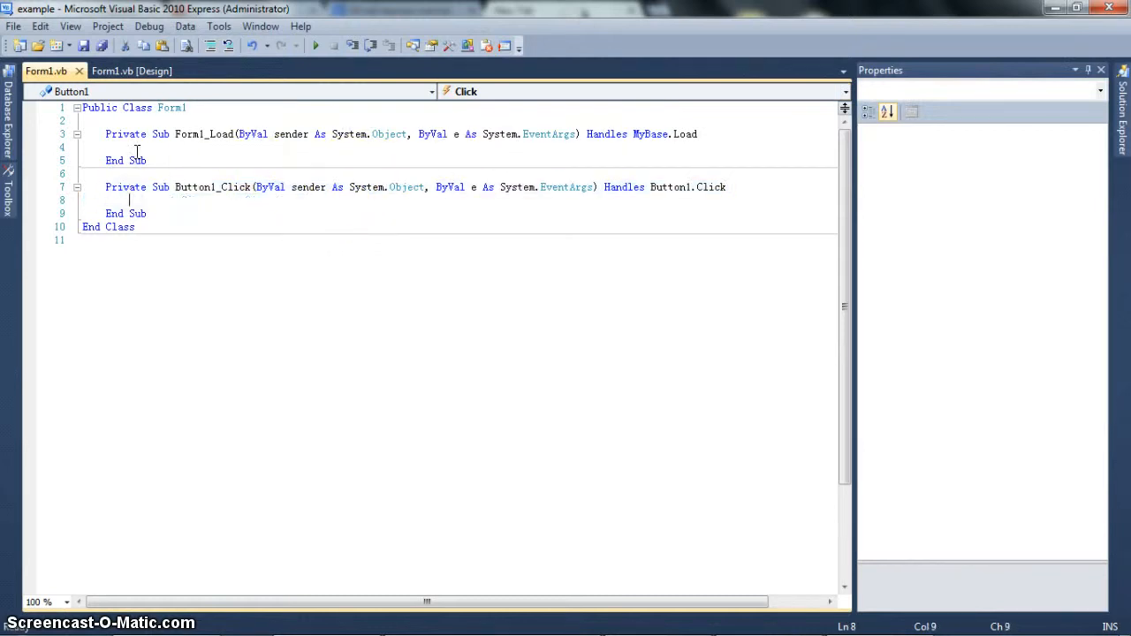
pyautogui.click(133, 71)
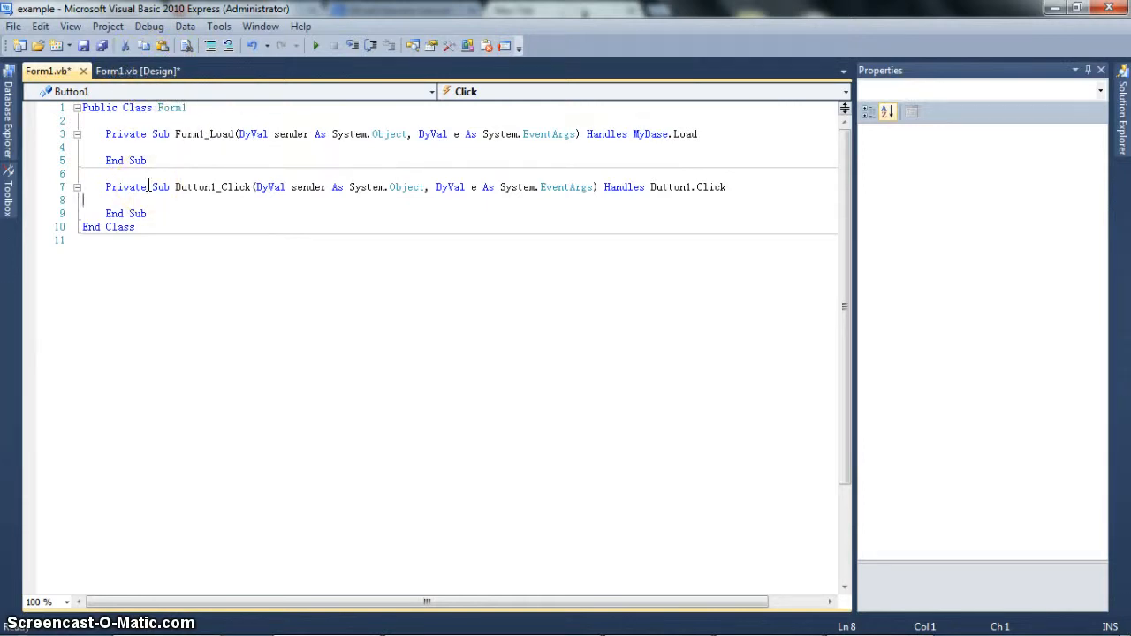
pyautogui.click(172, 187)
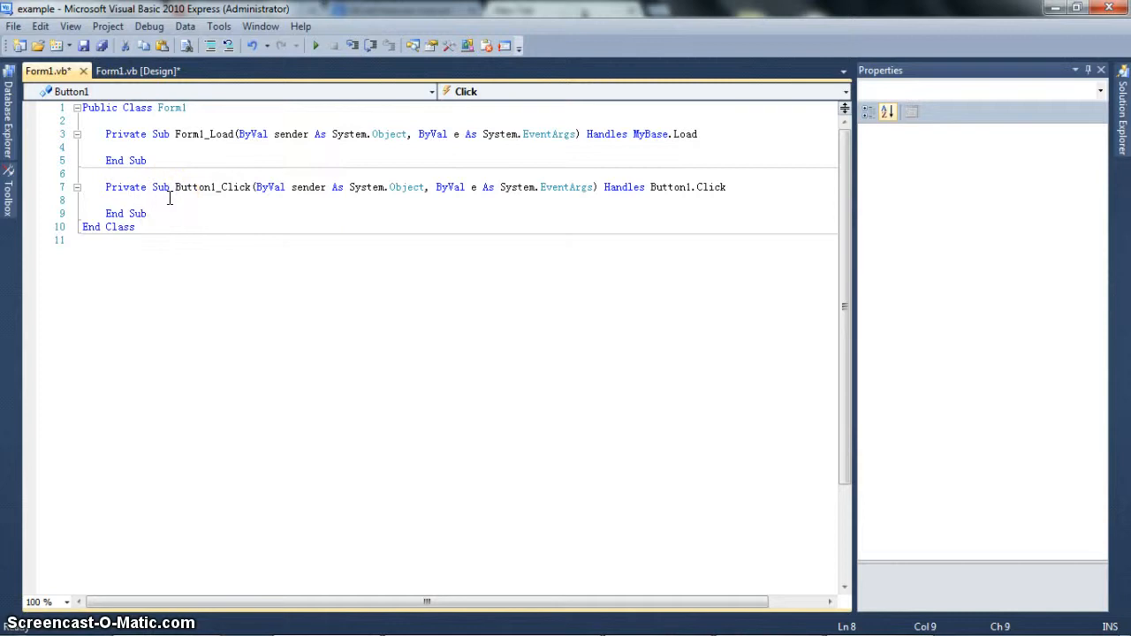
# Make Button1_Click set TextBox1.Location = New Point(100, 40).
pyautogui.write('TextBox1.Location')
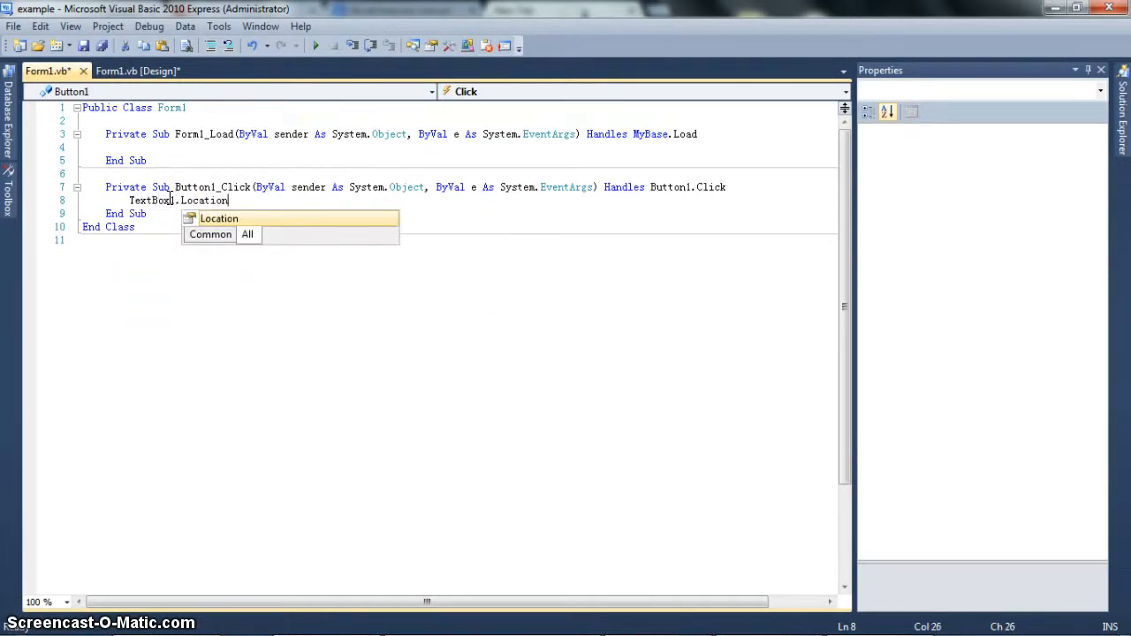
pyautogui.write('=')
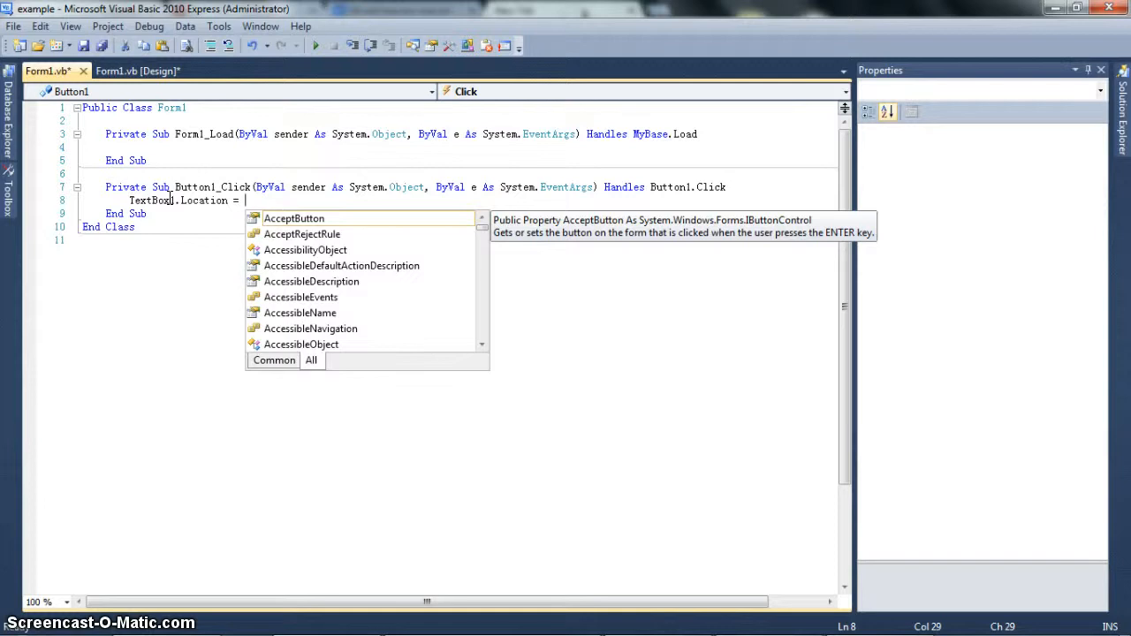
pyautogui.write('New')
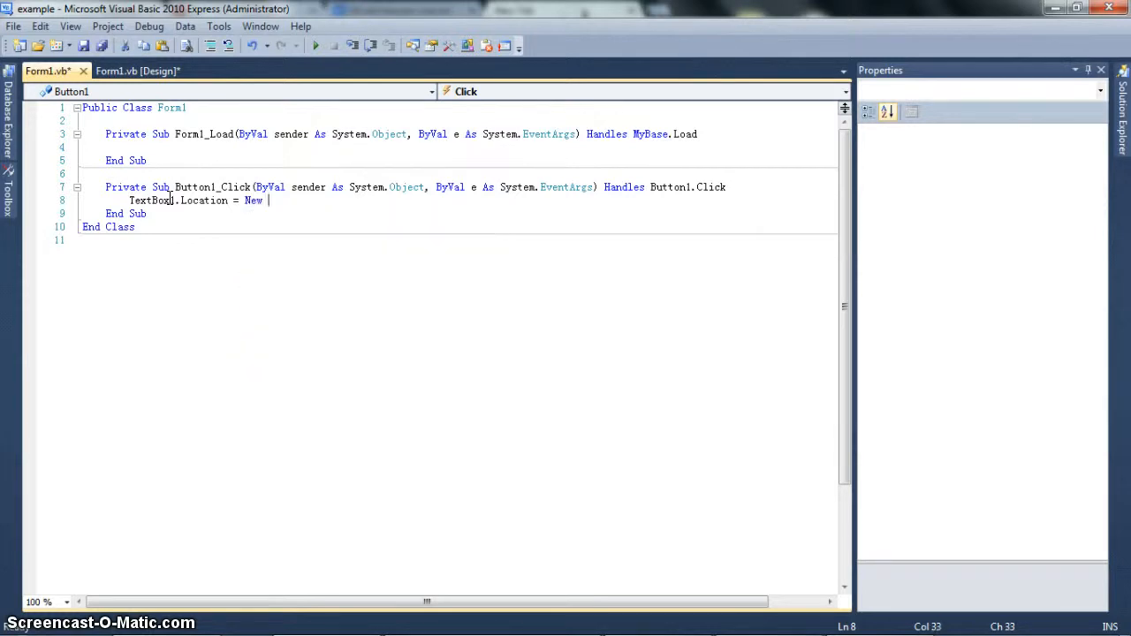
pyautogui.write('Point(')
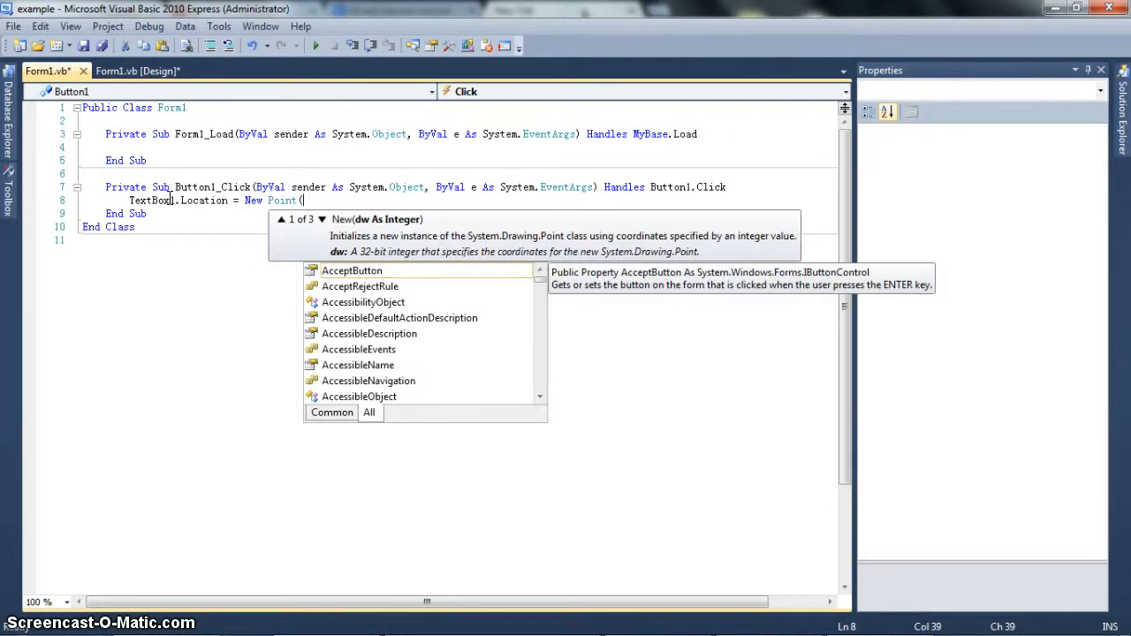
pyautogui.write('x:=')
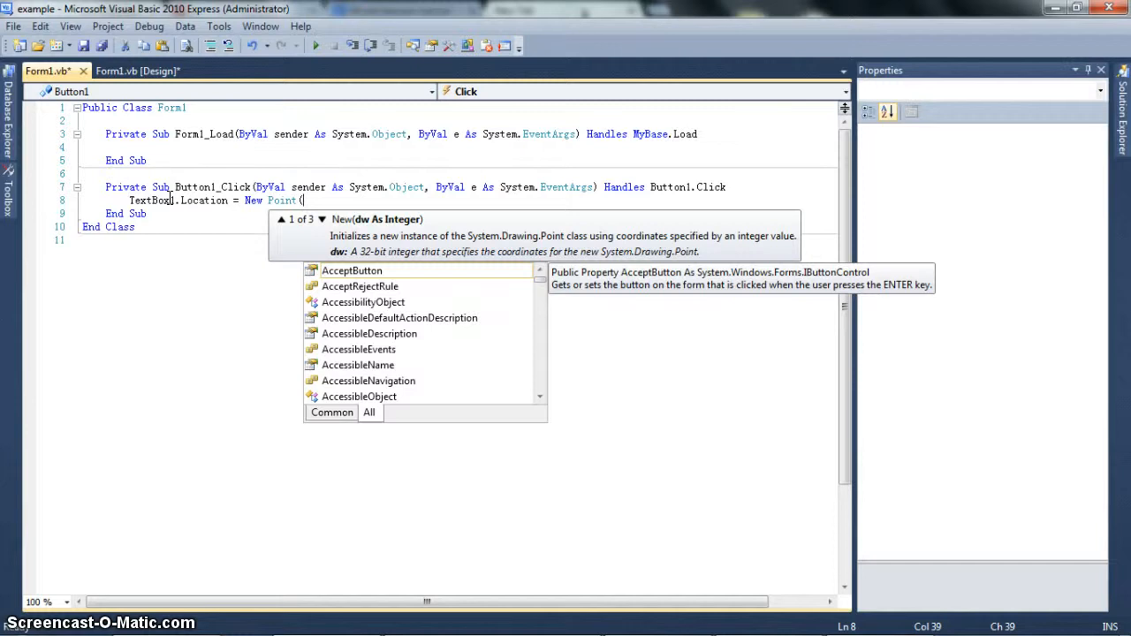
pyautogui.write('100')
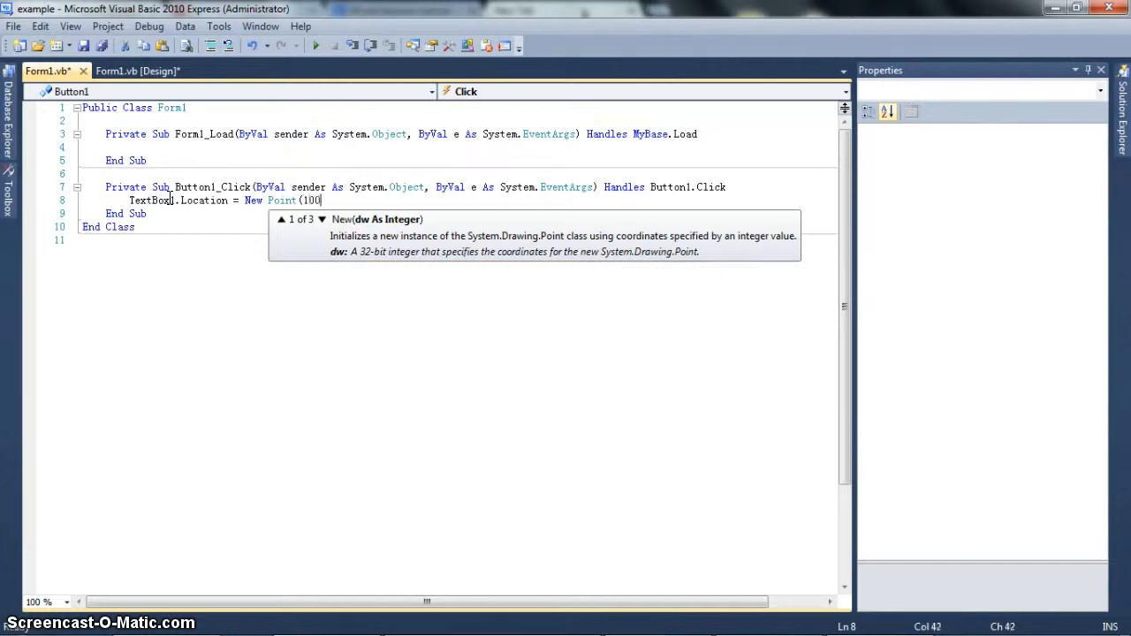
pyautogui.write(',40)')
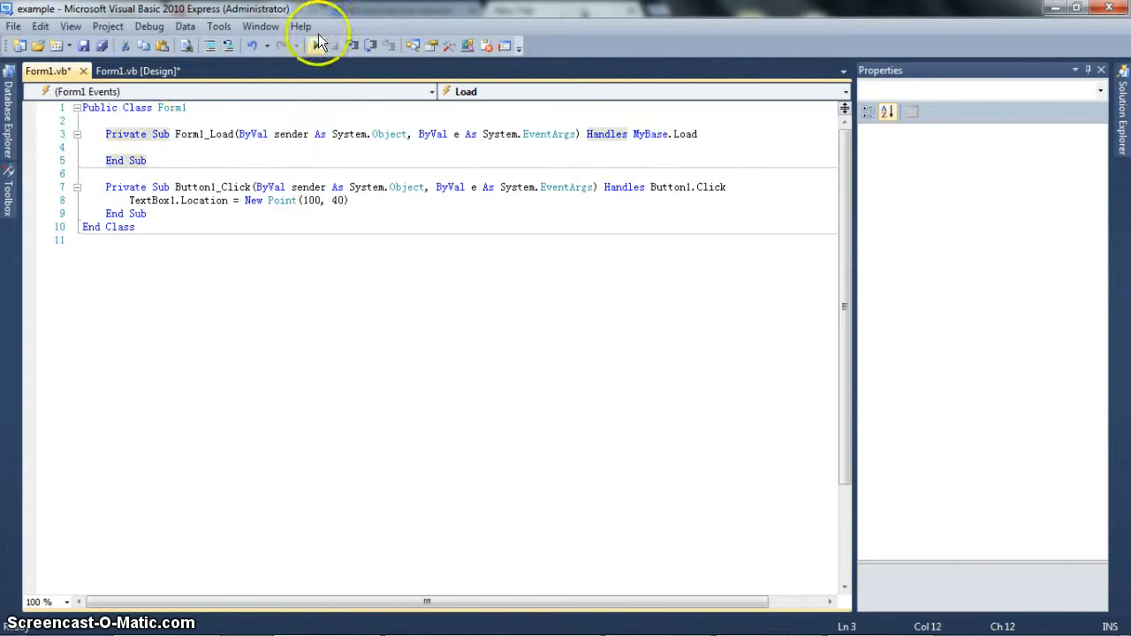
# Save all changes and return to Form1's designer showing TextBox1's location 0, 36.
pyautogui.click(315, 46)
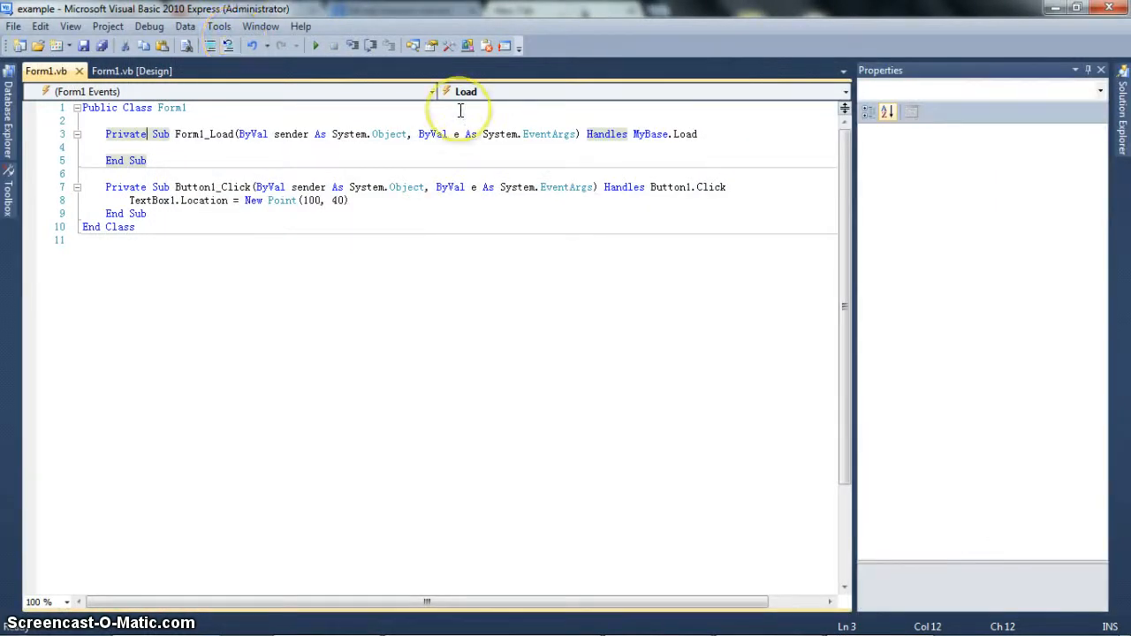
pyautogui.click(130, 71)
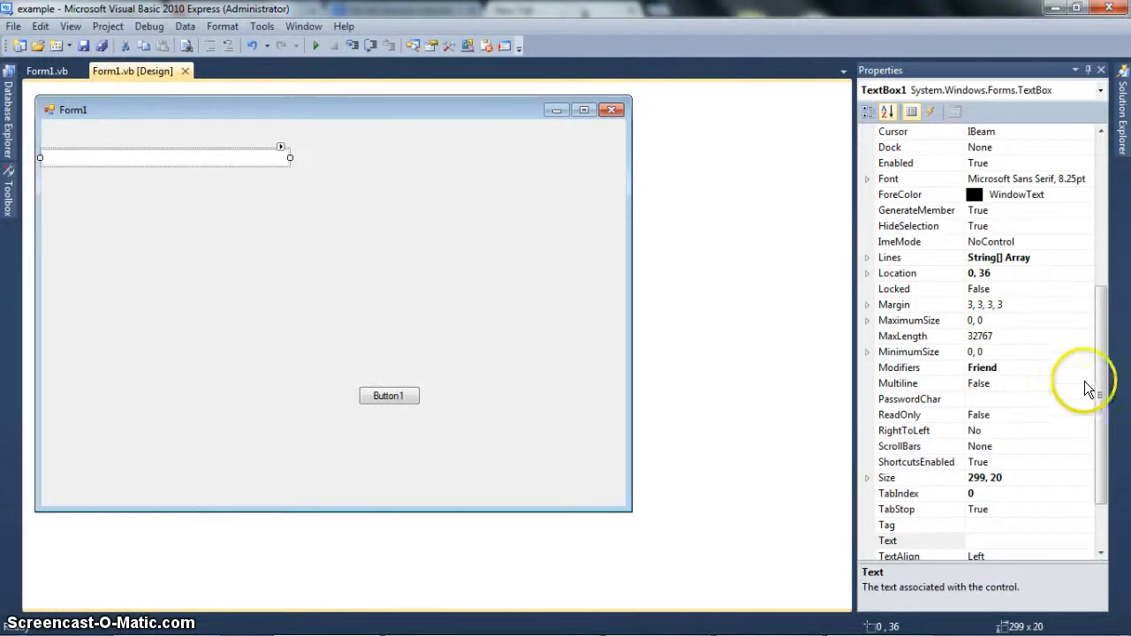
pyautogui.moveTo(453, 203)
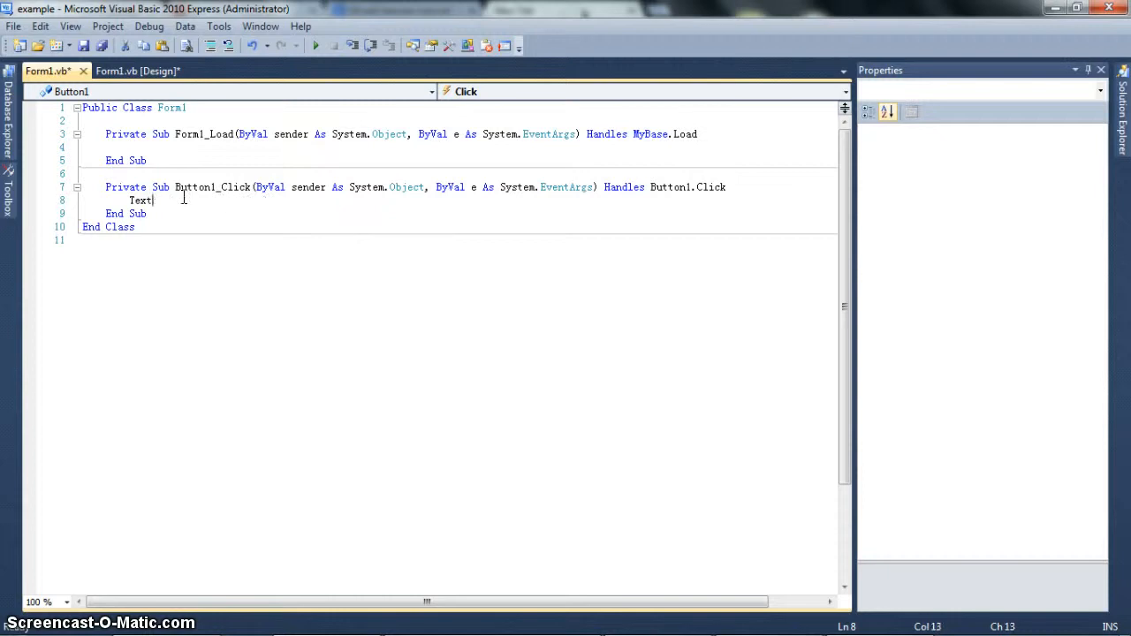
# Clear Button1_Click, removing the location line and the partial TextBox.Anchor text.
pyautogui.press('Backspace')
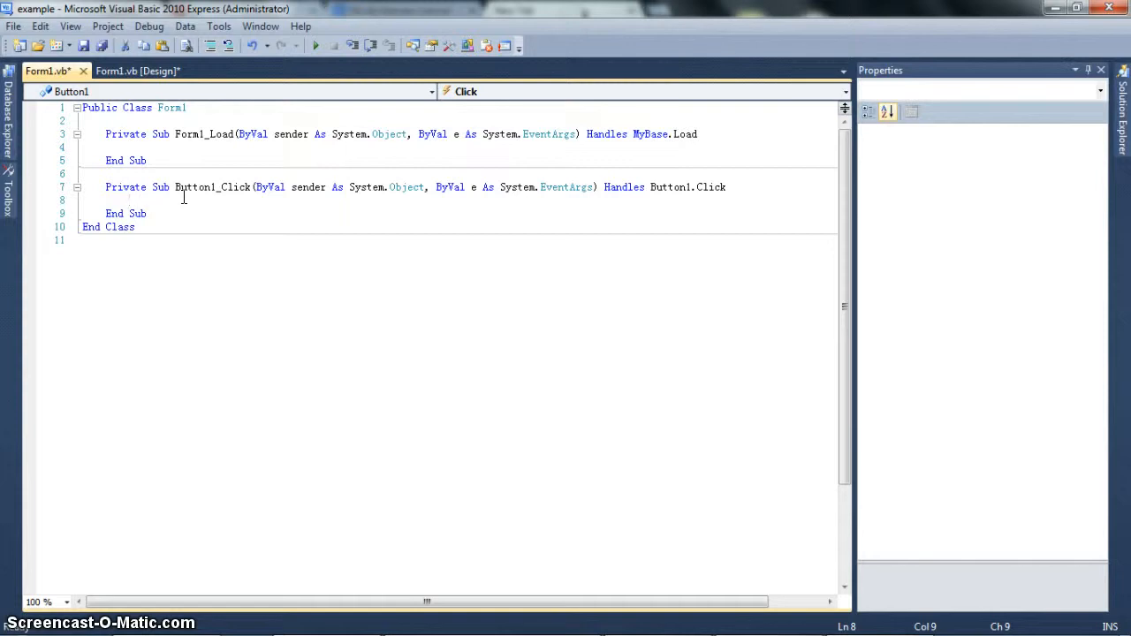
pyautogui.write('TextBox')
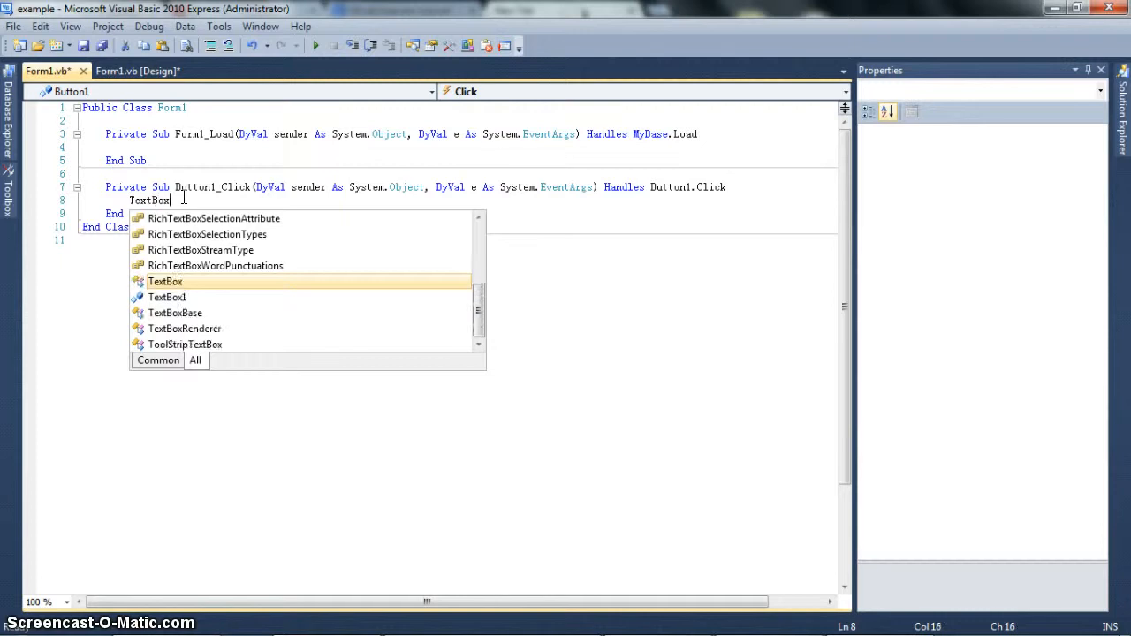
pyautogui.write('.Anchor')
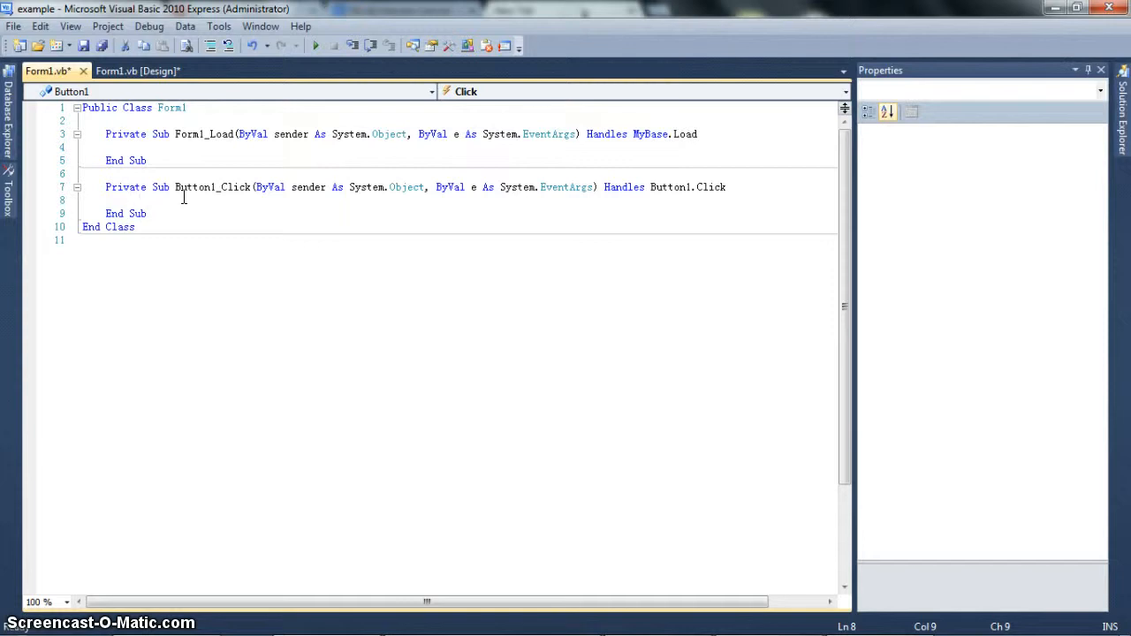
pyautogui.moveTo(392, 261)
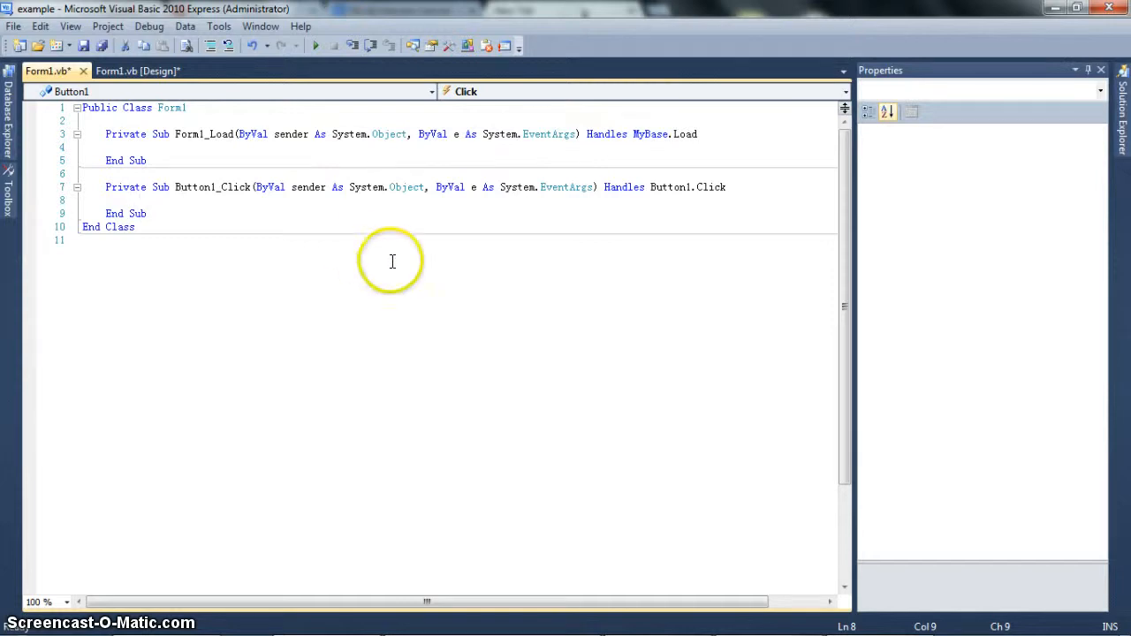
pyautogui.moveTo(798, 477)
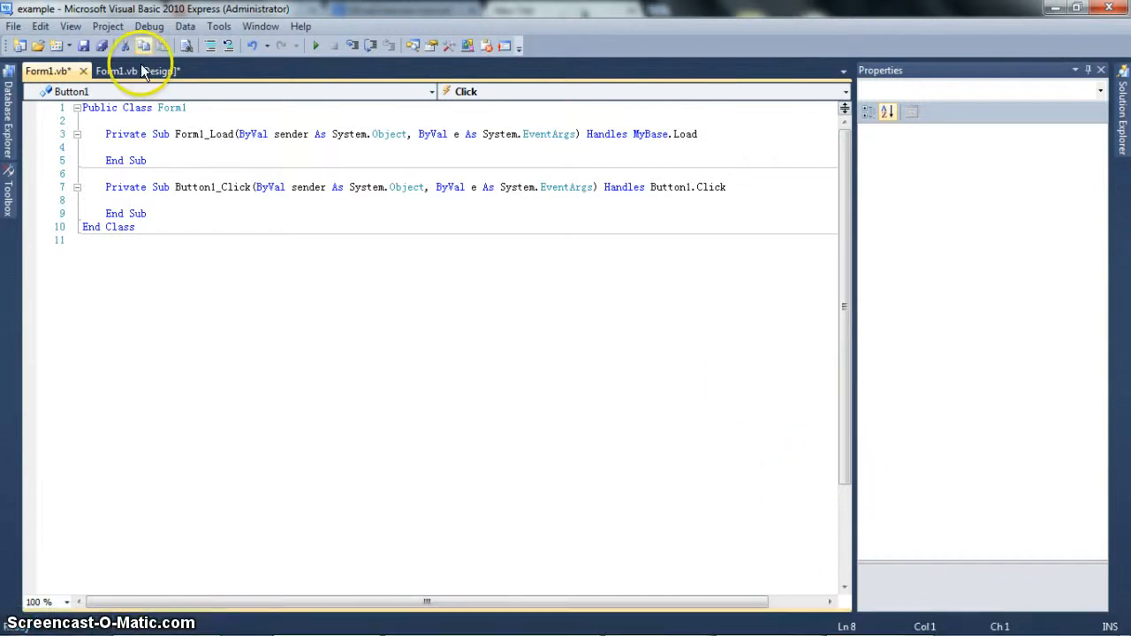
pyautogui.click(132, 70)
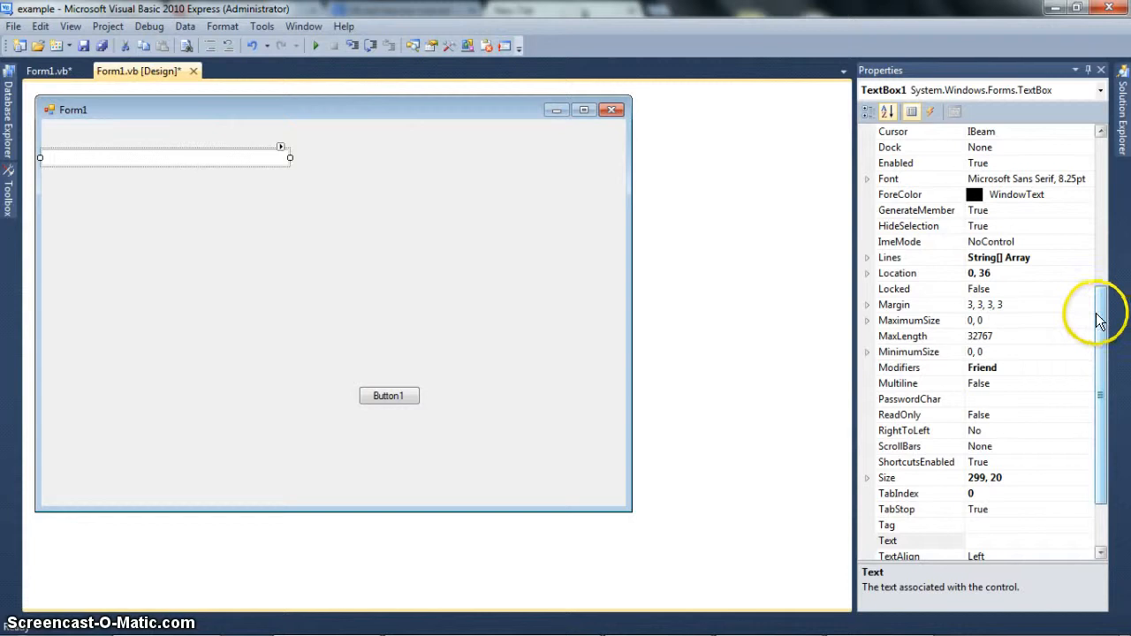
pyautogui.click(481, 396)
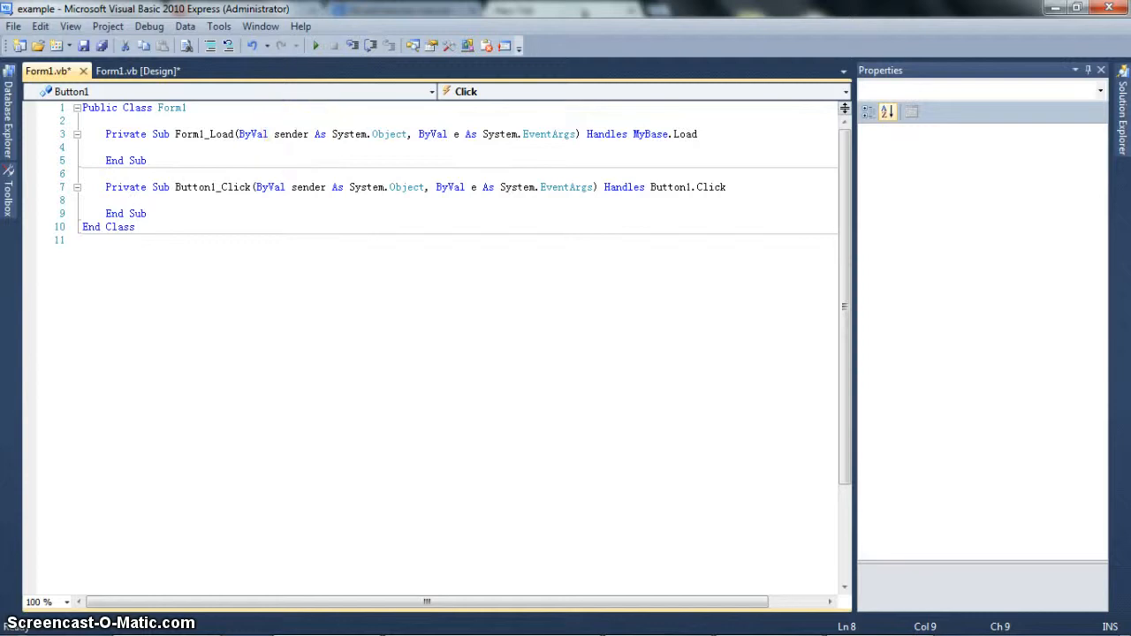
pyautogui.moveTo(336, 42)
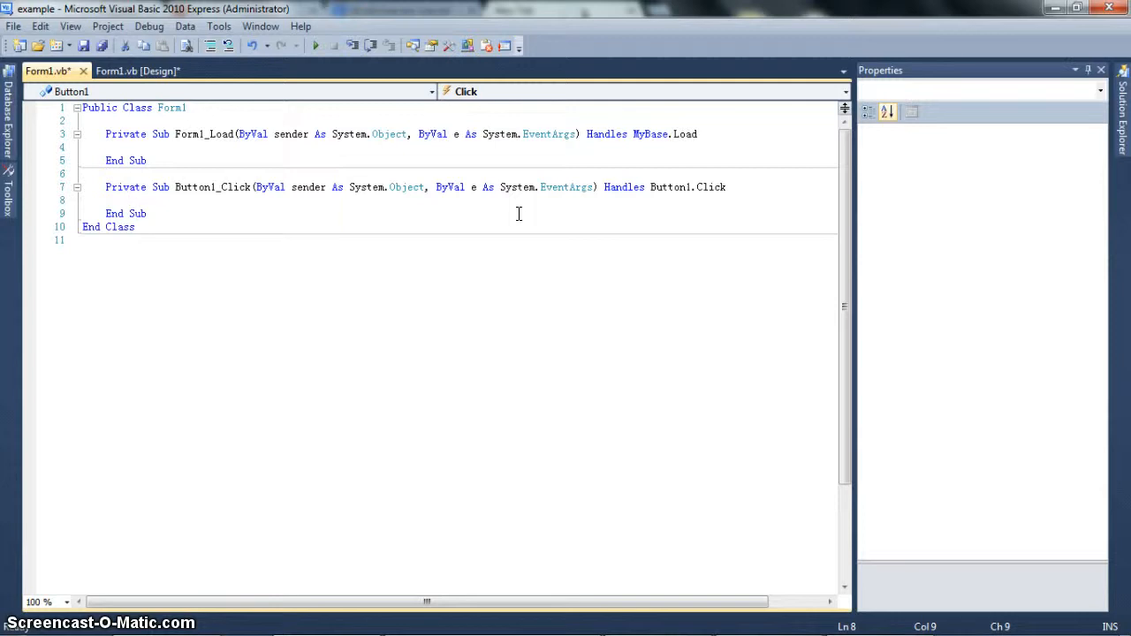
pyautogui.click(129, 200)
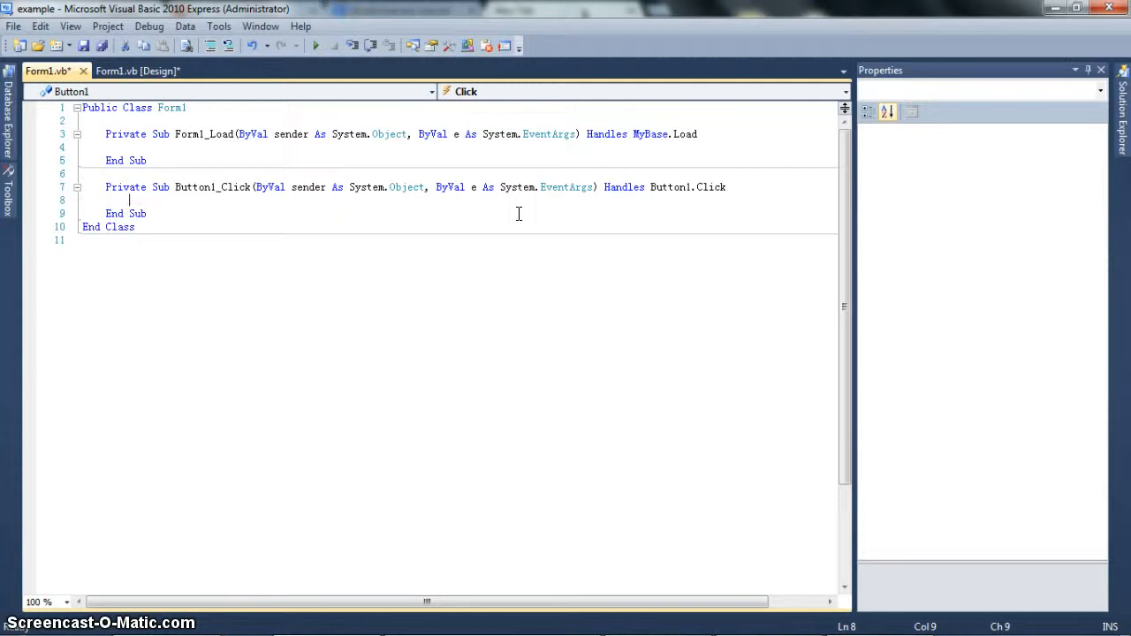